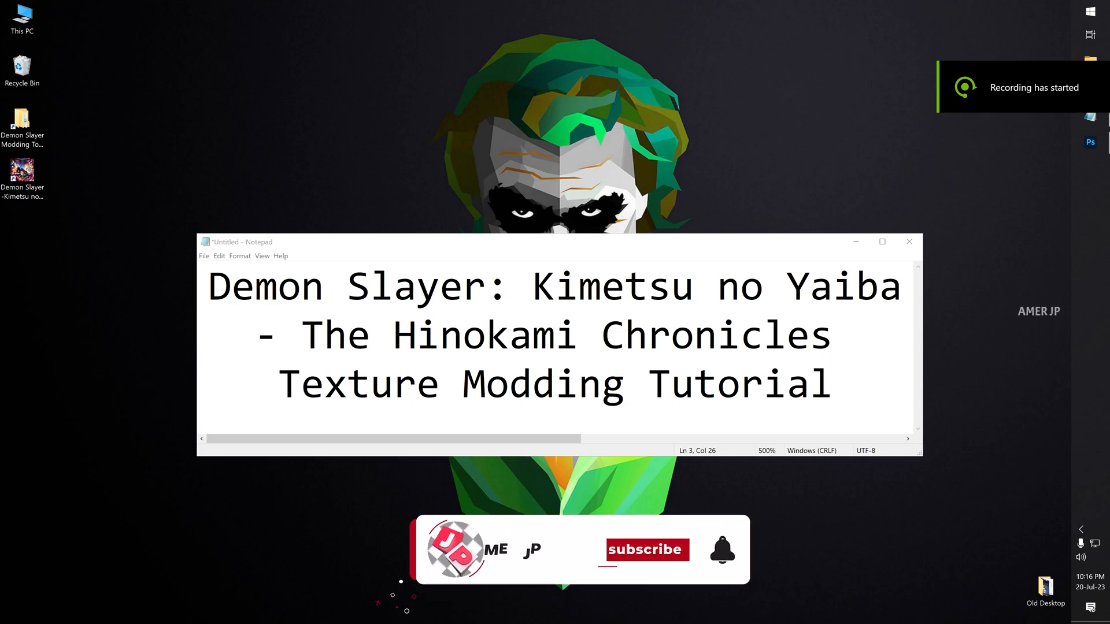
Step: Show the Demon Slayer Modding Tools folder on D: and select 01 Umodel
{"action": "left_click", "coordinate": [645, 550]}
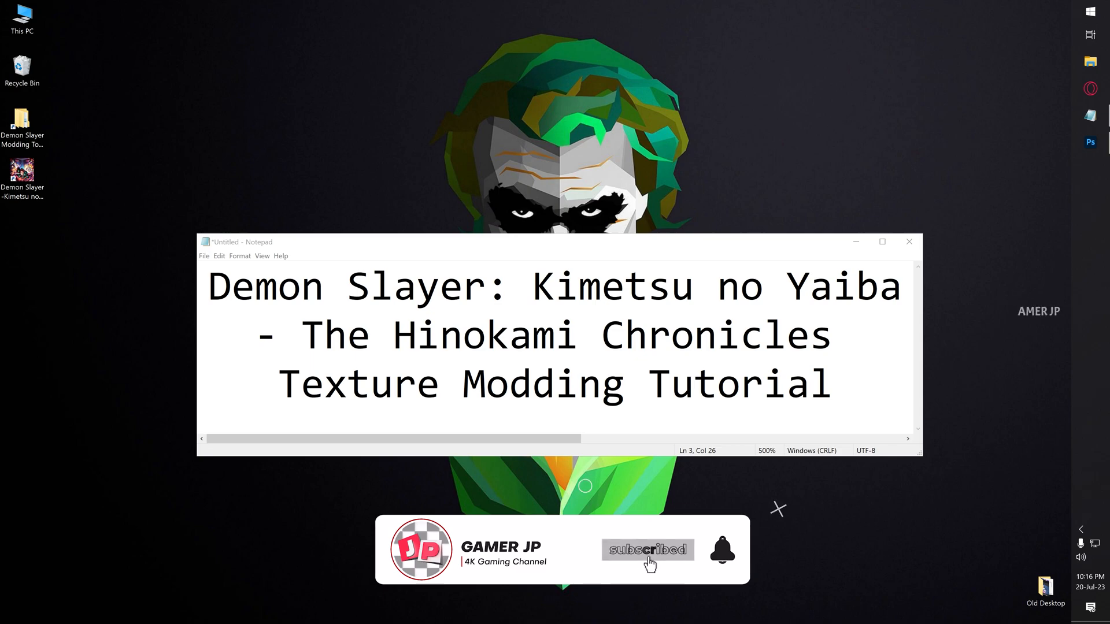
{"action": "left_click", "coordinate": [722, 551]}
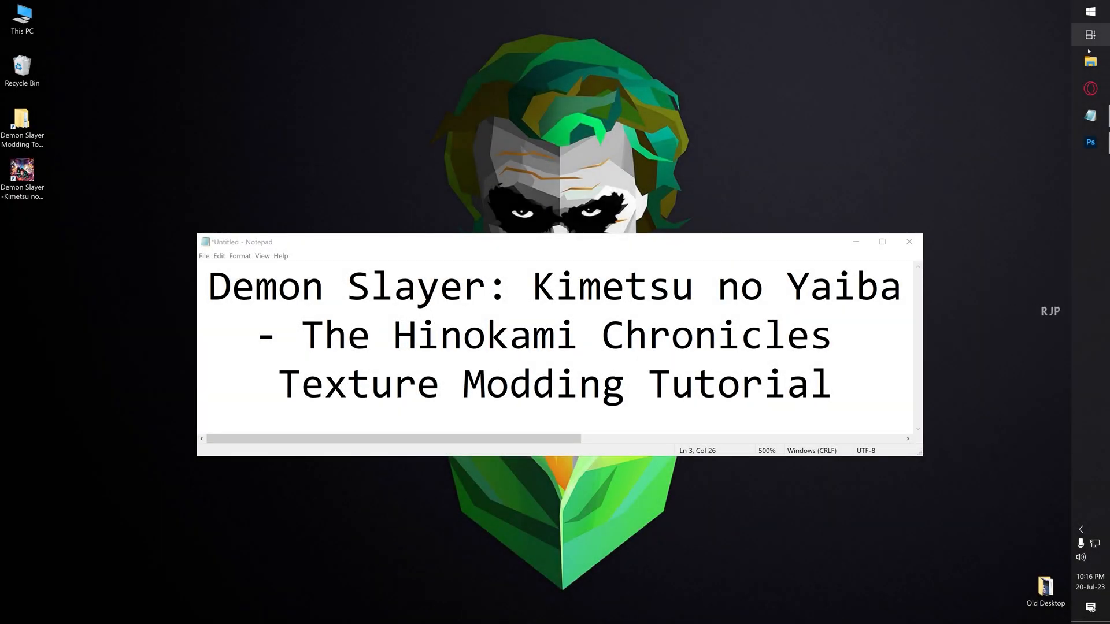
{"action": "left_click", "coordinate": [909, 241]}
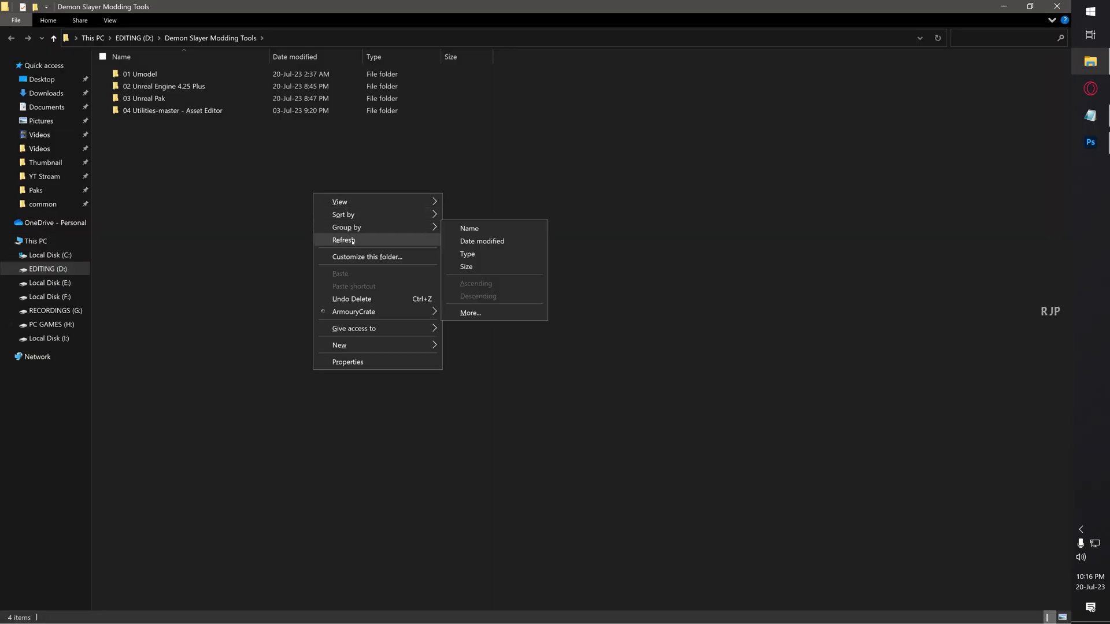
{"action": "left_click", "coordinate": [344, 240]}
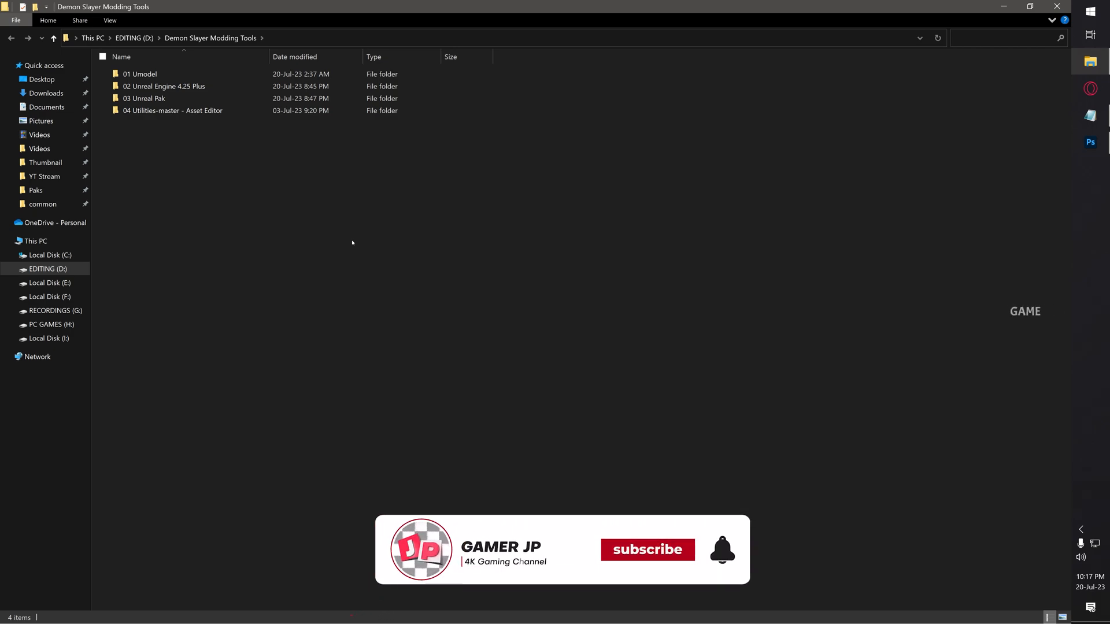
{"action": "left_click", "coordinate": [137, 74]}
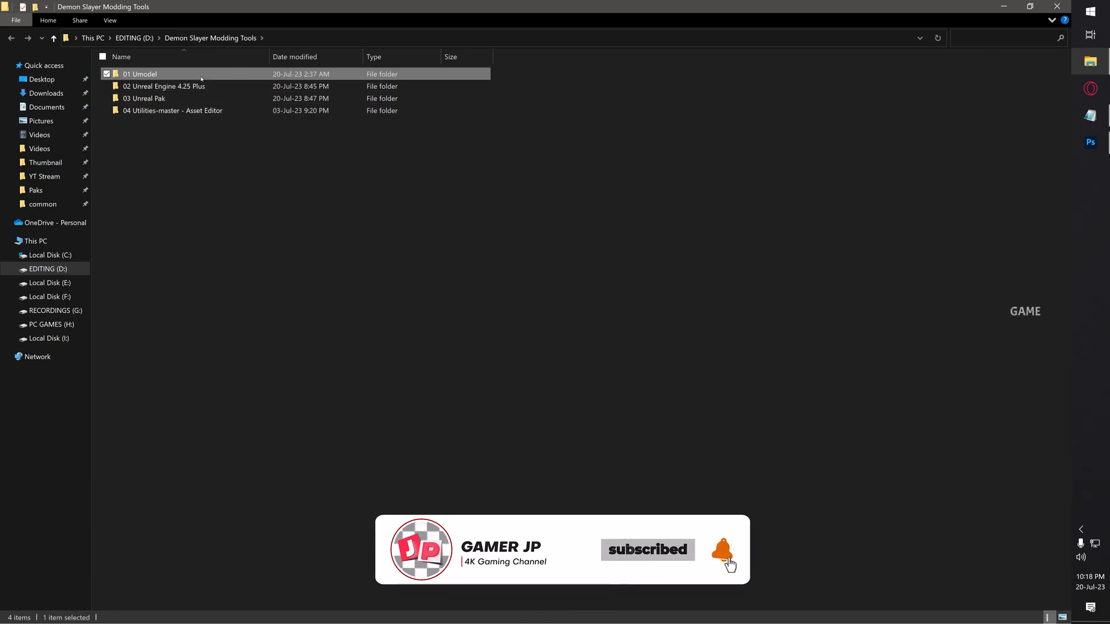
Step: Launch umodel.exe and point the game files path at Demon Slayer\APK\Content\Paks
{"action": "double_click", "coordinate": [140, 74]}
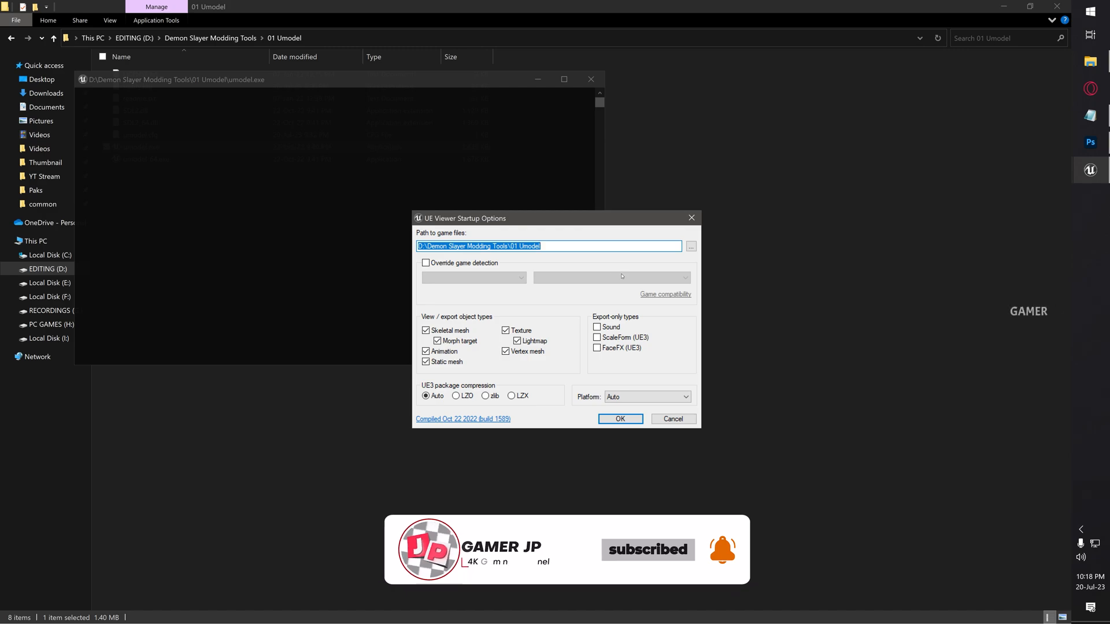
{"action": "left_click", "coordinate": [691, 245]}
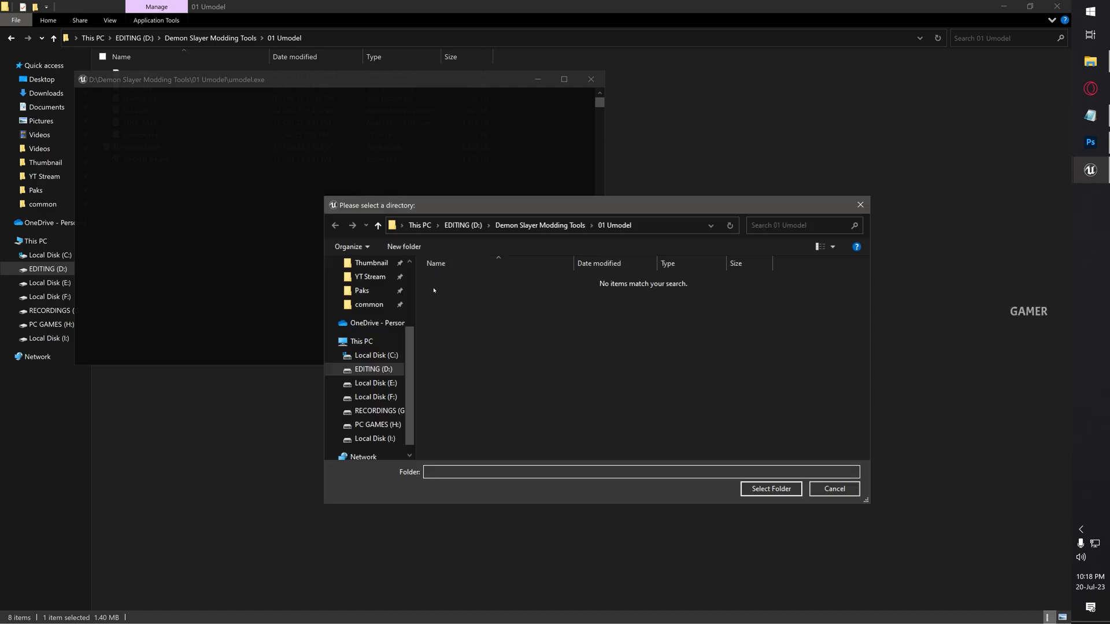
{"action": "left_click", "coordinate": [367, 305]}
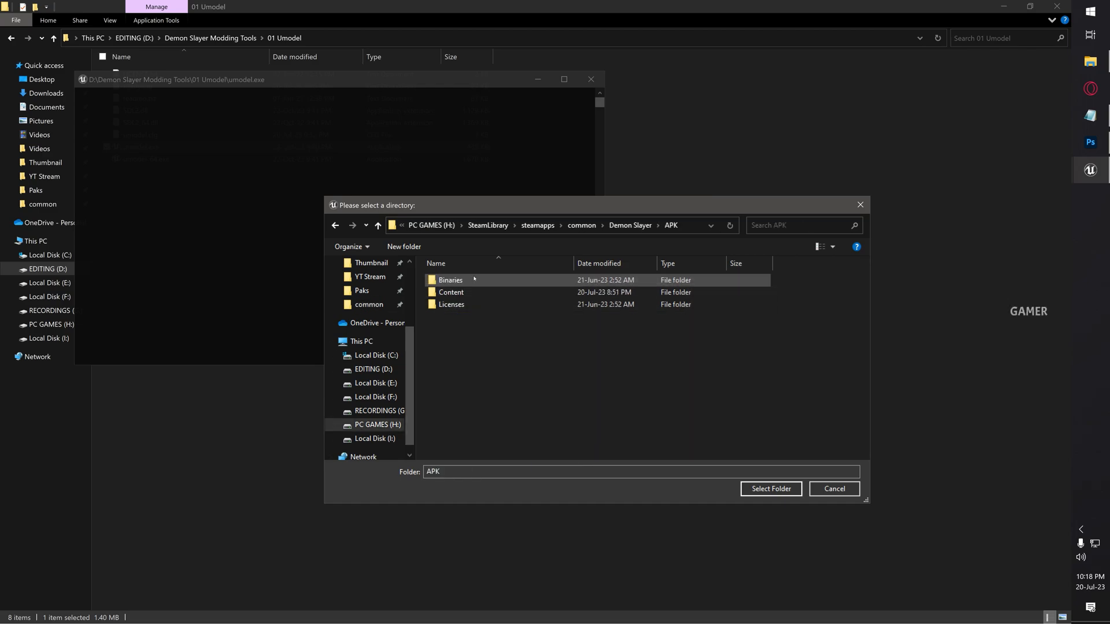
{"action": "double_click", "coordinate": [451, 291]}
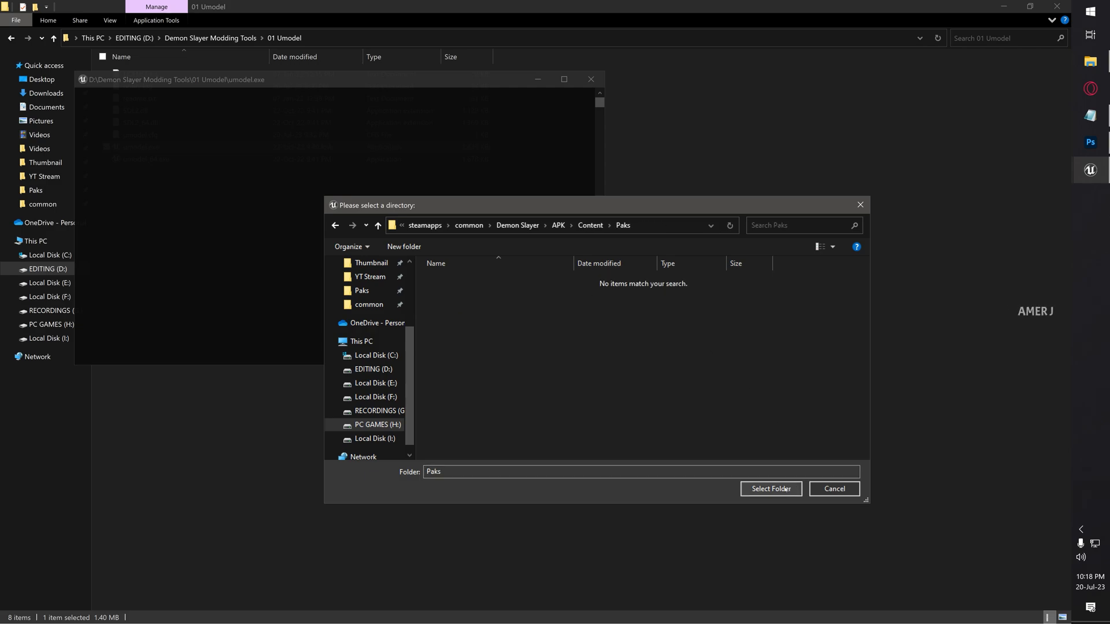
{"action": "left_click", "coordinate": [770, 489]}
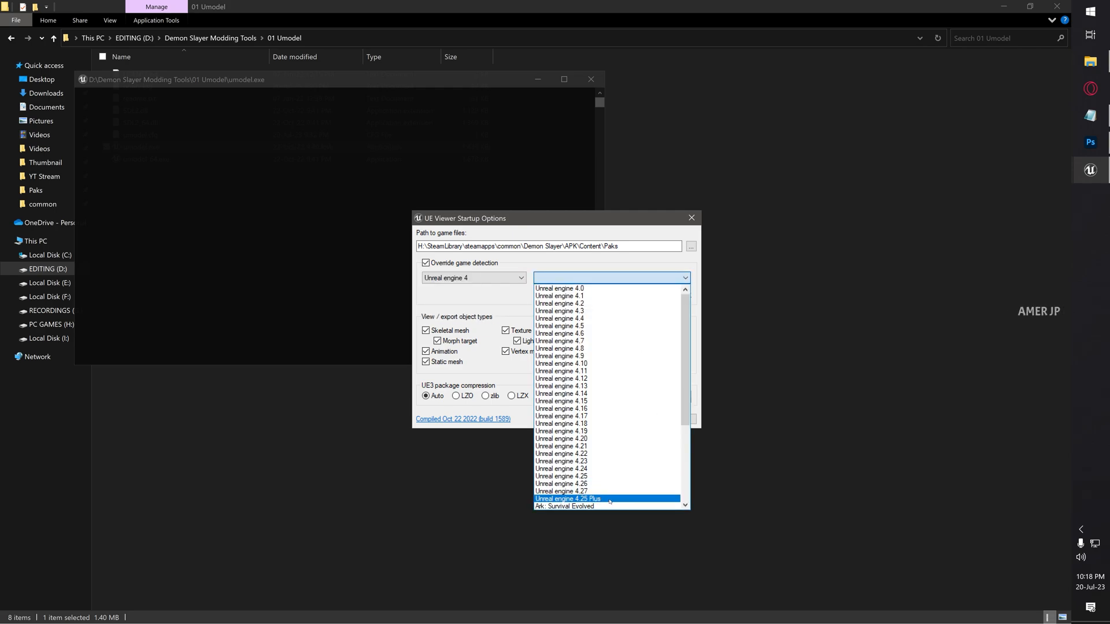
Step: Override game detection to Unreal engine 4.25 Plus with Platform PC
{"action": "left_click", "coordinate": [568, 499]}
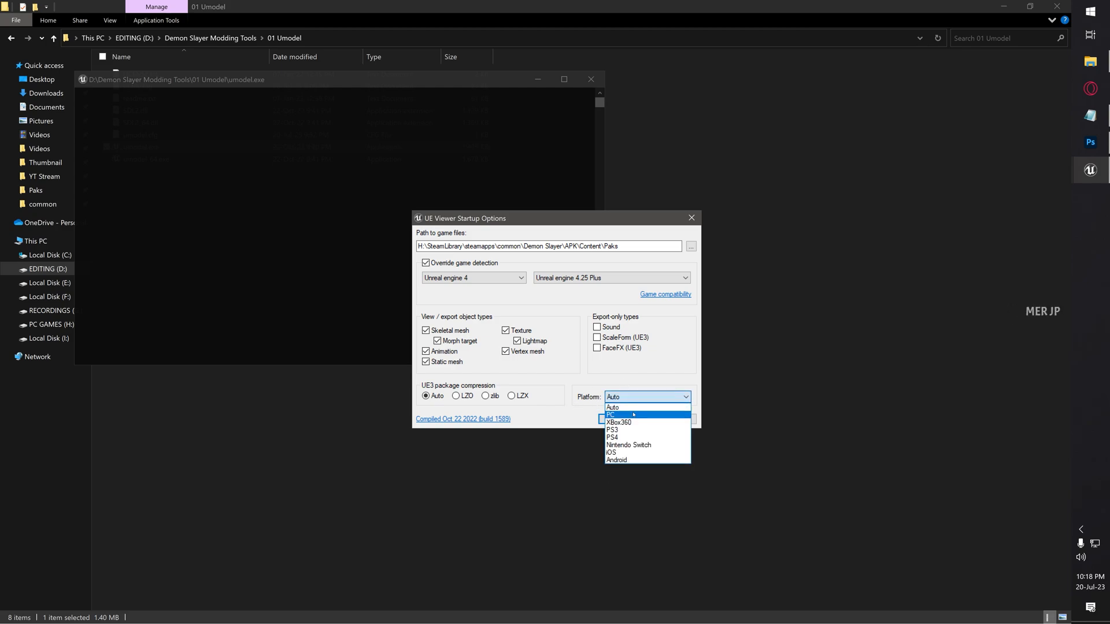
{"action": "left_click", "coordinate": [613, 414]}
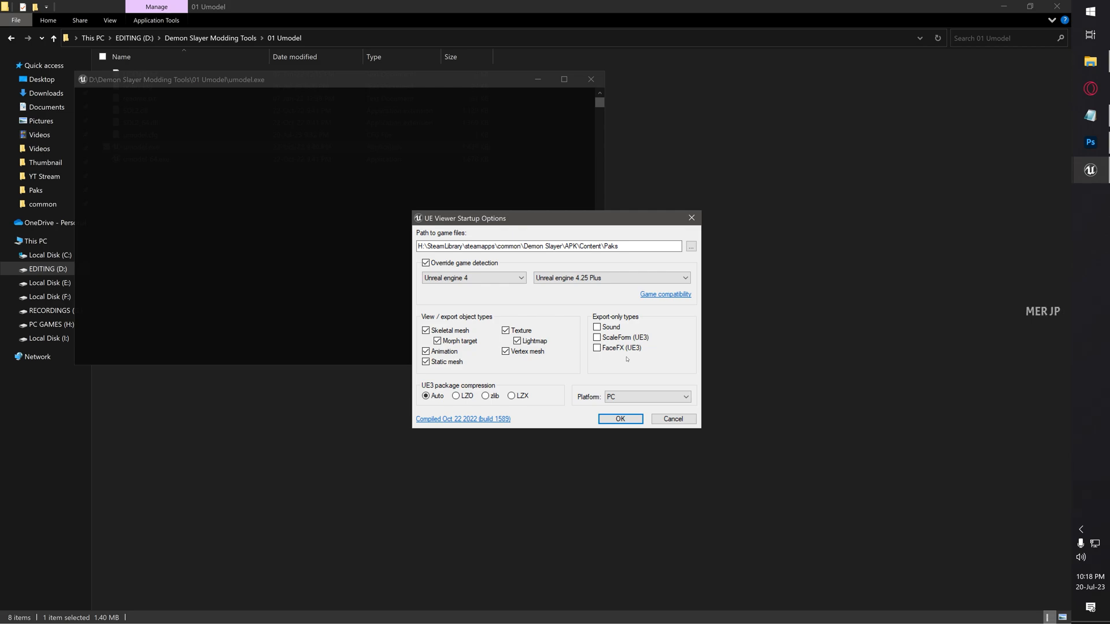
Step: Load the game's paks and expand Content > art > Model > Plc in the package tree
{"action": "left_click", "coordinate": [620, 419]}
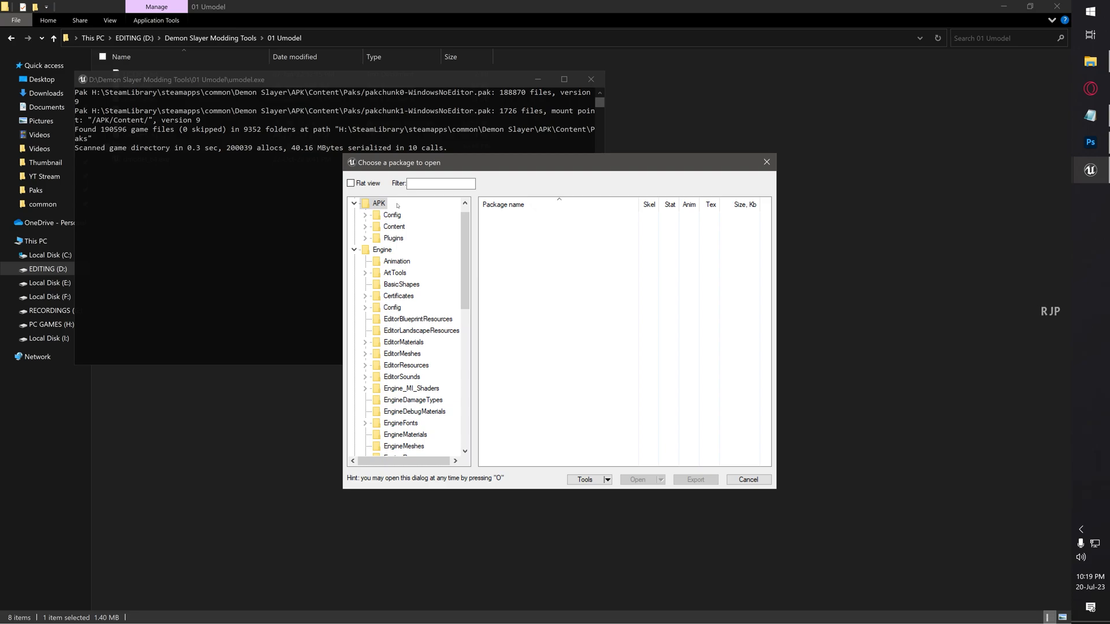
{"action": "left_click", "coordinate": [366, 227]}
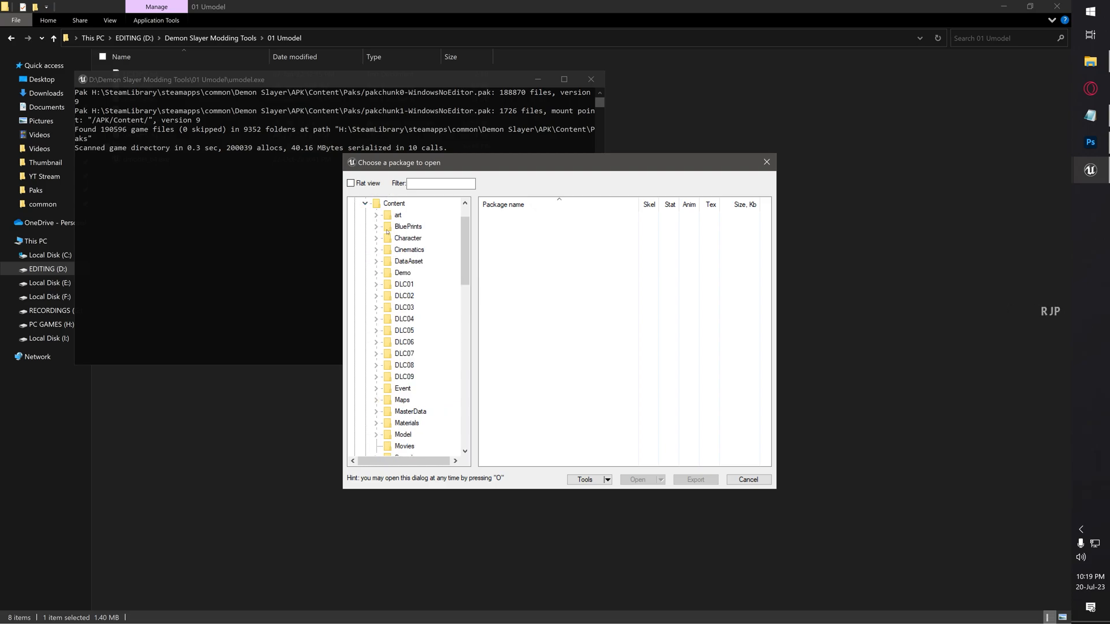
{"action": "left_click", "coordinate": [377, 215]}
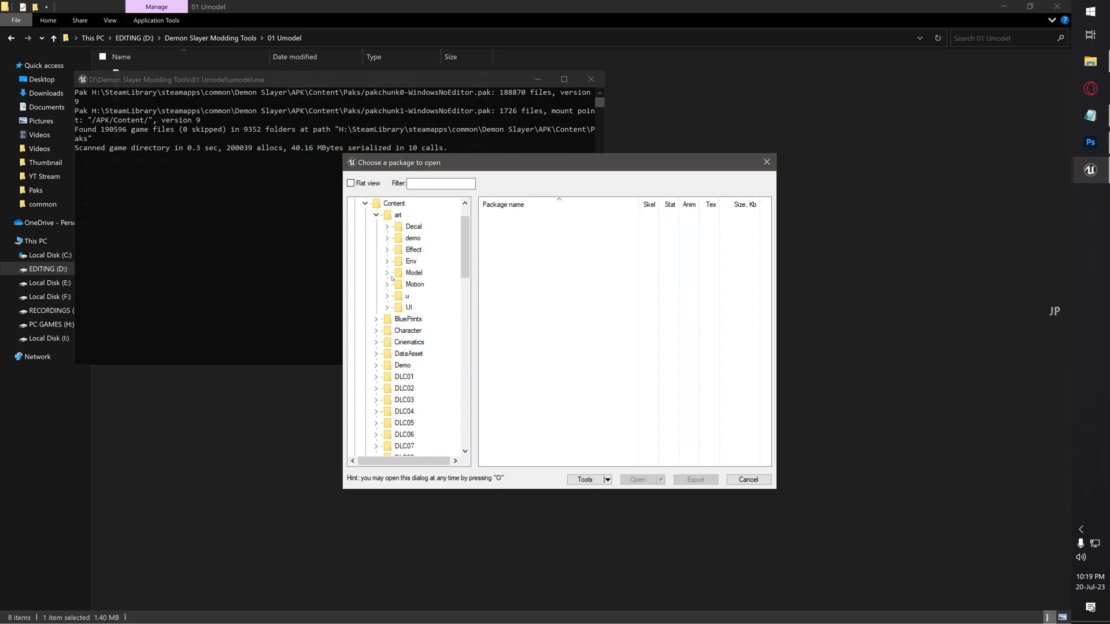
{"action": "left_click", "coordinate": [388, 273]}
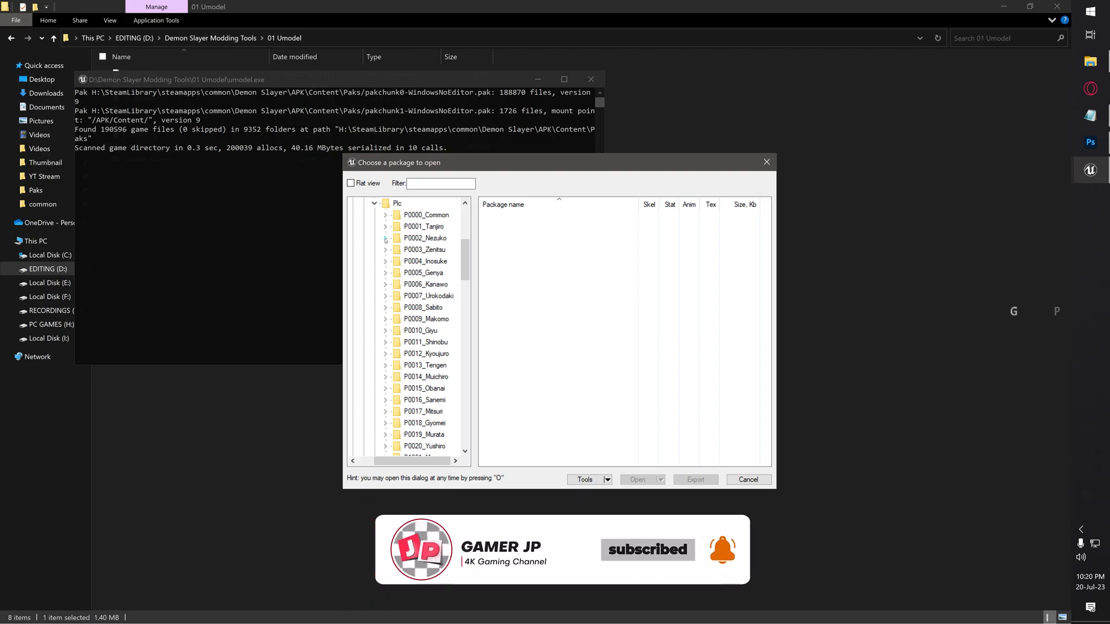
Step: Expand P0002_Nezuko > V00 > C00 and list the Texture packages
{"action": "left_click", "coordinate": [386, 238]}
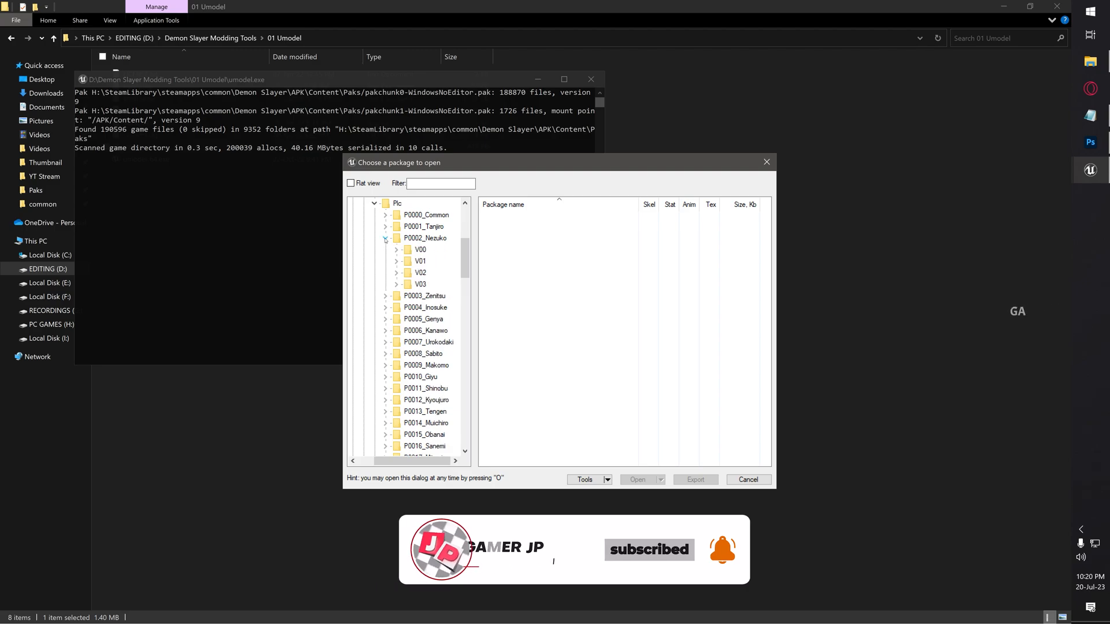
{"action": "left_click", "coordinate": [396, 249]}
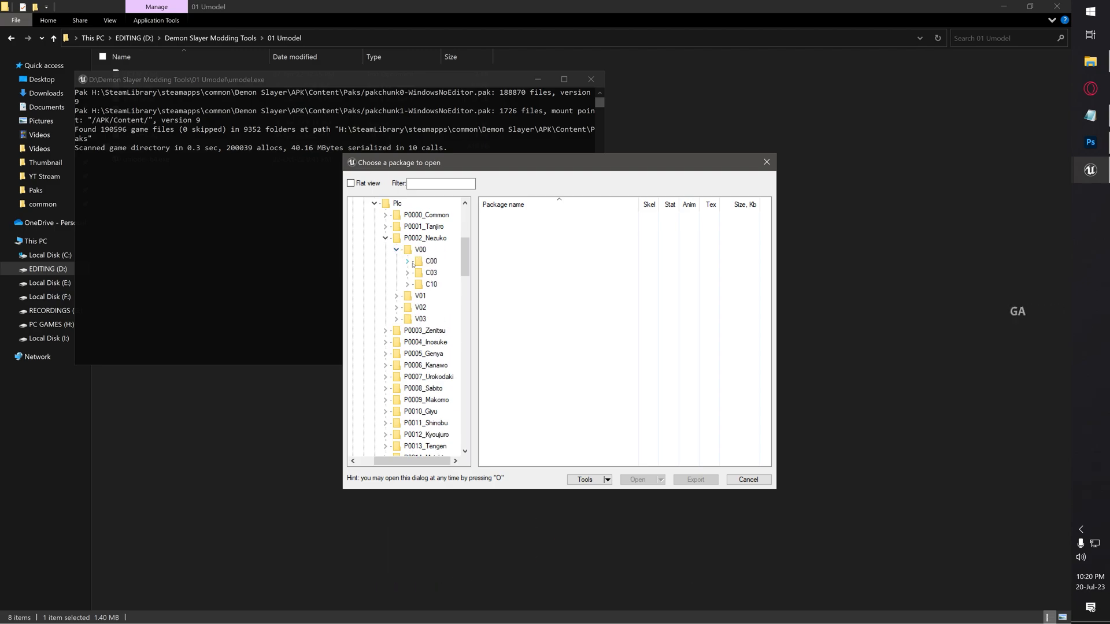
{"action": "left_click", "coordinate": [407, 261]}
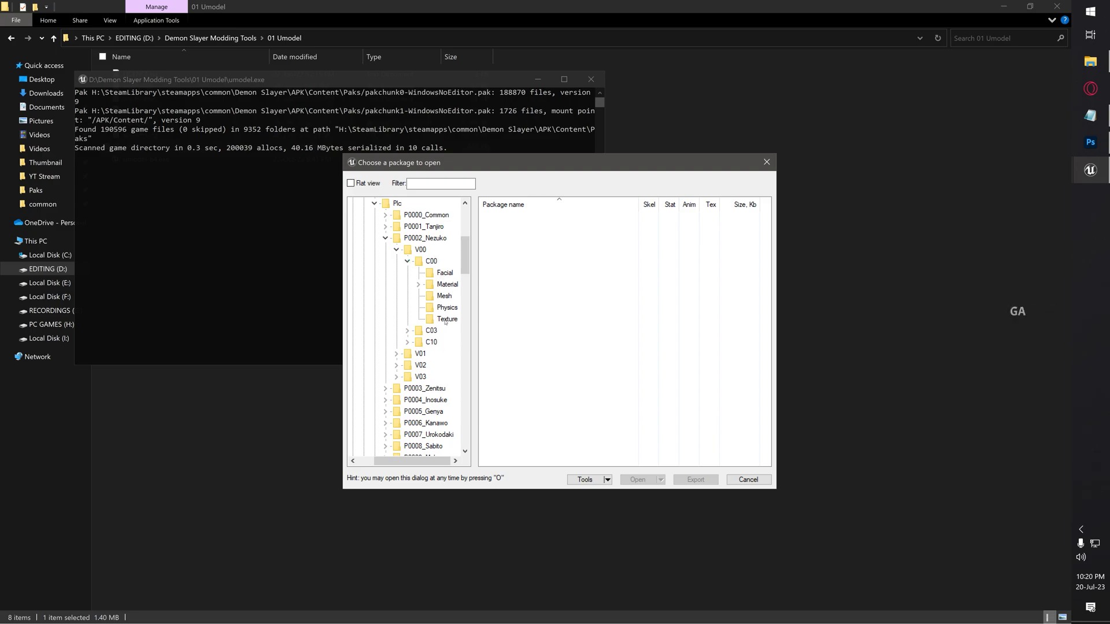
{"action": "left_click", "coordinate": [446, 319]}
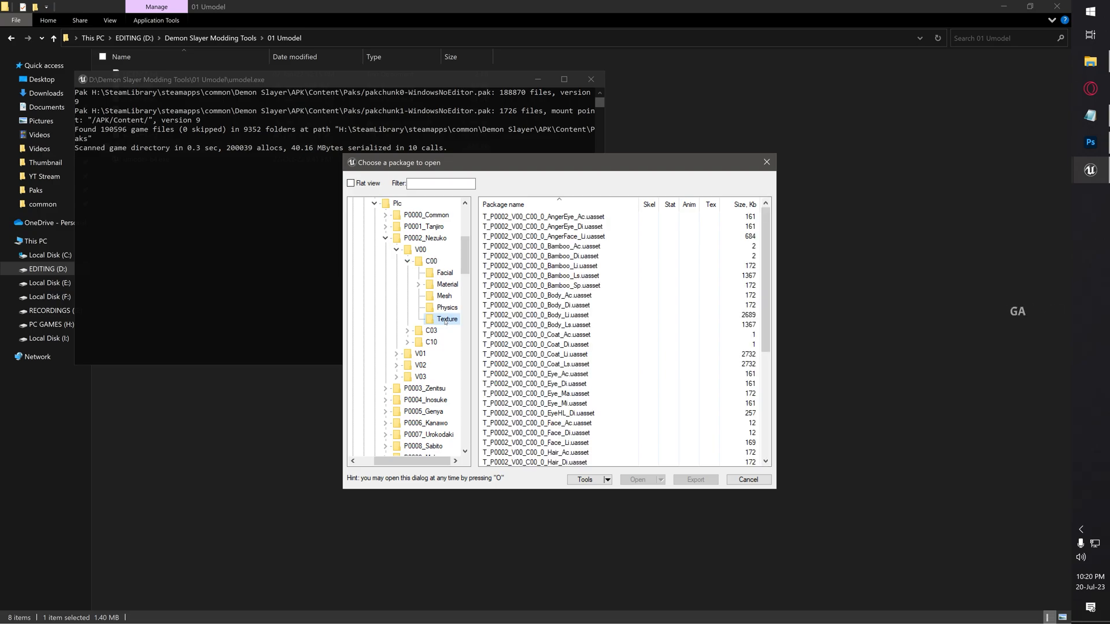
Step: Select Nezuko's Body_Ac, Body_Di, Hair_Ac and Hair_Di packages and export them
{"action": "left_click", "coordinate": [548, 236]}
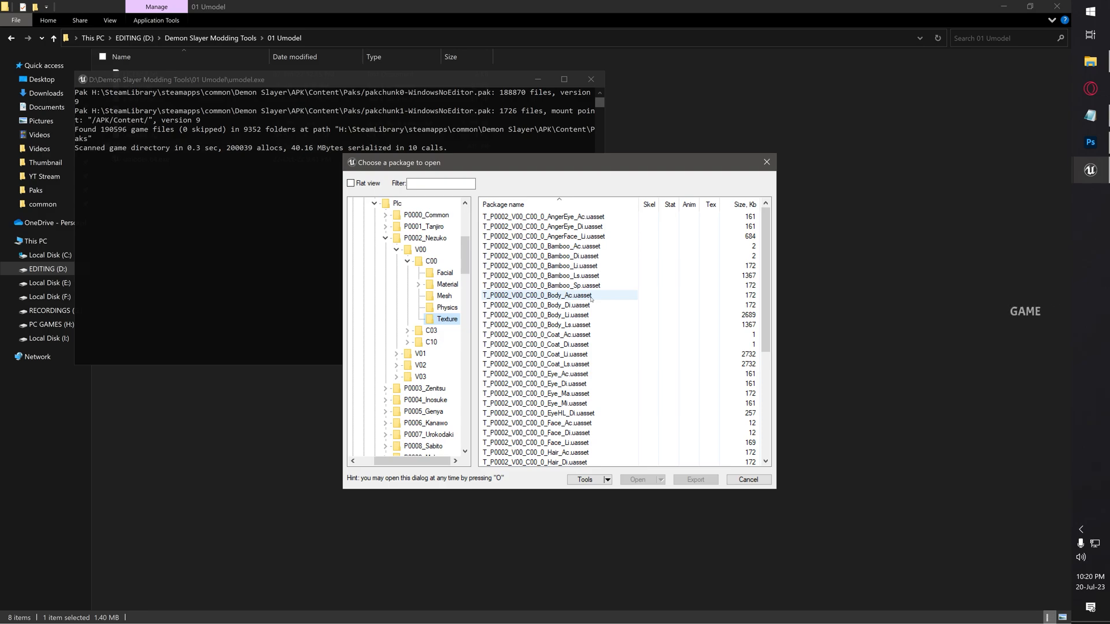
{"action": "left_click", "coordinate": [535, 296]}
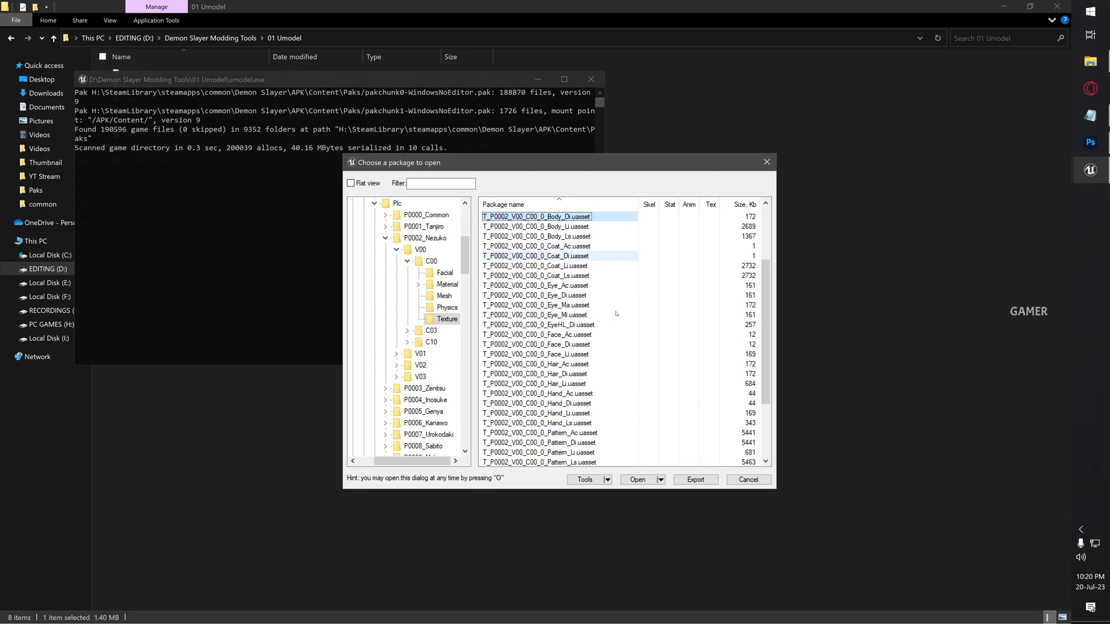
{"action": "left_click", "coordinate": [535, 363]}
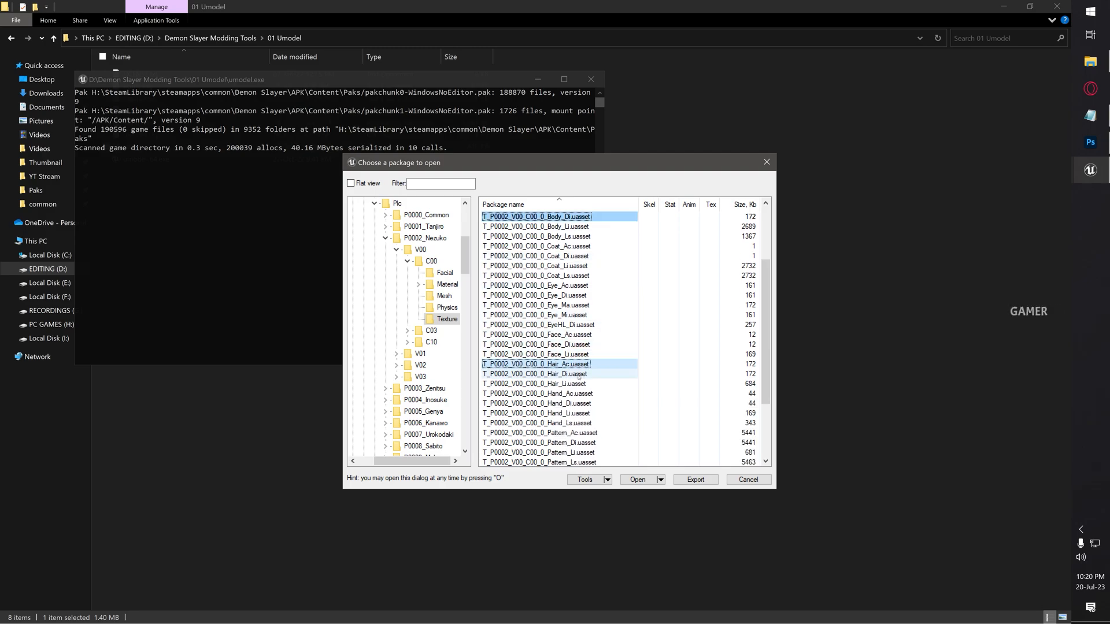
{"action": "scroll", "scroll_direction": "down", "scroll_amount": 3}
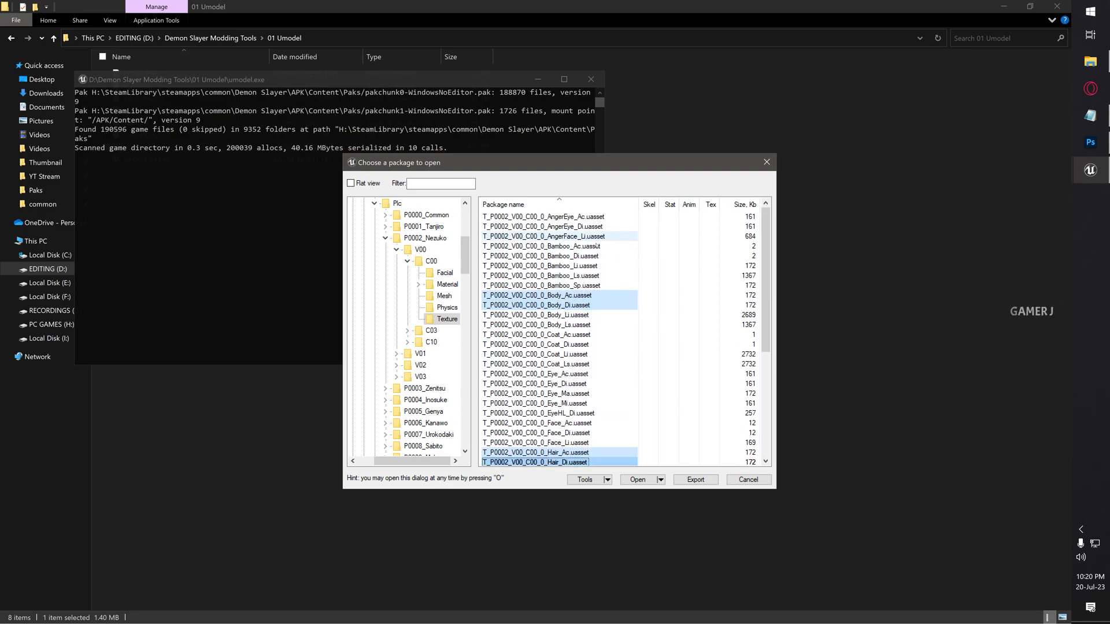
{"action": "scroll", "scroll_direction": "down", "scroll_amount": 3}
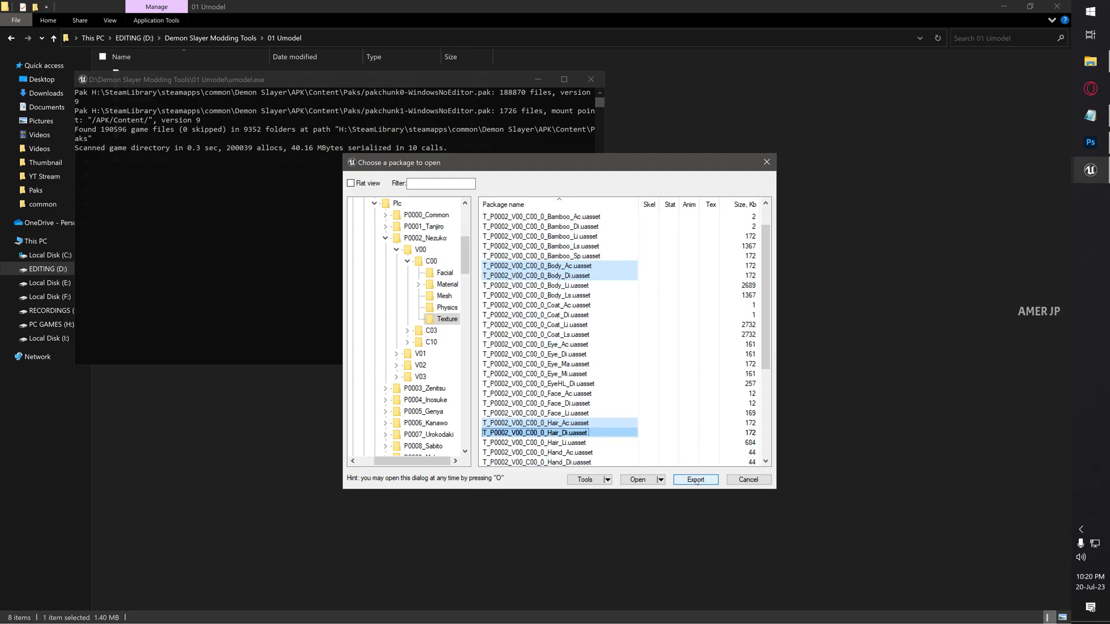
{"action": "left_click", "coordinate": [695, 479]}
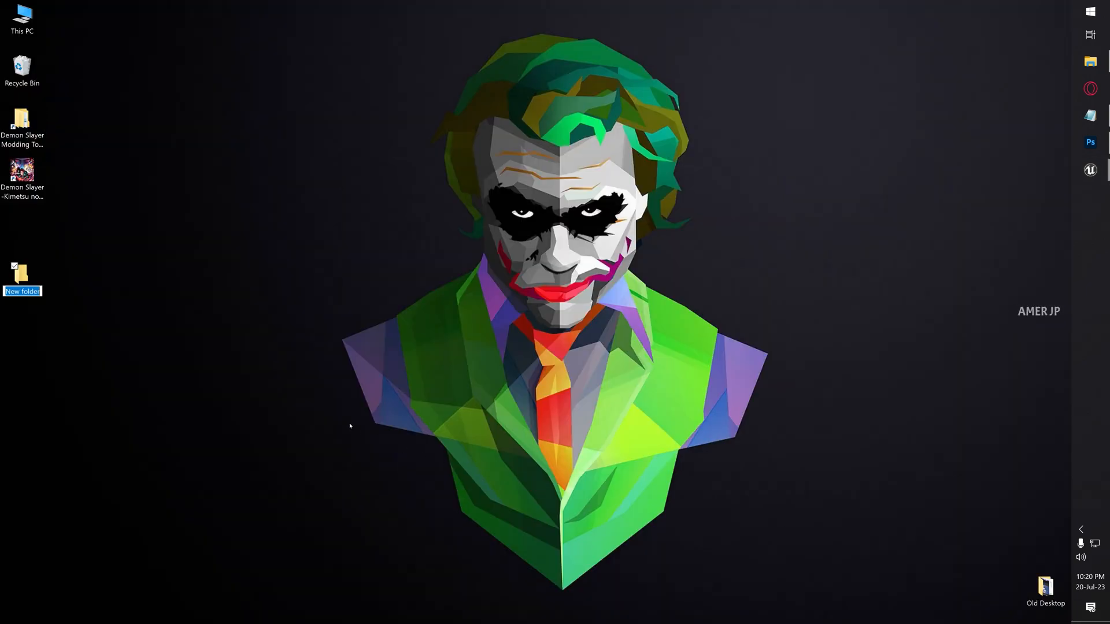
Step: Create a Yellow Nezuko folder inside Demon Slayer Mods and use it as the export destination
{"action": "type", "text": "Demon Slayer"}
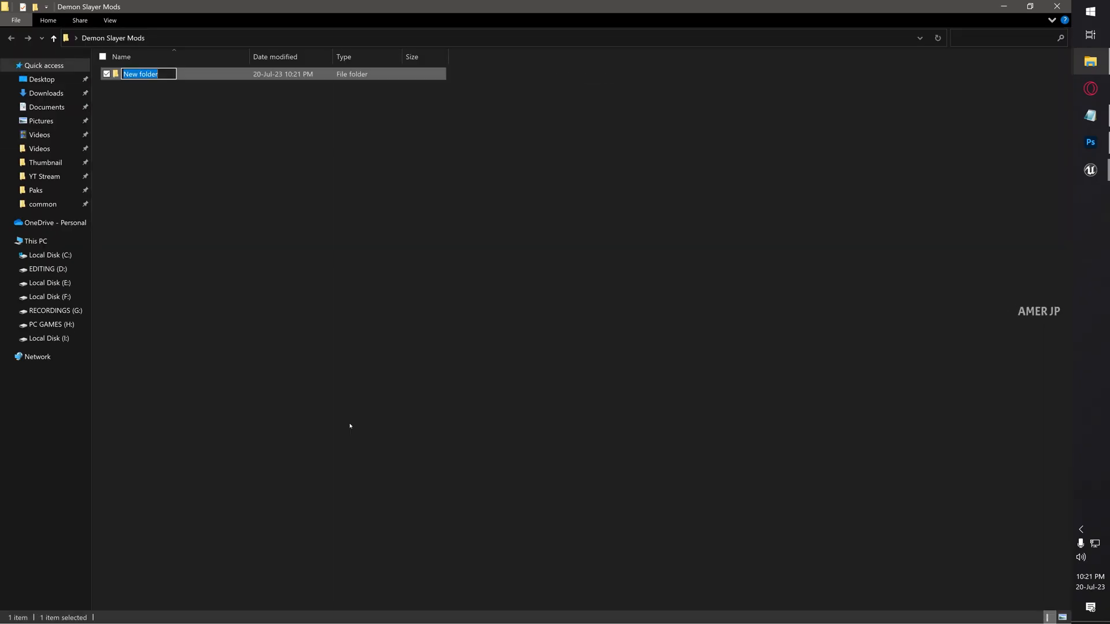
{"action": "type", "text": "Yellow Nezuko"}
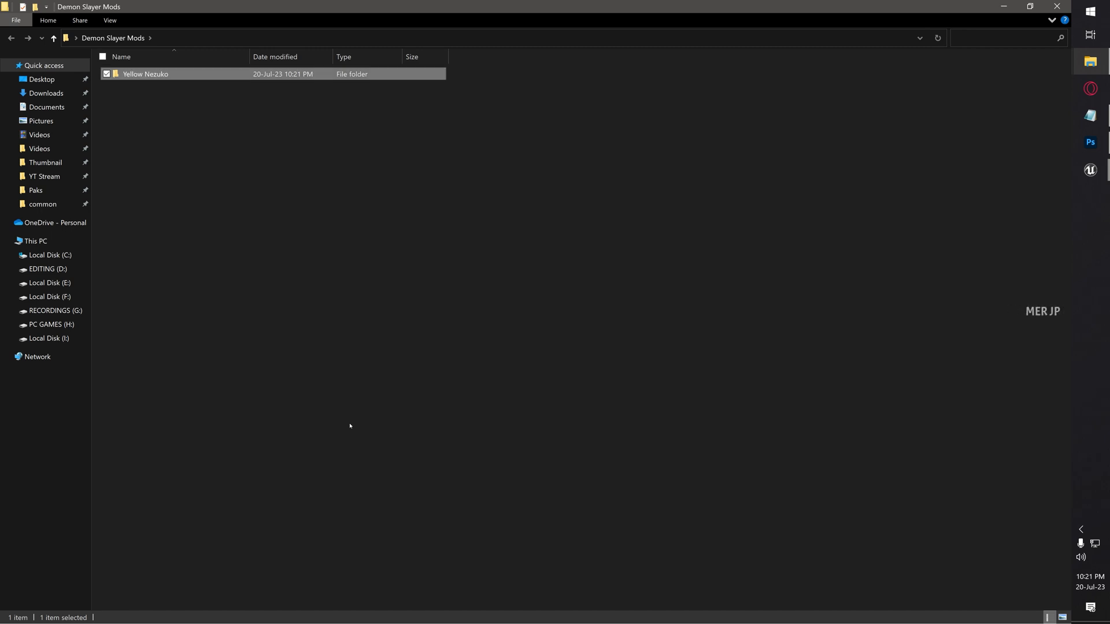
{"action": "double_click", "coordinate": [144, 74]}
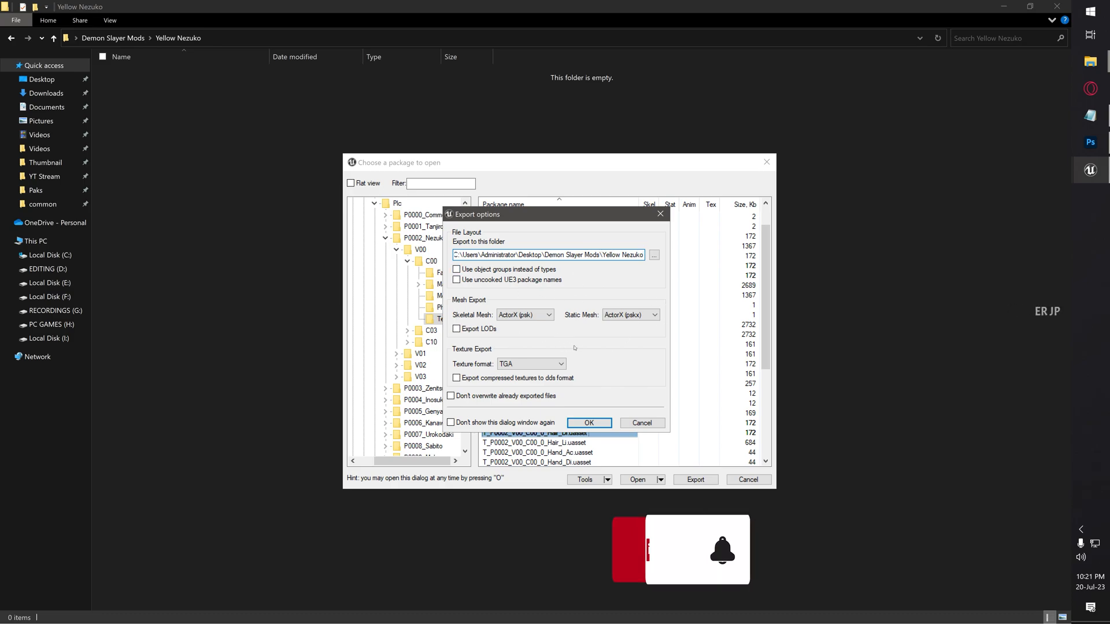
Step: Confirm the export options so Nezuko's textures land in the Yellow Nezuko folder
{"action": "left_click", "coordinate": [589, 423]}
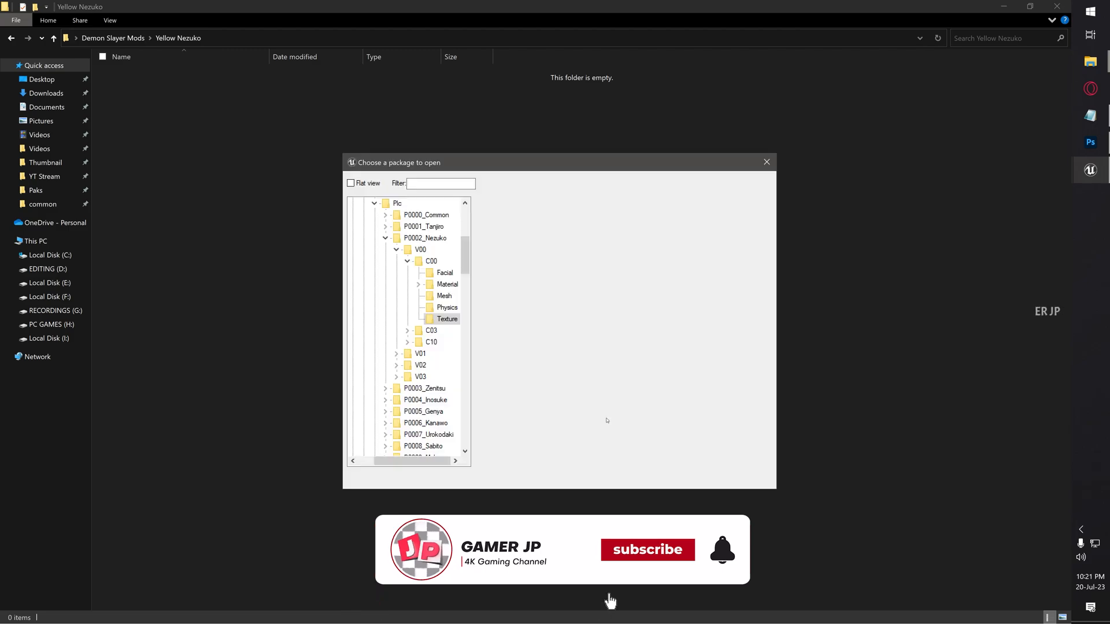
{"action": "left_click", "coordinate": [446, 319]}
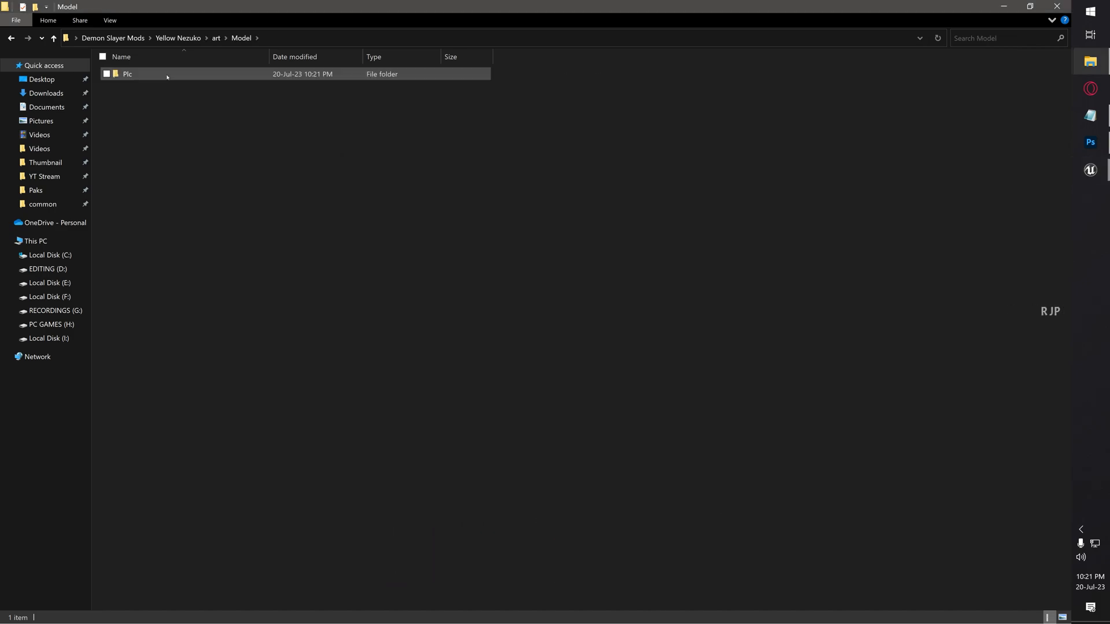
Step: Reach the exported Texture folder and drag all six Nezuko TGA files into Photoshop
{"action": "double_click", "coordinate": [125, 74]}
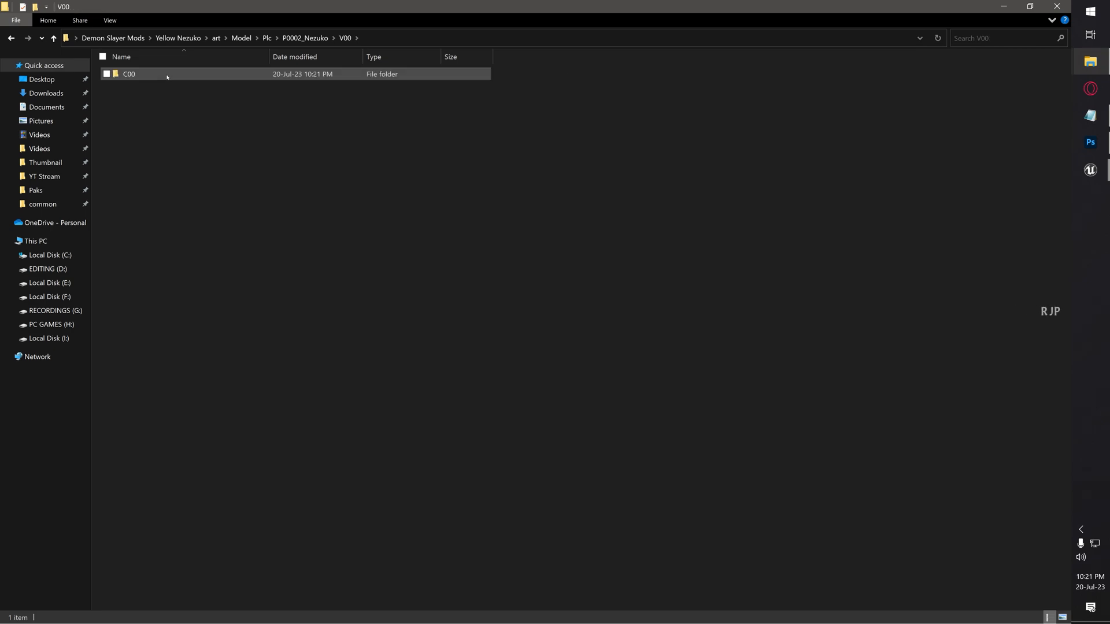
{"action": "double_click", "coordinate": [130, 74]}
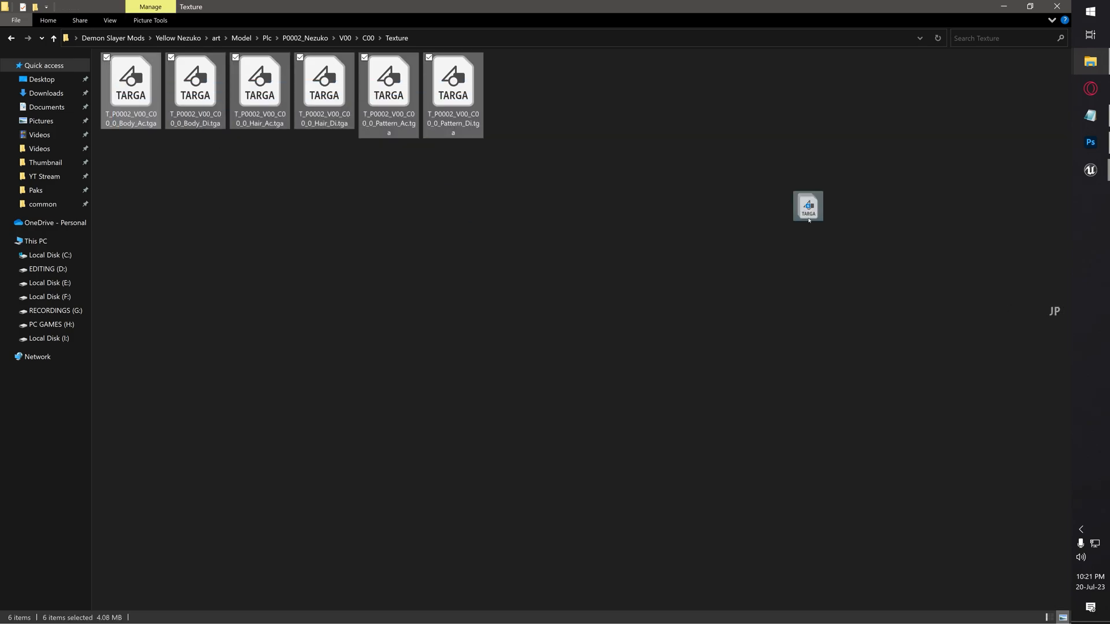
{"action": "left_click", "coordinate": [1091, 141]}
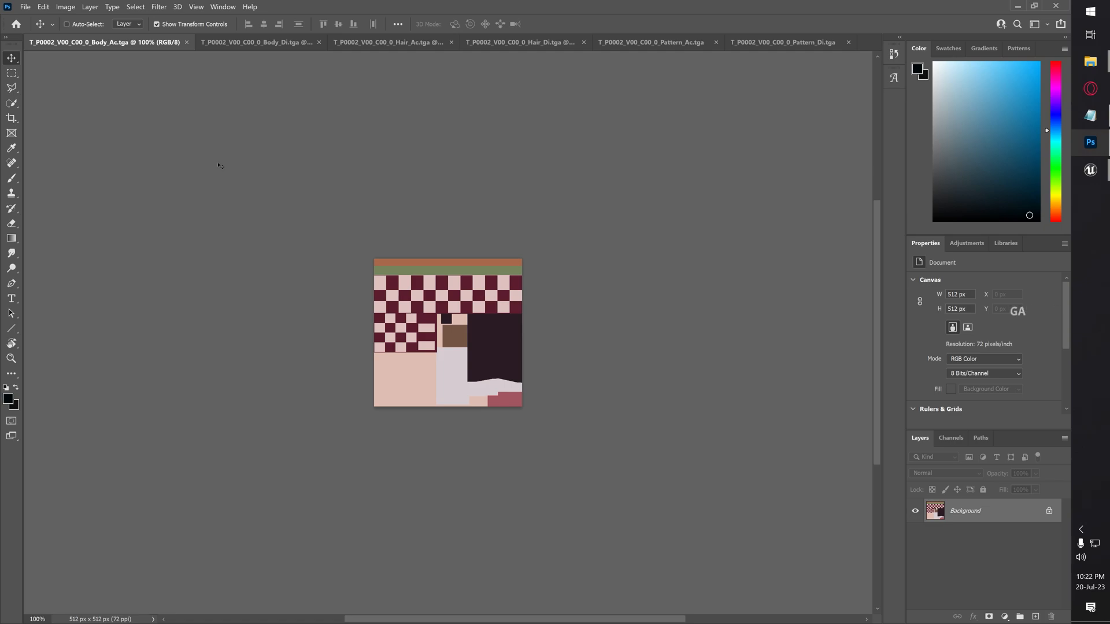
Step: Cycle through the Body_Di, Hair_Ac, Hair_Di and Pattern_Ac textures to recolour them yellow
{"action": "left_click", "coordinate": [261, 43]}
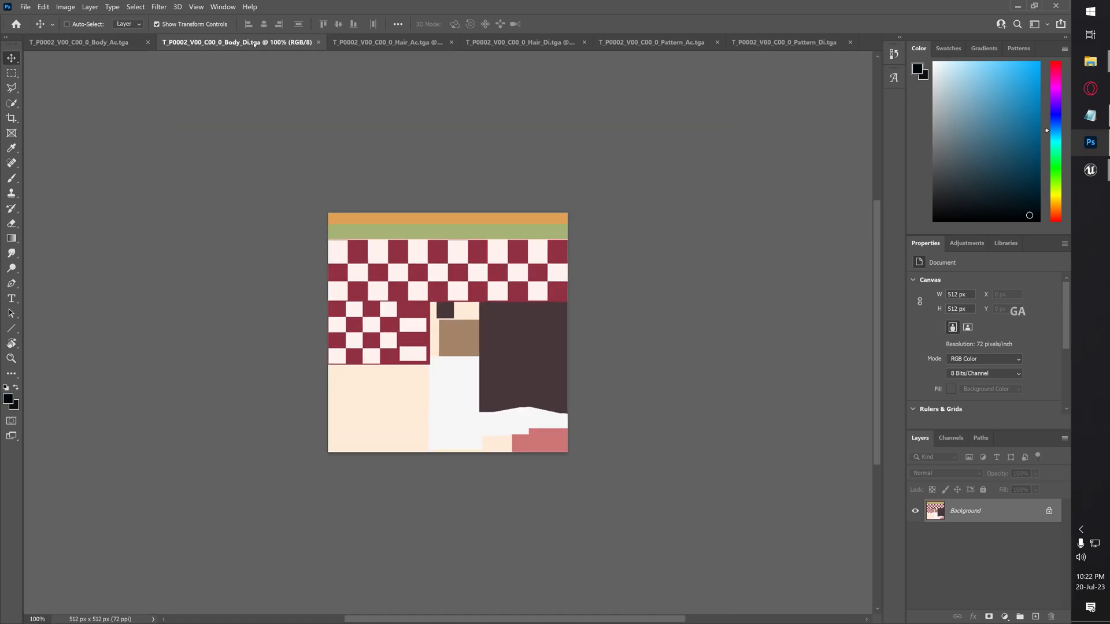
{"action": "left_click", "coordinate": [391, 44]}
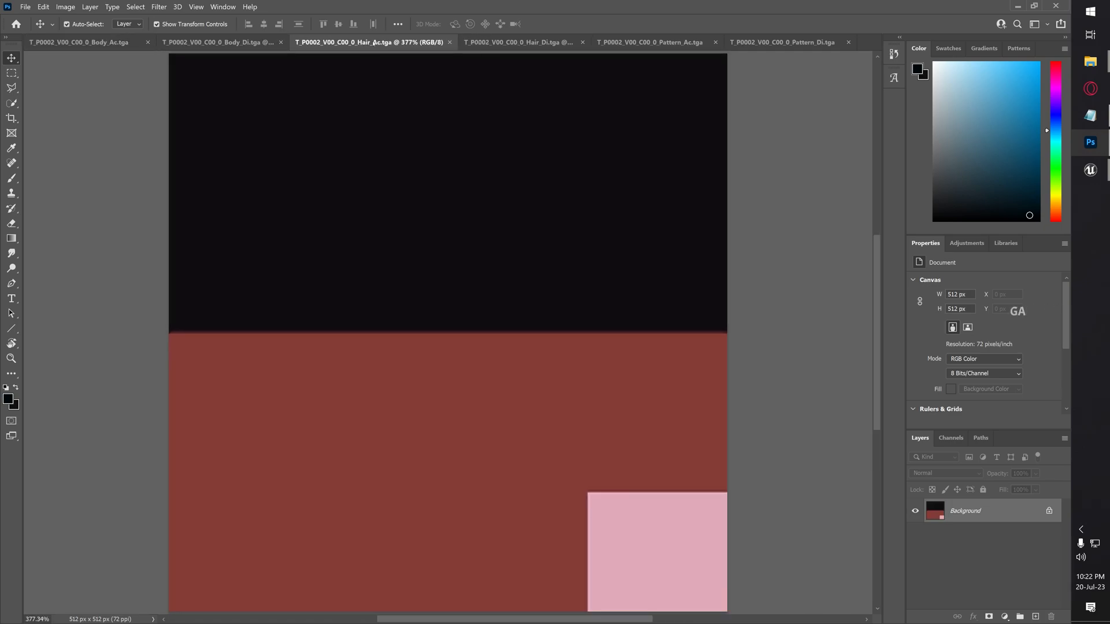
{"action": "left_click", "coordinate": [528, 42]}
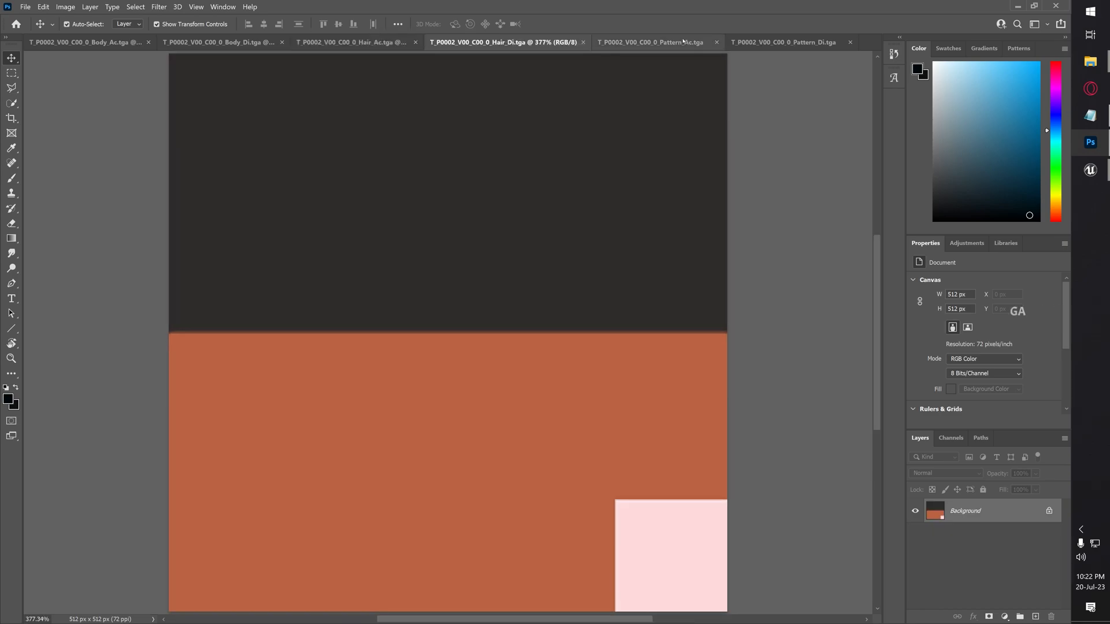
{"action": "left_click", "coordinate": [784, 42]}
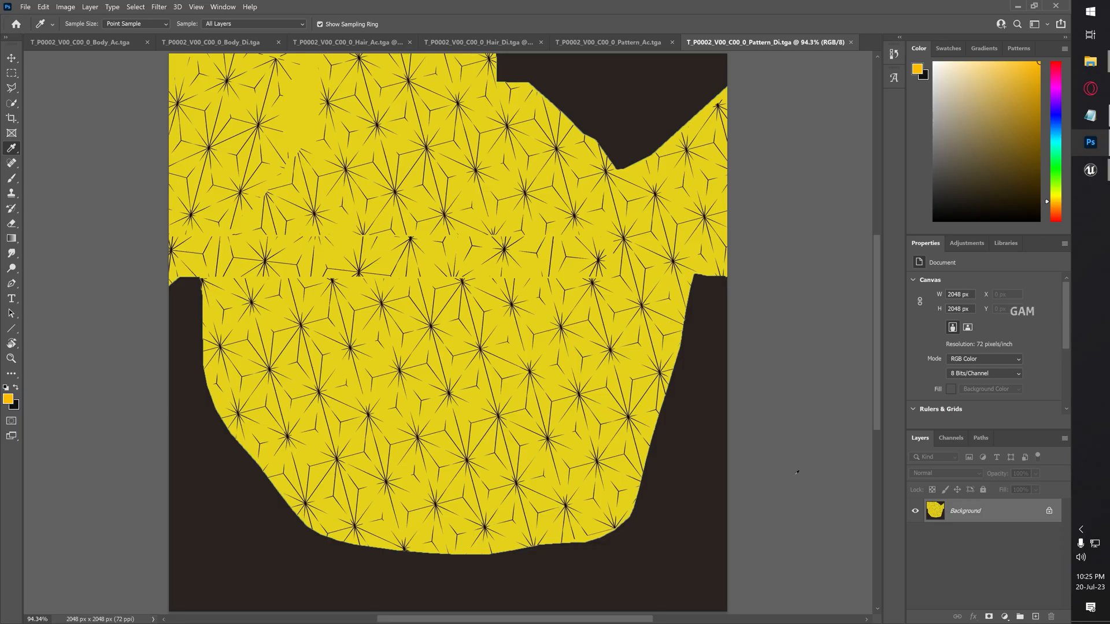
{"action": "mouse_move", "coordinate": [757, 393]}
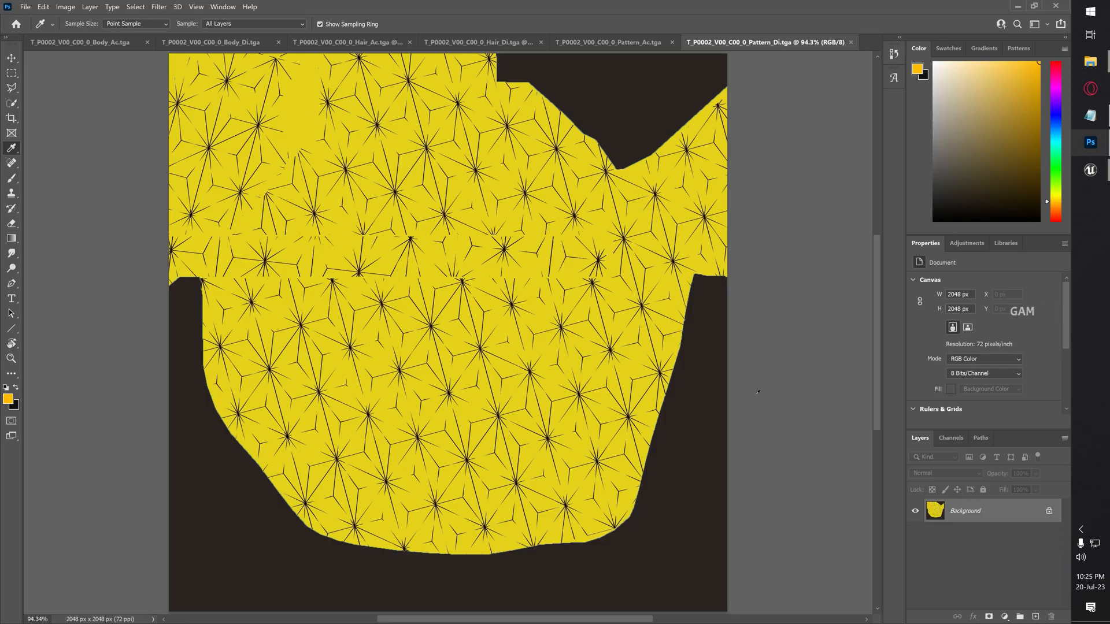
Step: Review the Hair_Ac and Body_Di textures to confirm the yellow recolour
{"action": "left_click", "coordinate": [613, 41]}
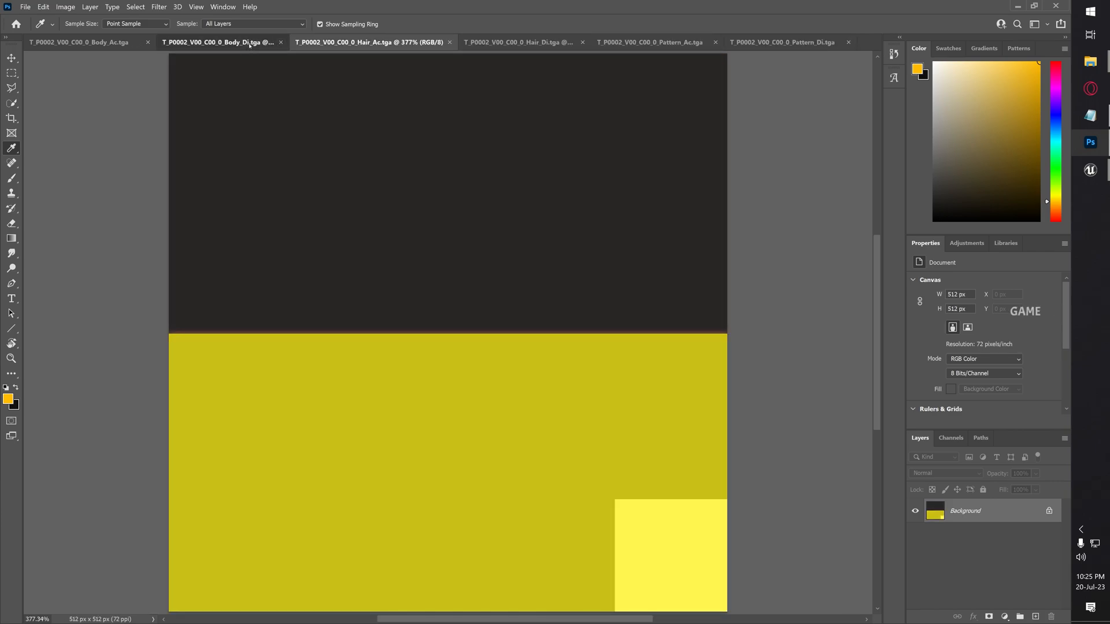
{"action": "left_click", "coordinate": [81, 42]}
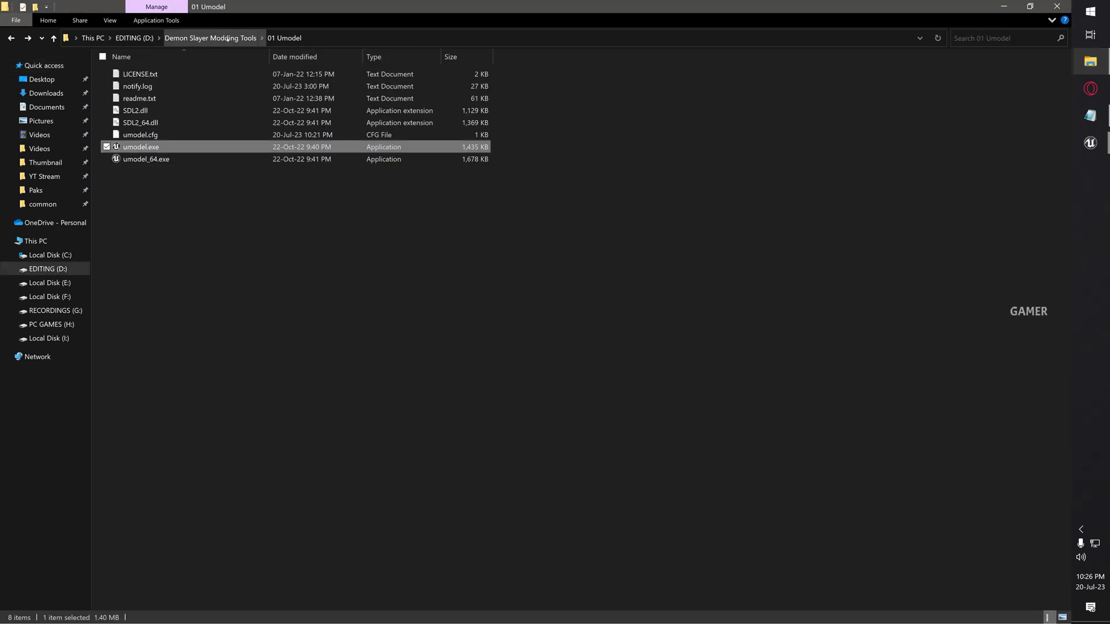
Step: Launch UE4Editor.exe from 02 Unreal Engine 4.25 Plus > Engine > Binaries > Win64
{"action": "left_click", "coordinate": [211, 37]}
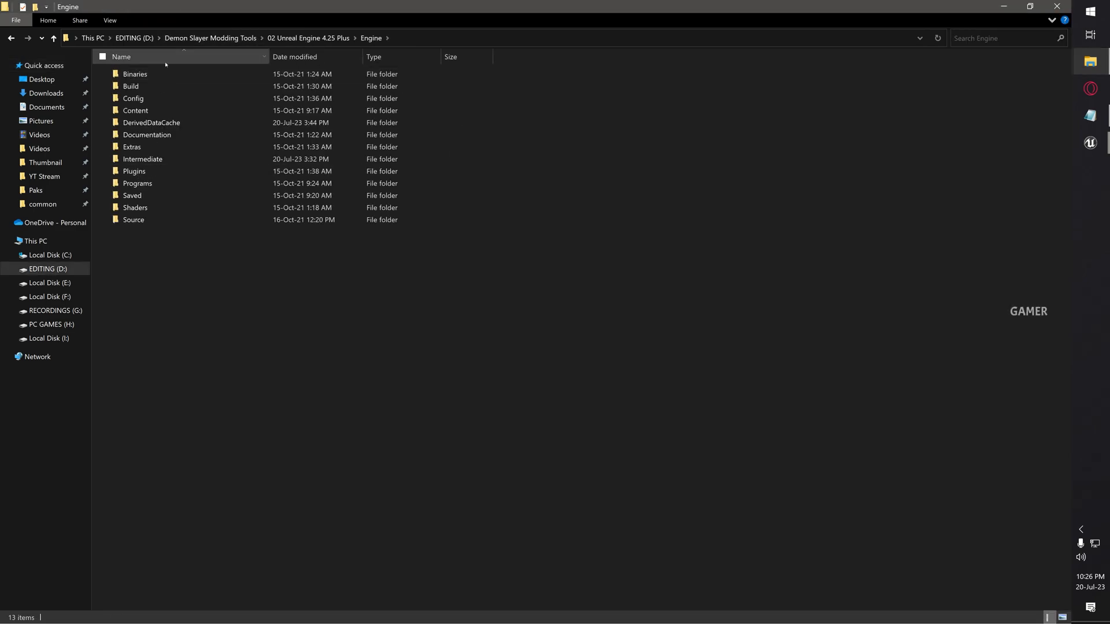
{"action": "double_click", "coordinate": [134, 74]}
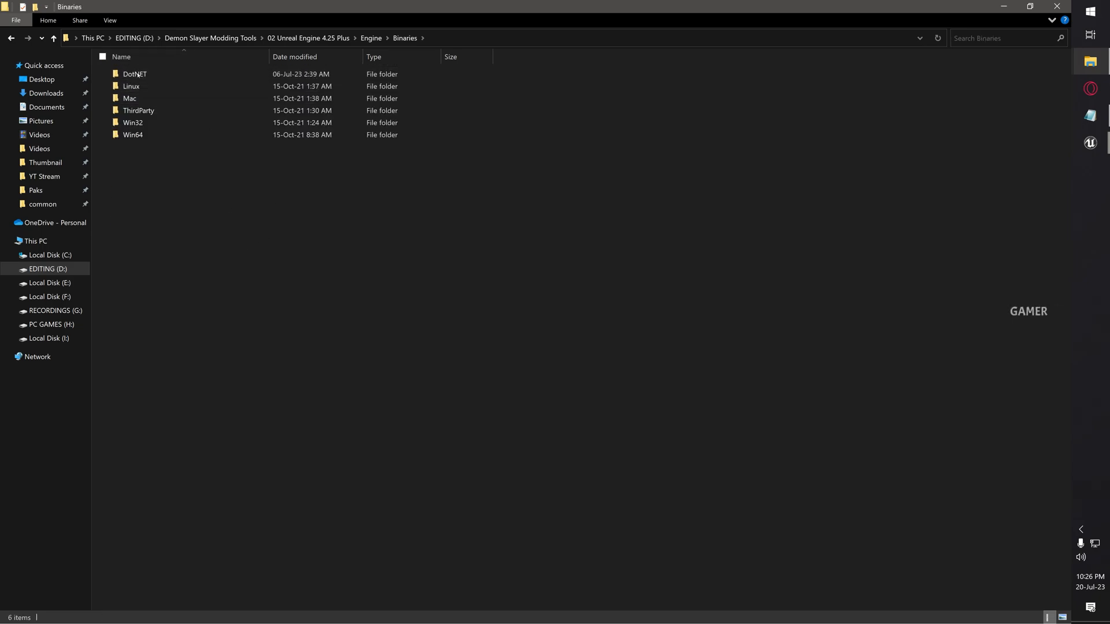
{"action": "double_click", "coordinate": [134, 134]}
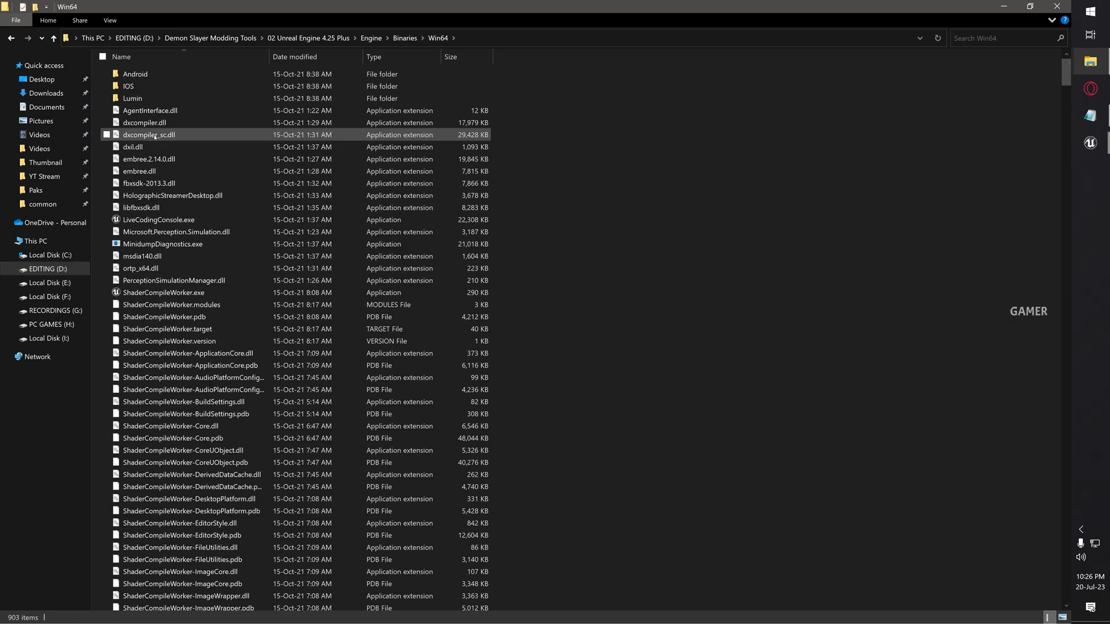
{"action": "scroll", "scroll_direction": "down", "scroll_amount": 3}
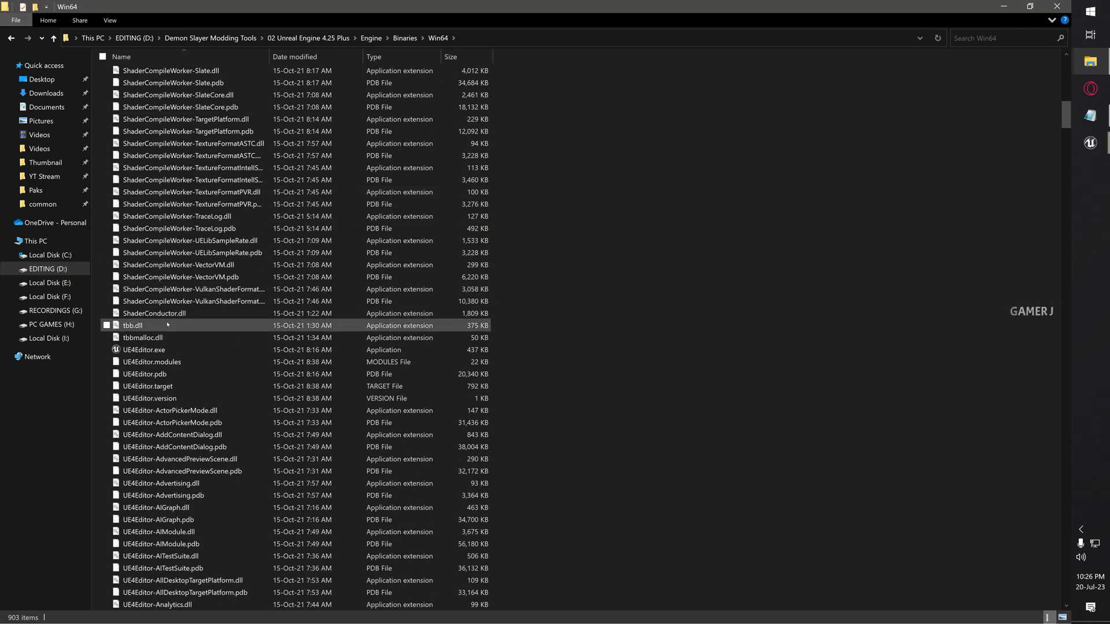
{"action": "left_click", "coordinate": [144, 349]}
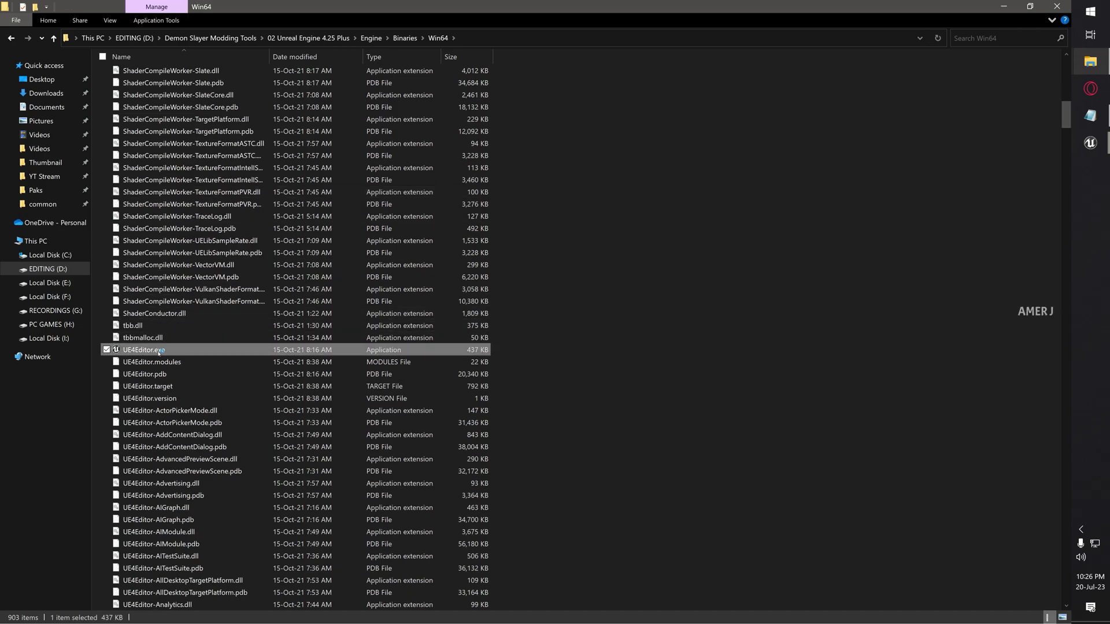
{"action": "double_click", "coordinate": [143, 350]}
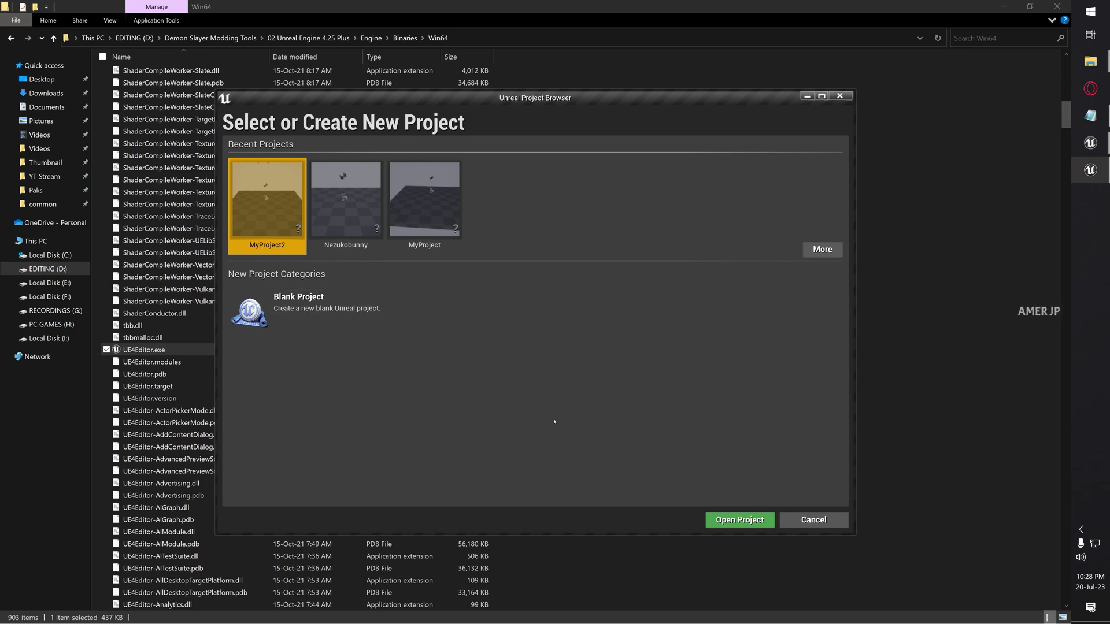
Step: Create a blank Blueprint project named Yellow_Nezuko in Unreal Engine 4.25
{"action": "left_click", "coordinate": [299, 303]}
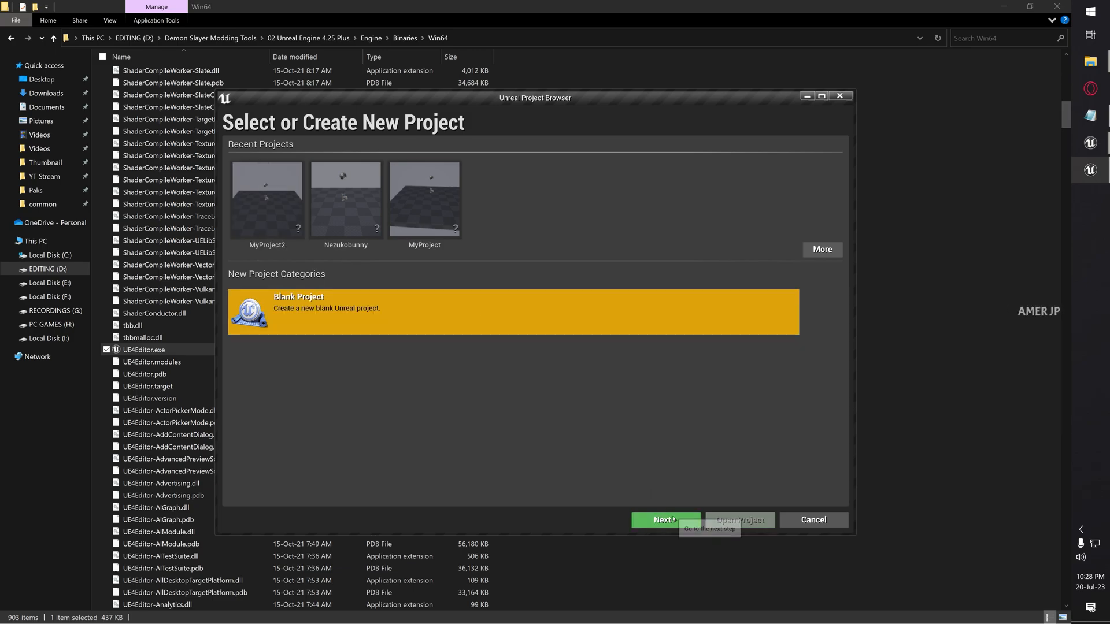
{"action": "left_click", "coordinate": [664, 521]}
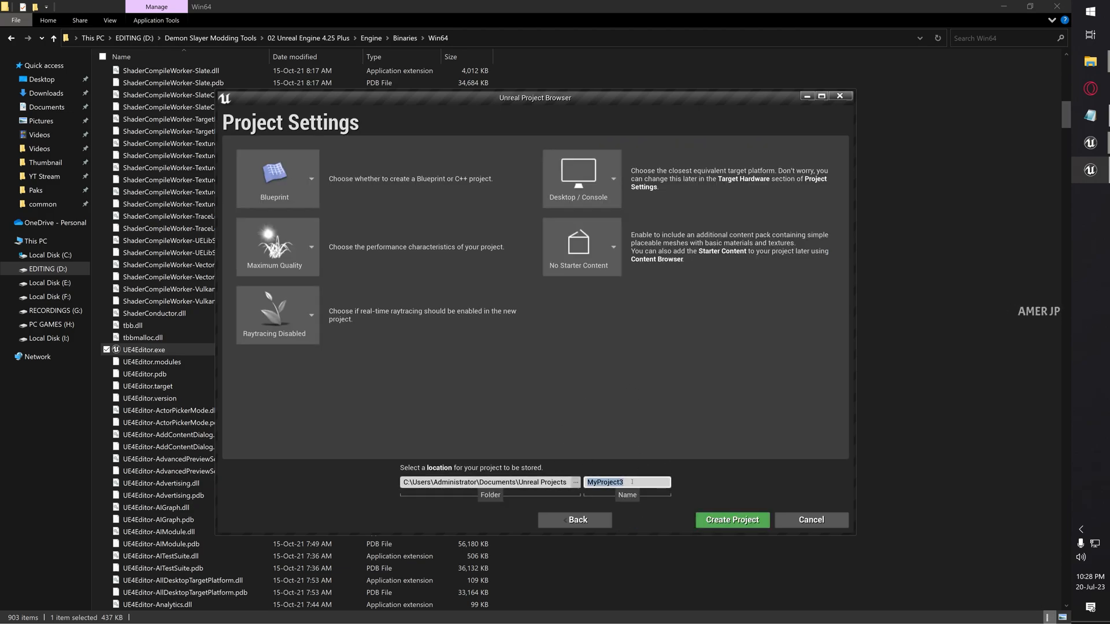
{"action": "type", "text": "Yellow_Nezuko"}
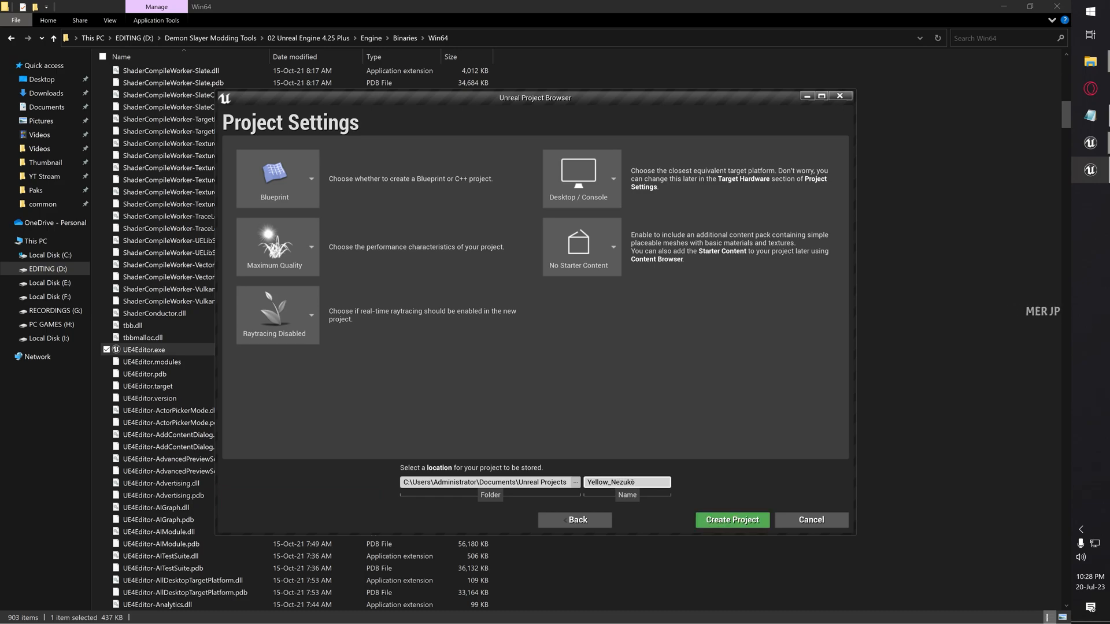
{"action": "left_click", "coordinate": [732, 521]}
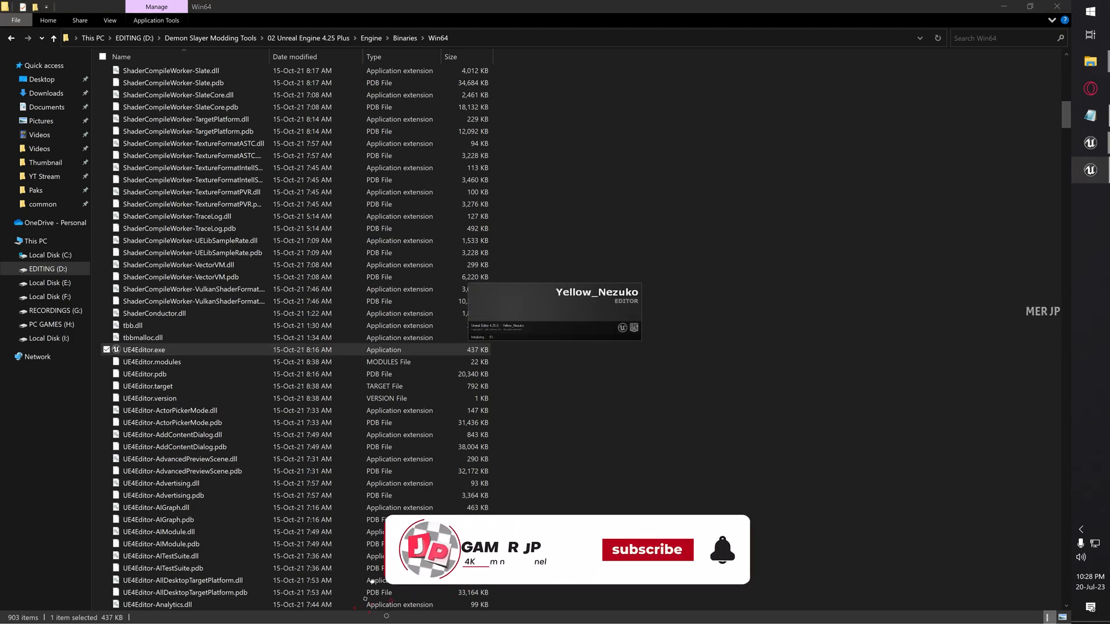
Step: Return File Explorer to the export's Texture folder while the Yellow_Nezuko editor loads
{"action": "left_click", "coordinate": [647, 550]}
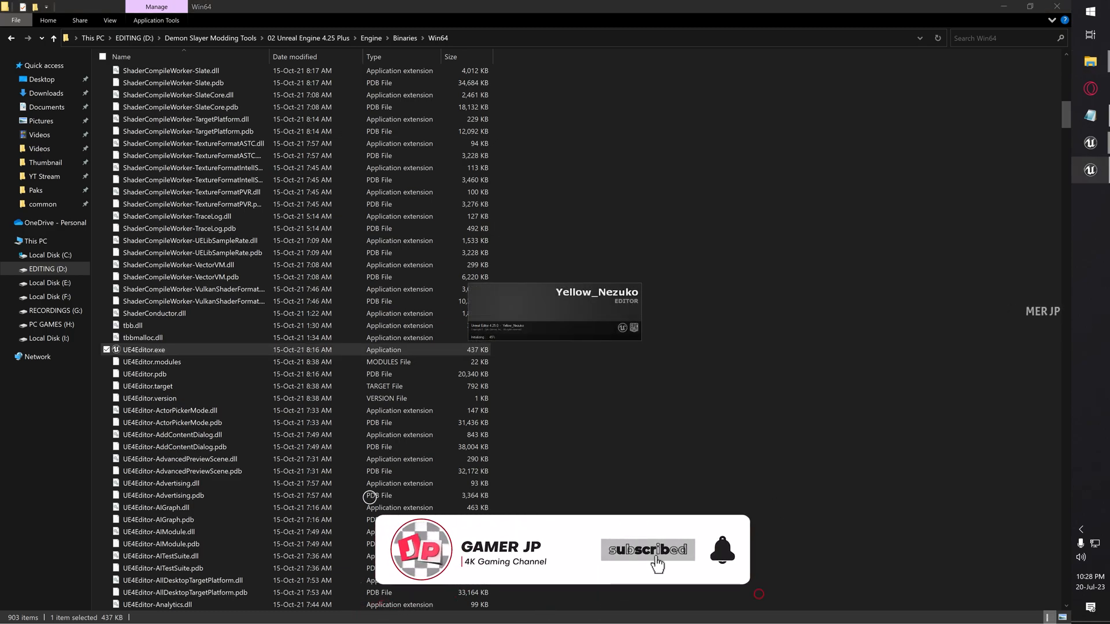
{"action": "double_click", "coordinate": [143, 349]}
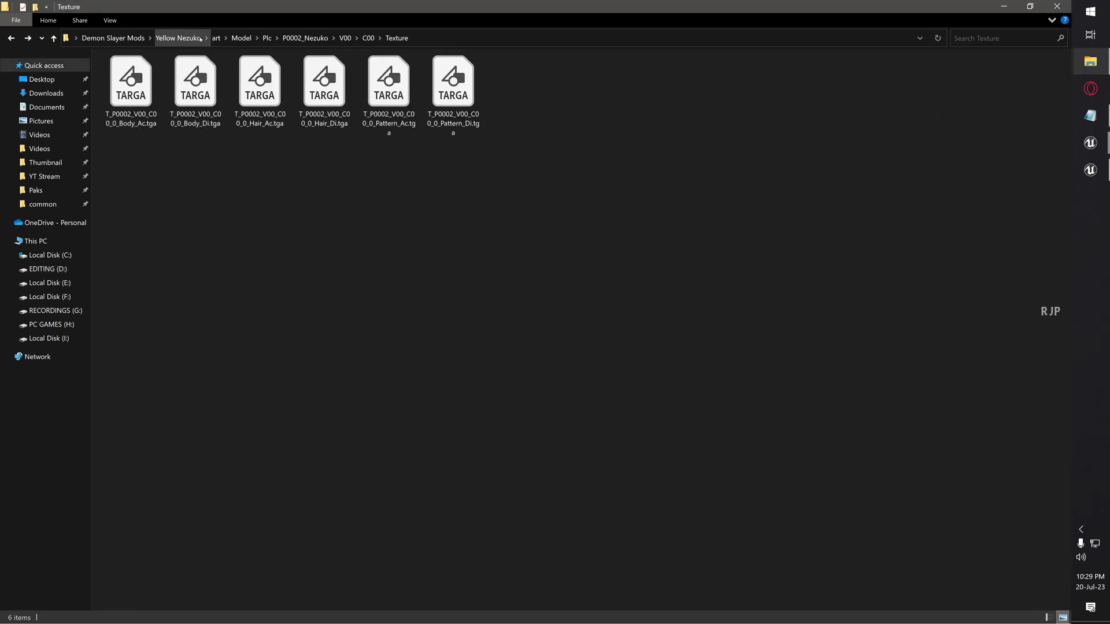
Step: Import the Yellow Nezuko art folder into the project's Content Browser by dragging it in
{"action": "left_click", "coordinate": [180, 37]}
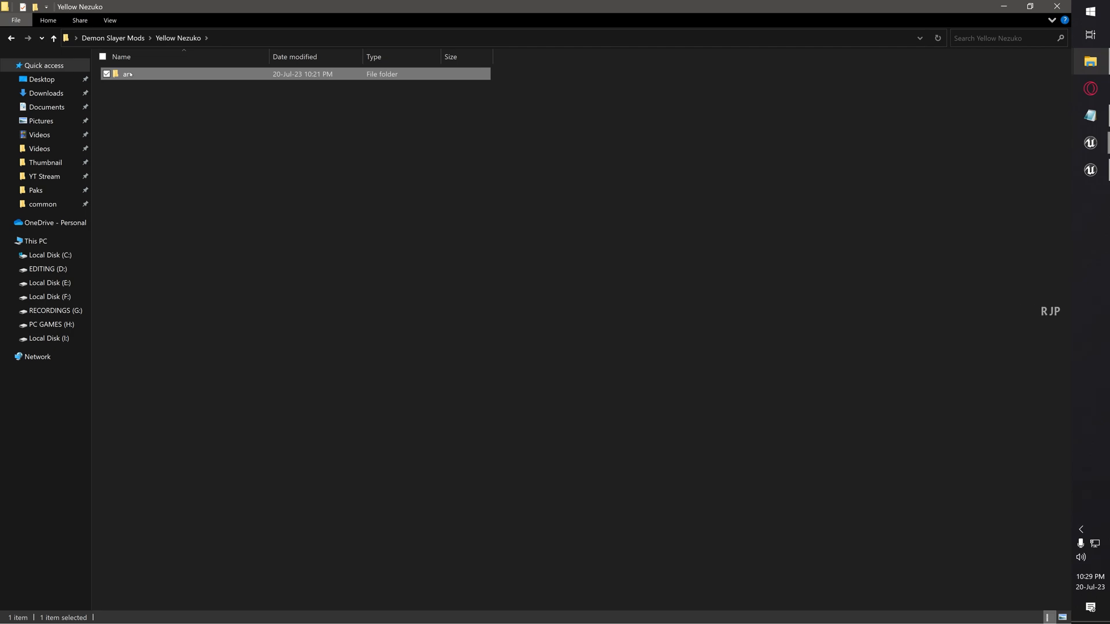
{"action": "left_click_drag", "start_coordinate": [126, 74], "coordinate": [519, 392]}
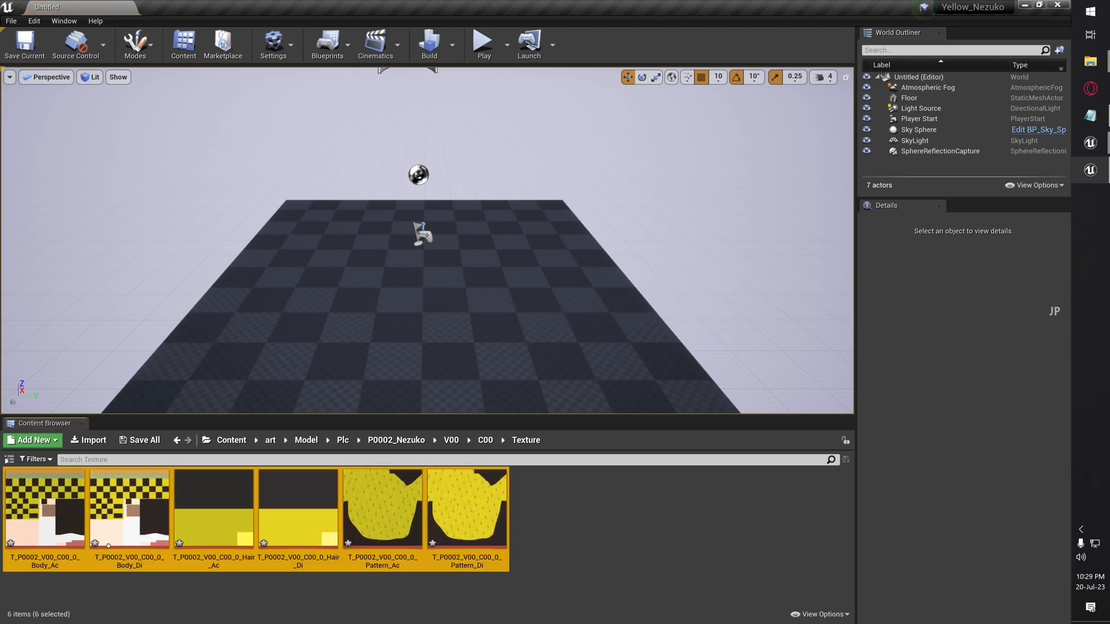
{"action": "mouse_move", "coordinate": [8, 460]}
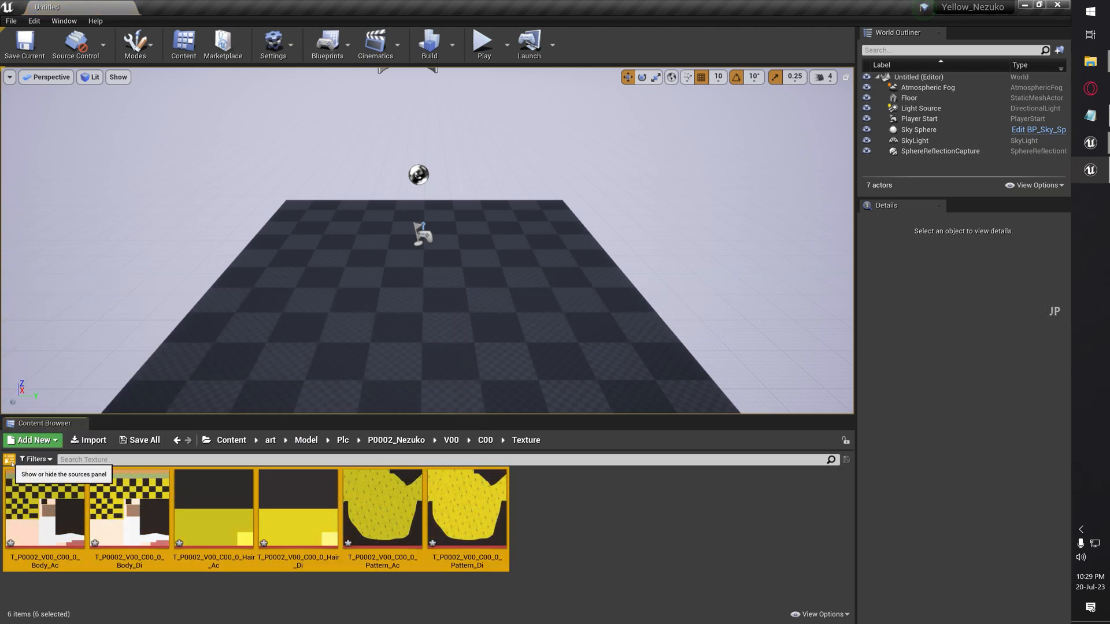
Step: Show the art folder tree, clear the texture selection, and bring up the File menu
{"action": "left_click", "coordinate": [7, 460]}
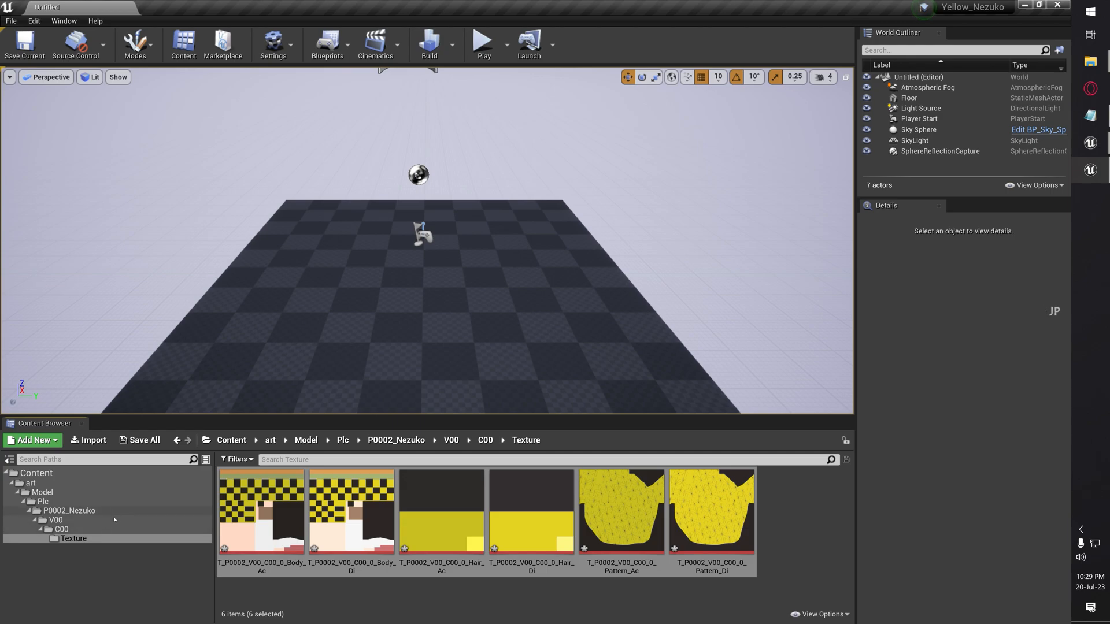
{"action": "left_click", "coordinate": [803, 541]}
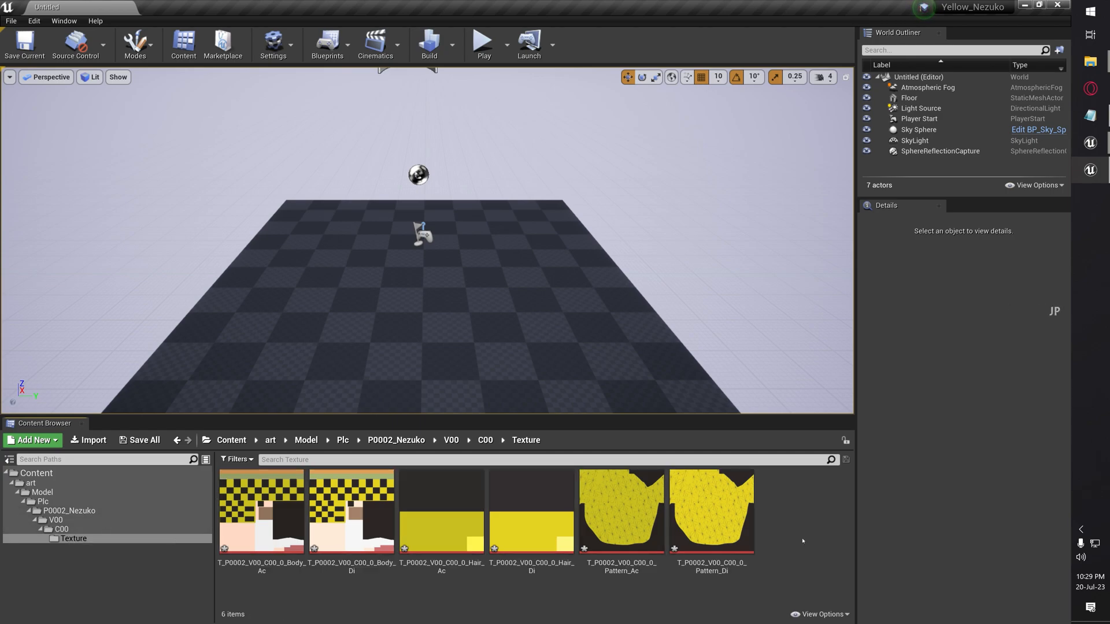
{"action": "mouse_move", "coordinate": [9, 21]}
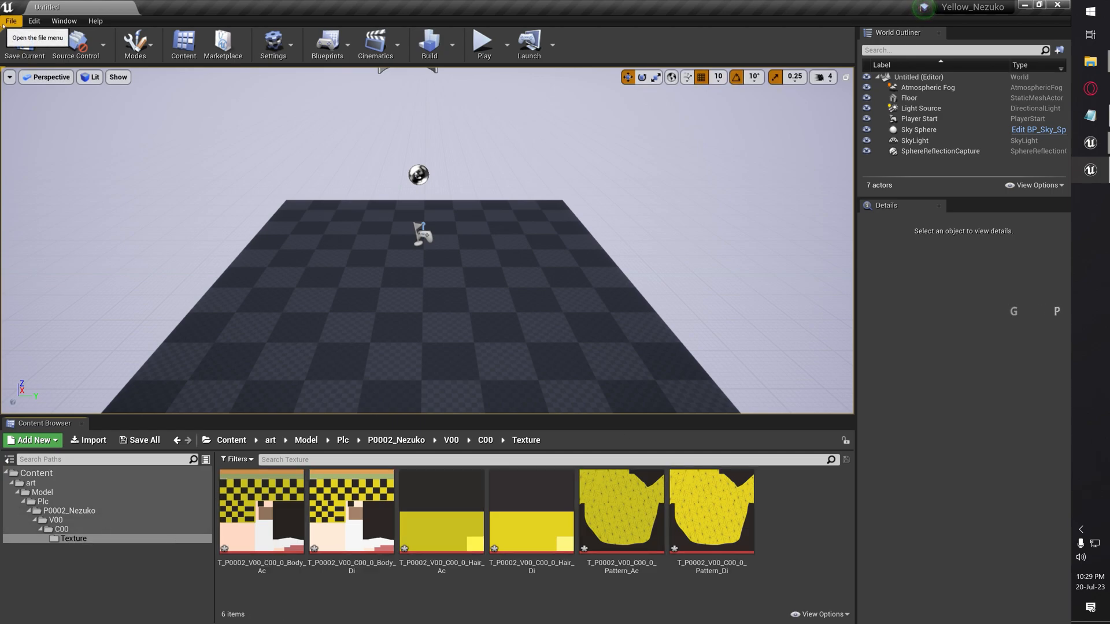
{"action": "left_click", "coordinate": [9, 21]}
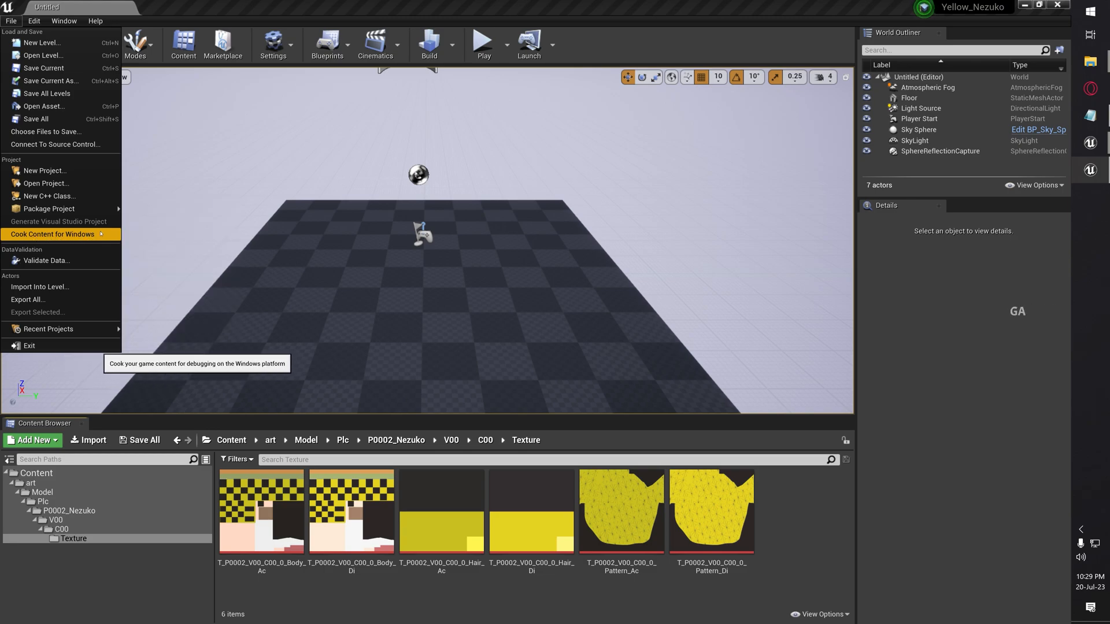
Step: Cook the Yellow_Nezuko project content for Windows
{"action": "left_click", "coordinate": [51, 233]}
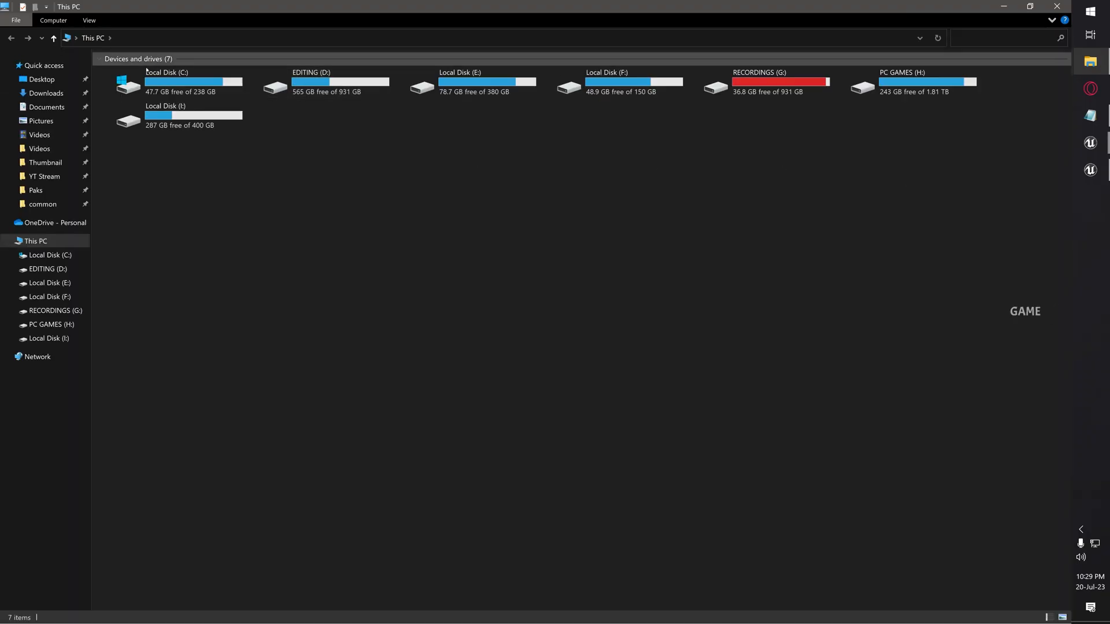
Step: Navigate into Documents > Unreal Projects > Yellow_Nezuko > Saved
{"action": "left_click", "coordinate": [44, 106]}
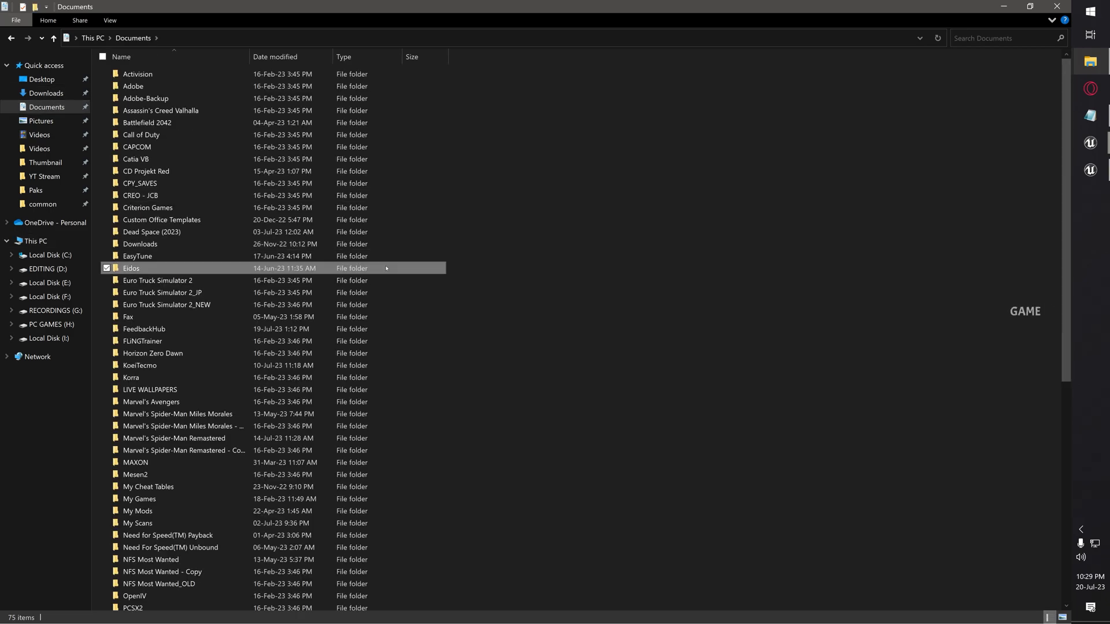
{"action": "double_click", "coordinate": [145, 268]}
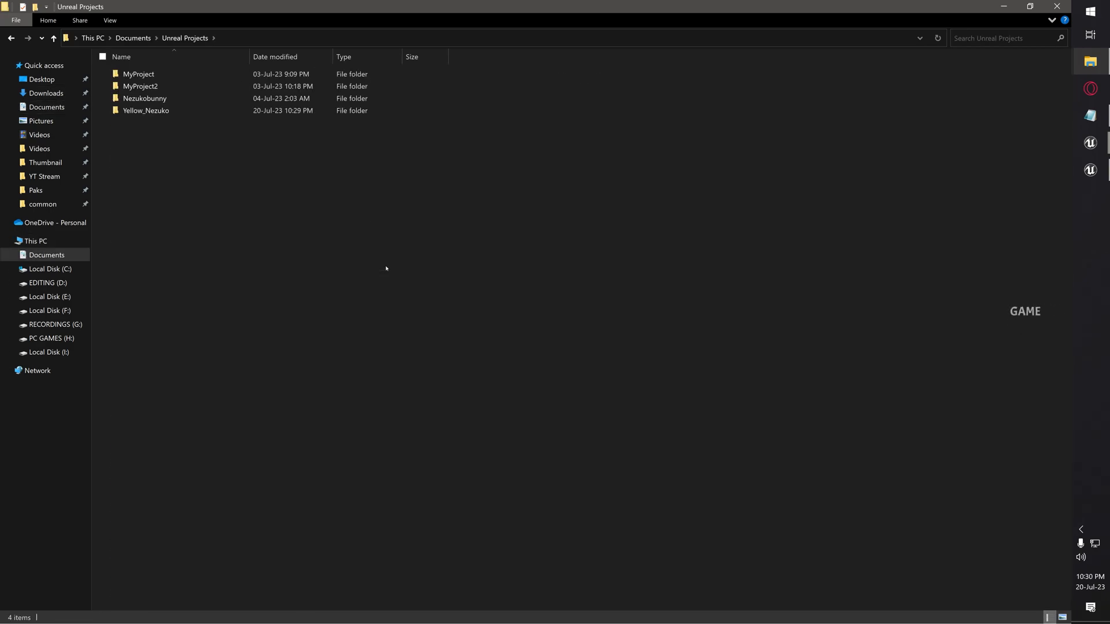
{"action": "left_click", "coordinate": [146, 111]}
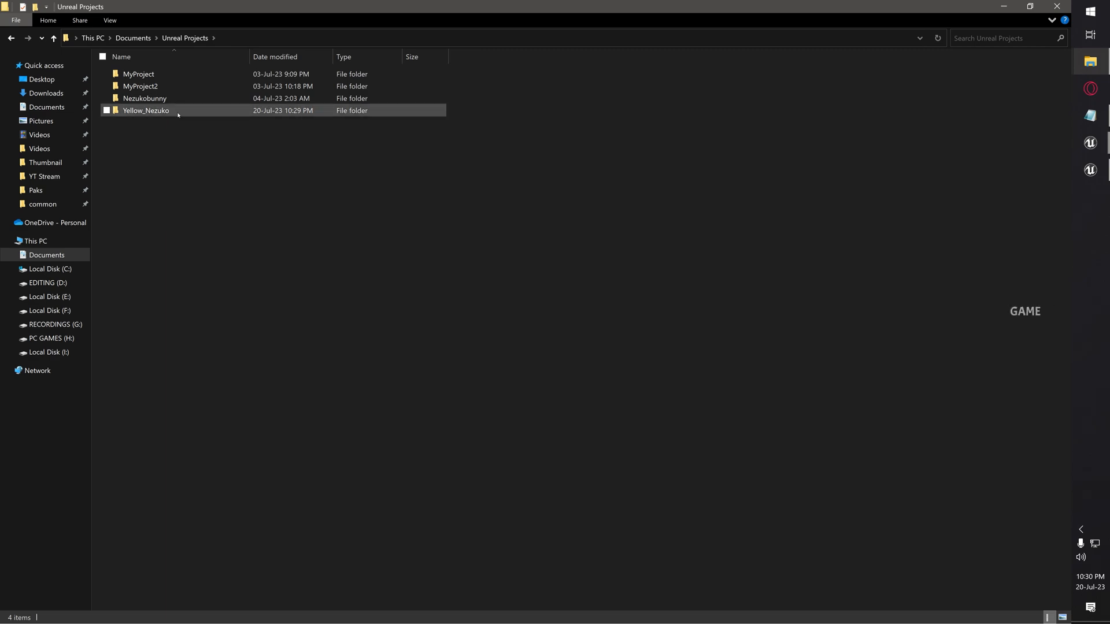
{"action": "double_click", "coordinate": [146, 111]}
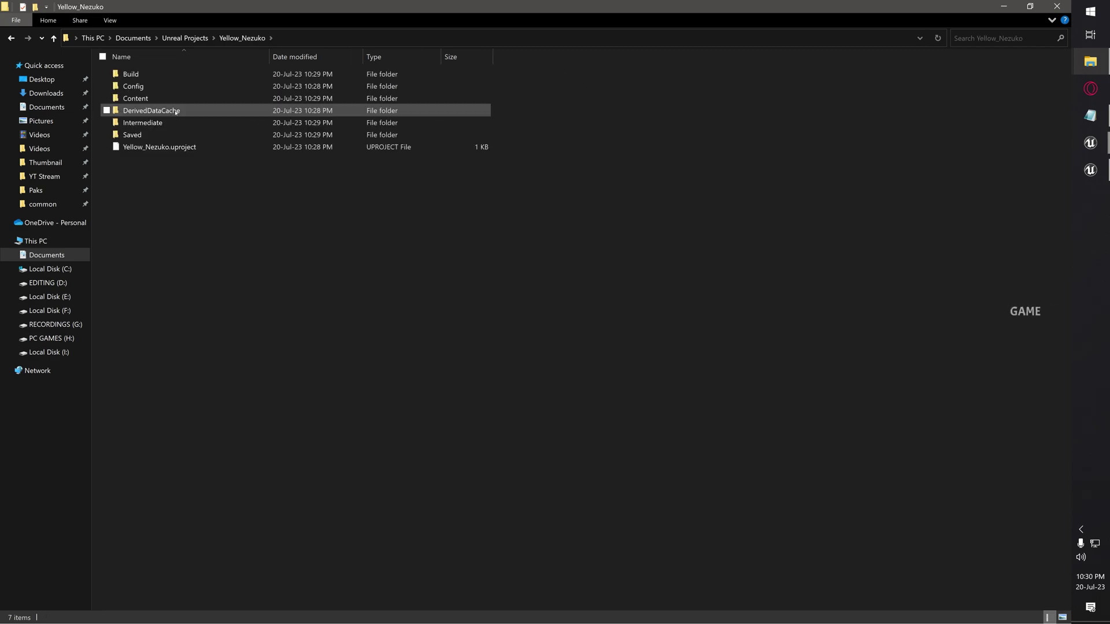
{"action": "double_click", "coordinate": [132, 134]}
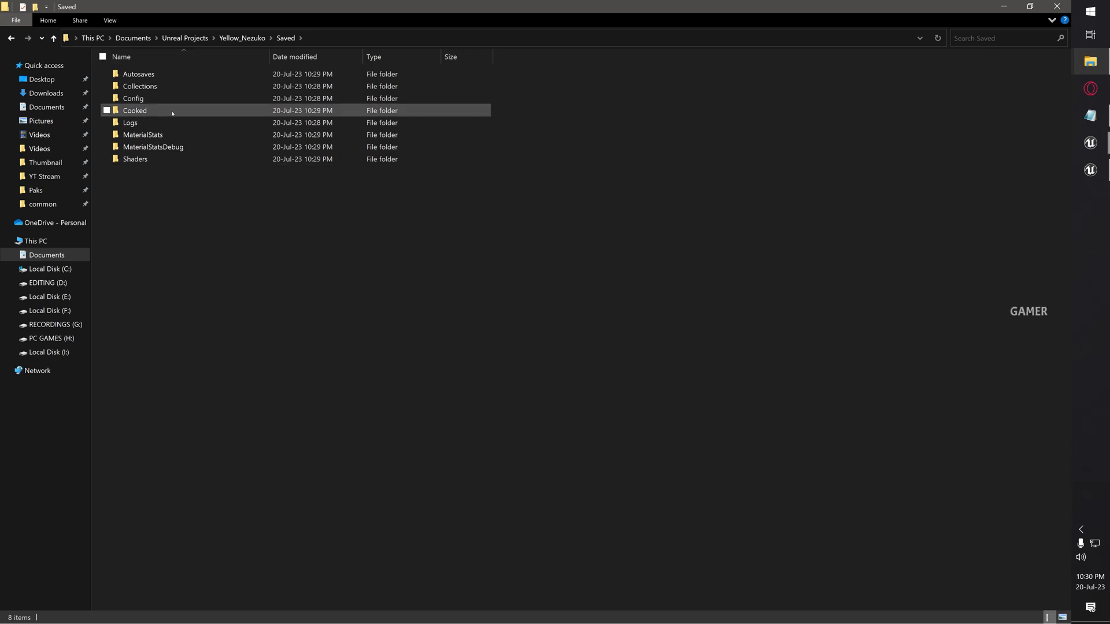
{"action": "mouse_move", "coordinate": [173, 111]}
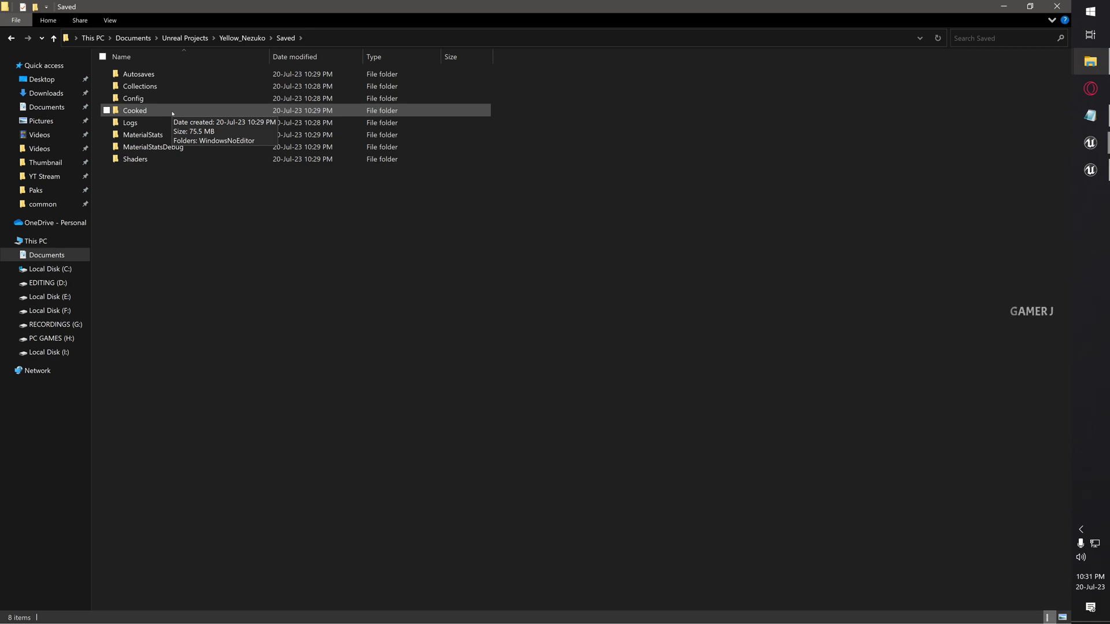
Step: Copy the cooked art folder from Cooked\WindowsNoEditor\Yellow_Nezuko\Content and go to Demon Slayer Modding Tools
{"action": "double_click", "coordinate": [134, 111]}
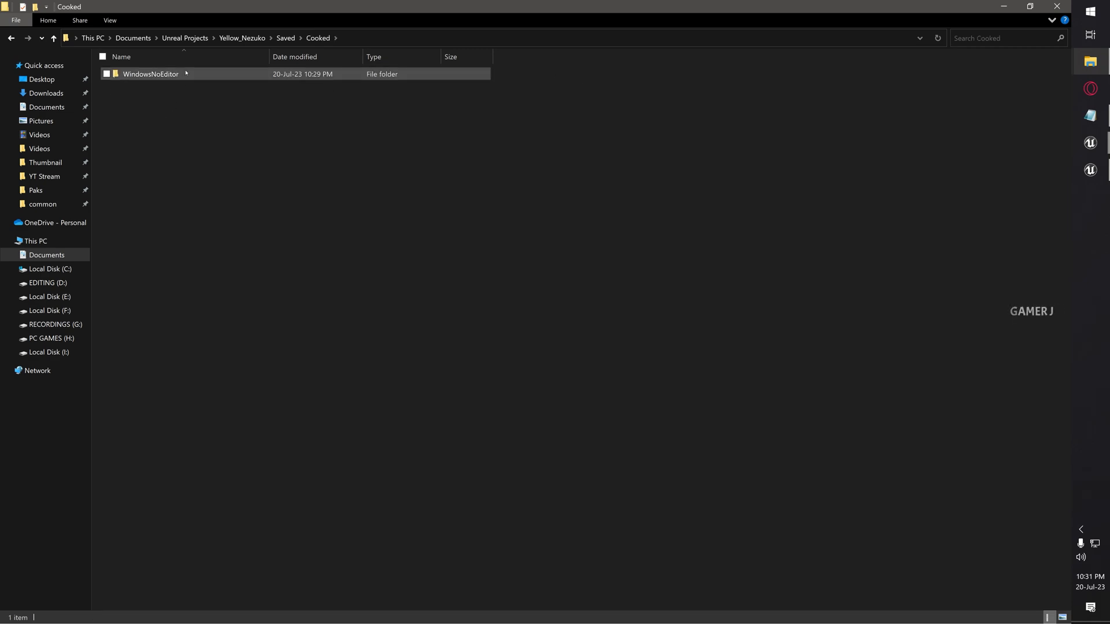
{"action": "double_click", "coordinate": [150, 74]}
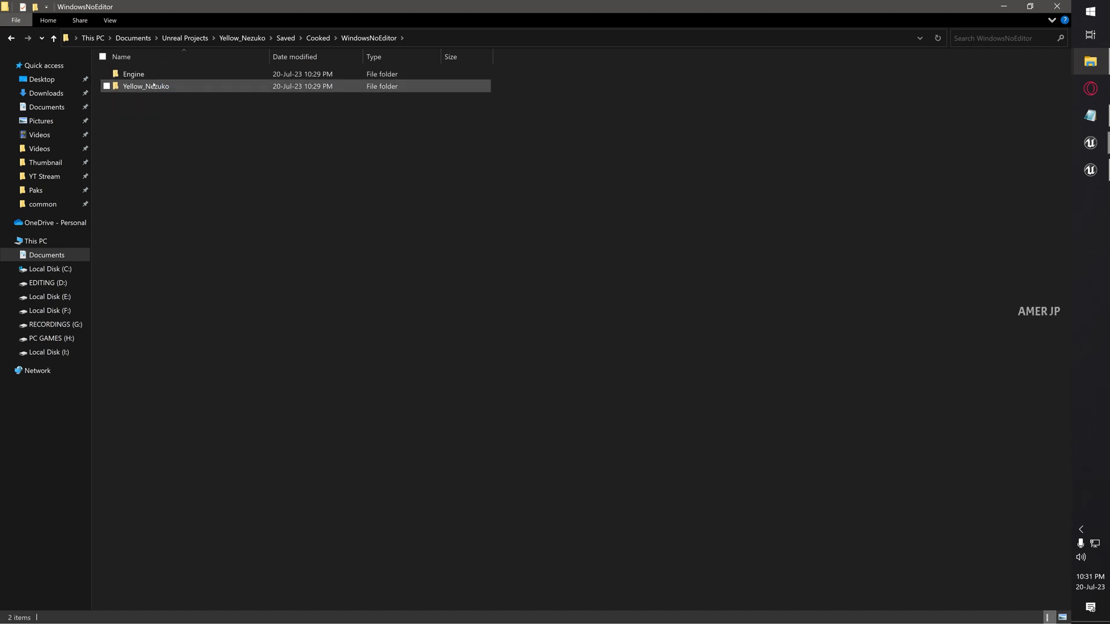
{"action": "double_click", "coordinate": [145, 86]}
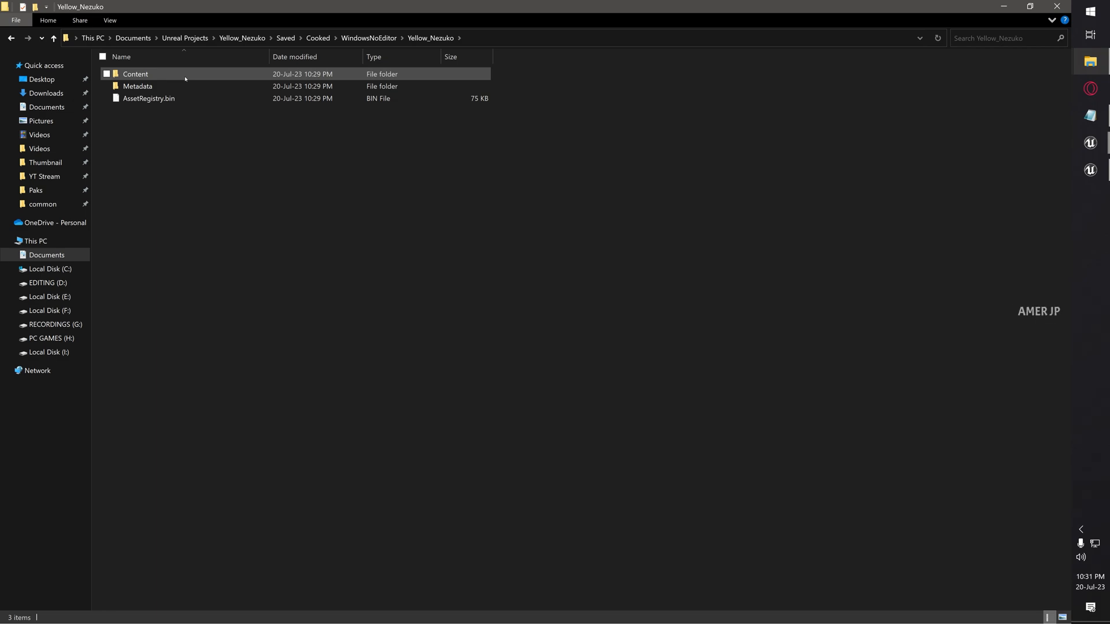
{"action": "double_click", "coordinate": [135, 74]}
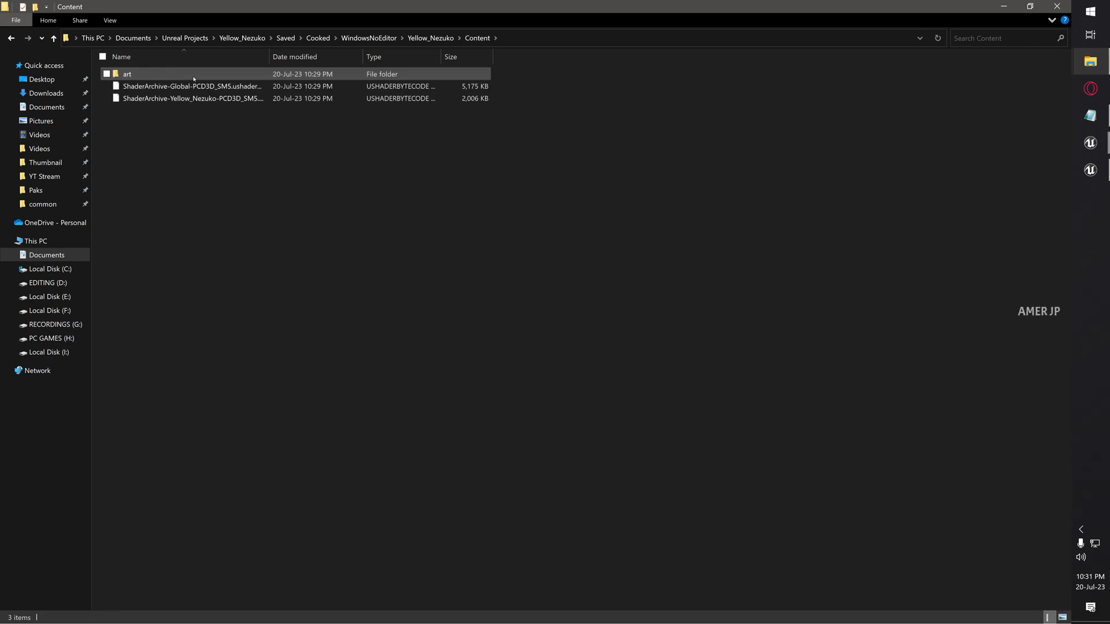
{"action": "right_click", "coordinate": [126, 74]}
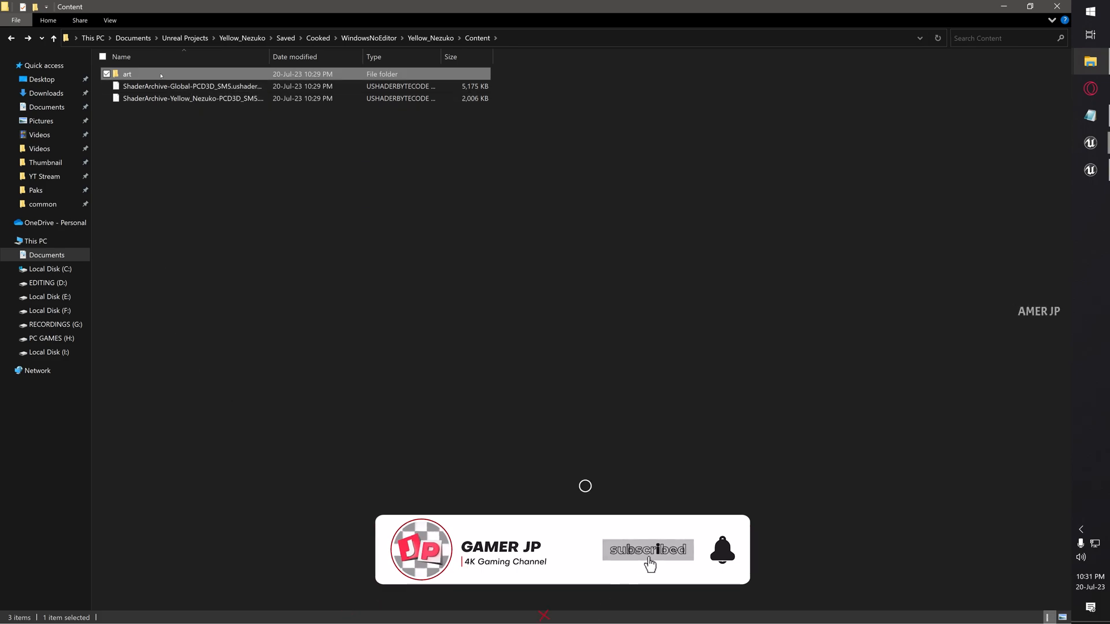
{"action": "double_click", "coordinate": [127, 74]}
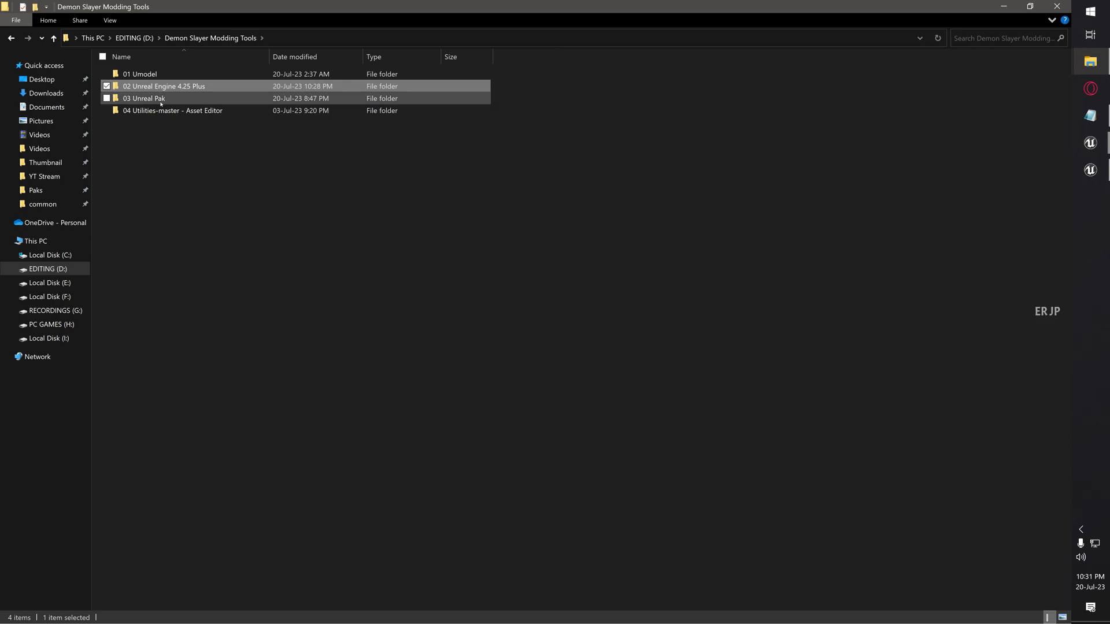
Step: Navigate into 03 Unreal Pak > pakchunk0-WindowsNoEditor > APK > Content
{"action": "double_click", "coordinate": [144, 98]}
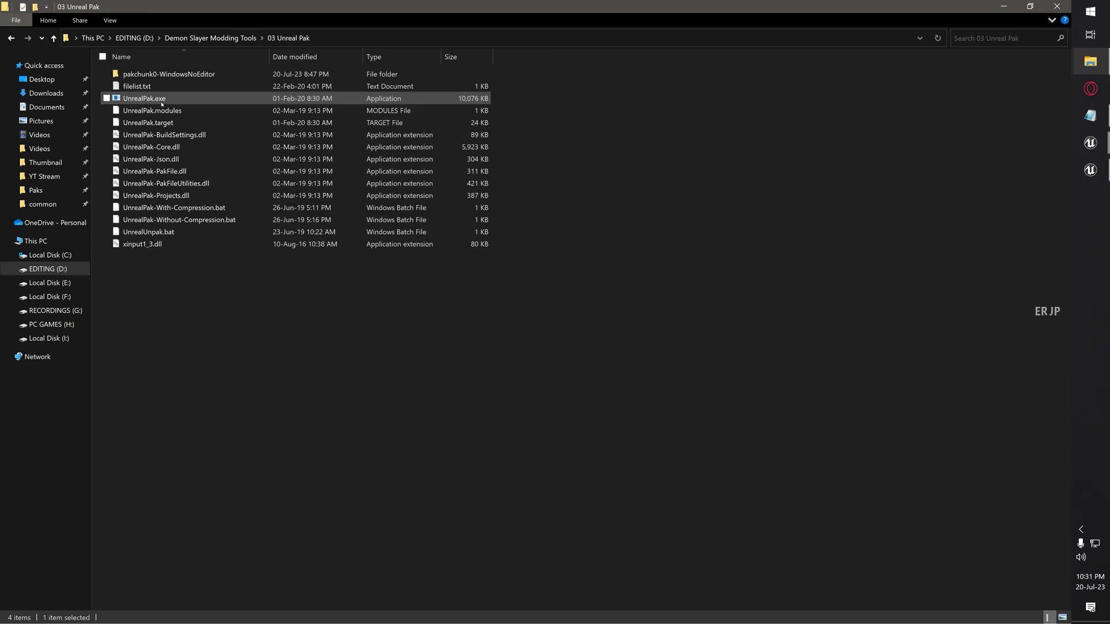
{"action": "mouse_move", "coordinate": [170, 76]}
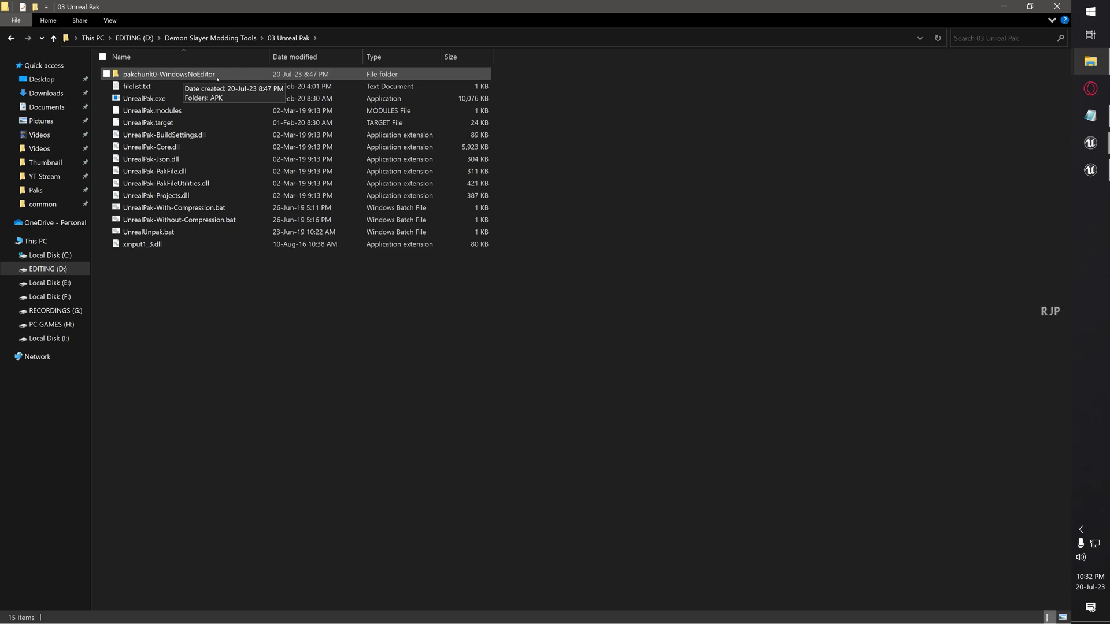
{"action": "double_click", "coordinate": [166, 74]}
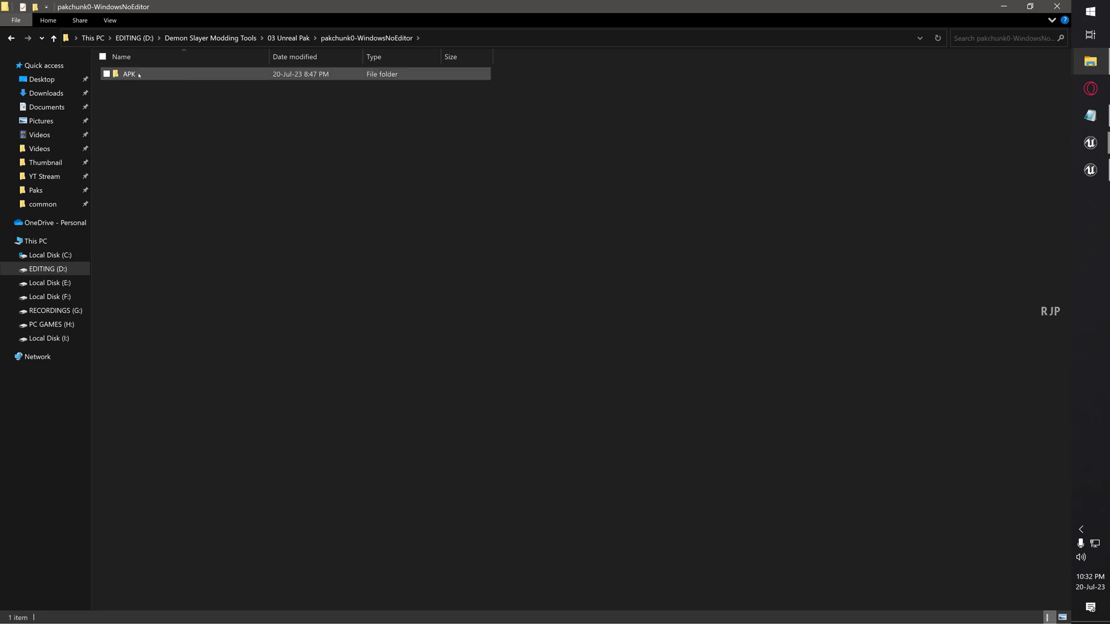
{"action": "double_click", "coordinate": [125, 74]}
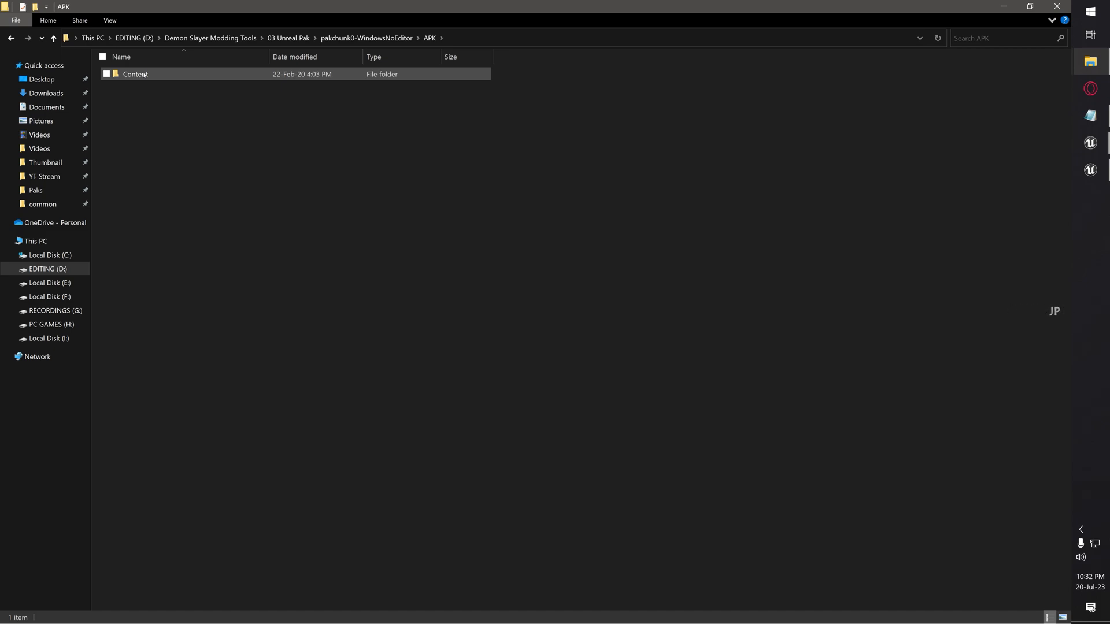
{"action": "double_click", "coordinate": [136, 74]}
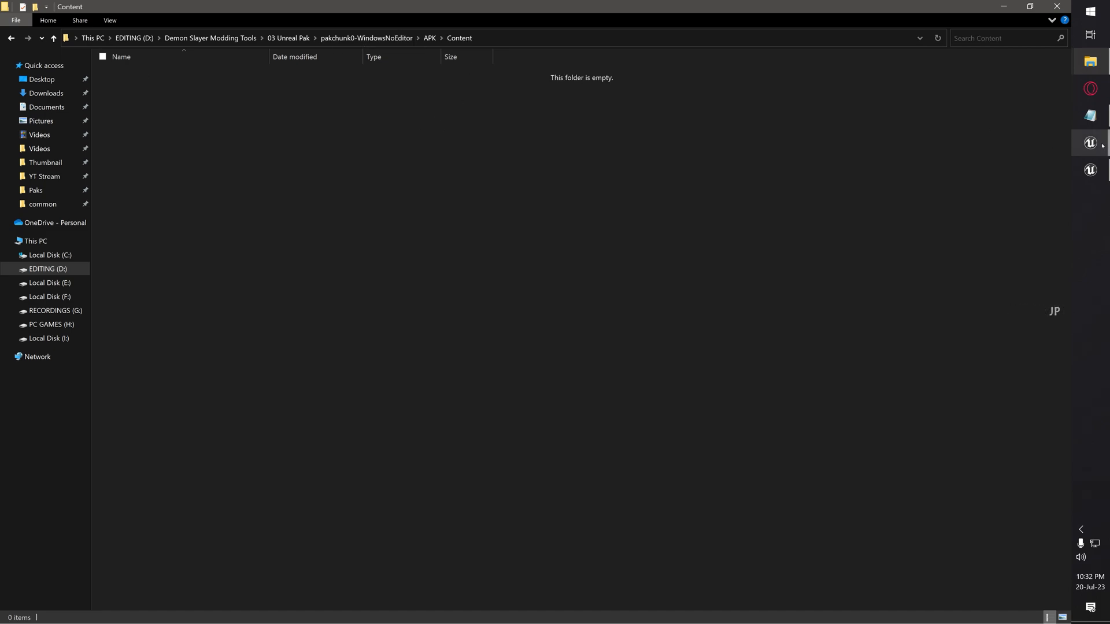
{"action": "left_click", "coordinate": [1089, 144]}
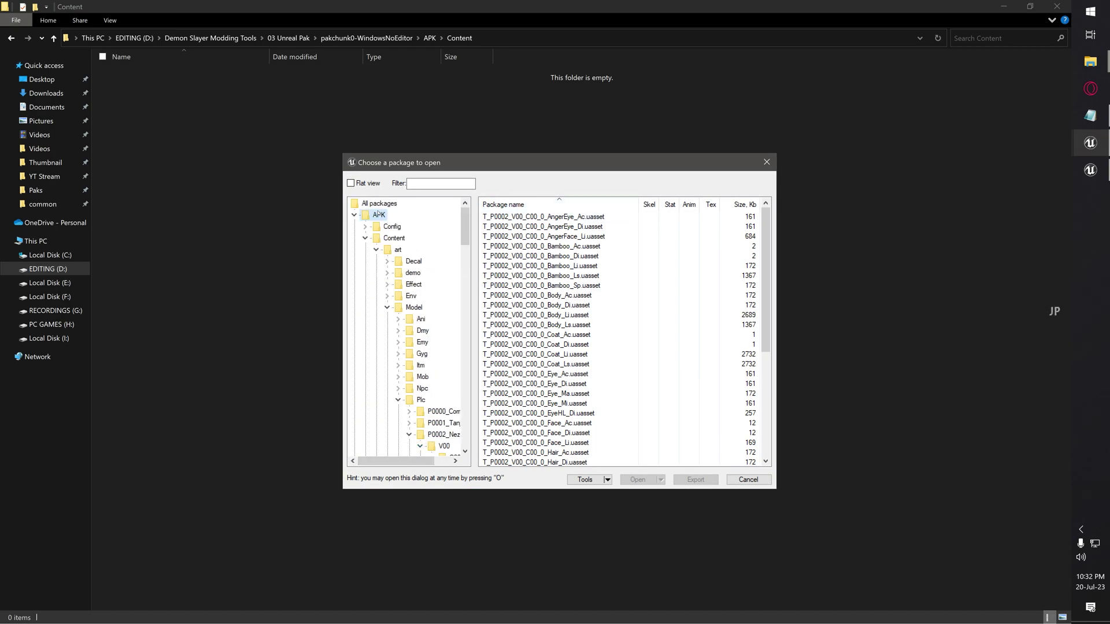
Step: Place the art folder in APK\Content, confirm it, and return to 03 Unreal Pak
{"action": "left_click", "coordinate": [398, 250]}
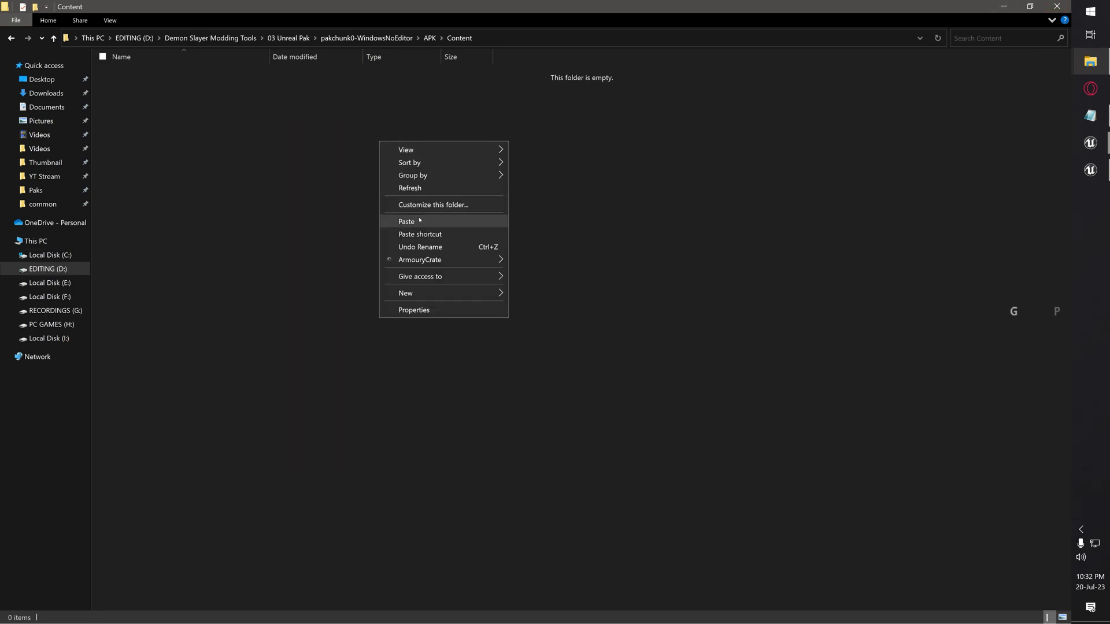
{"action": "left_click", "coordinate": [406, 220]}
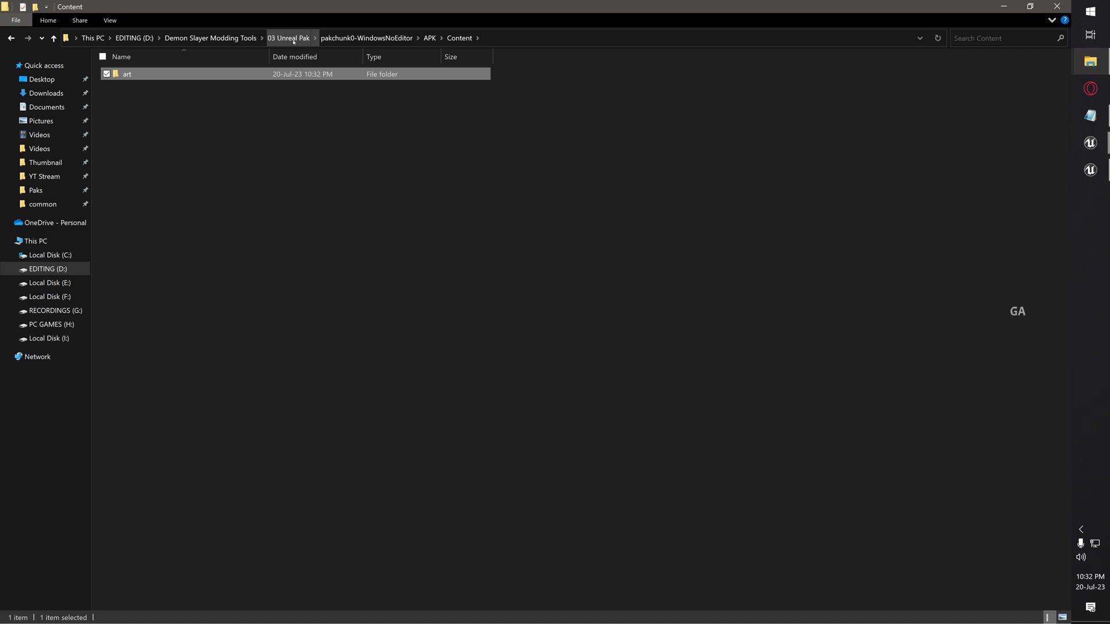
{"action": "left_click", "coordinate": [289, 39]}
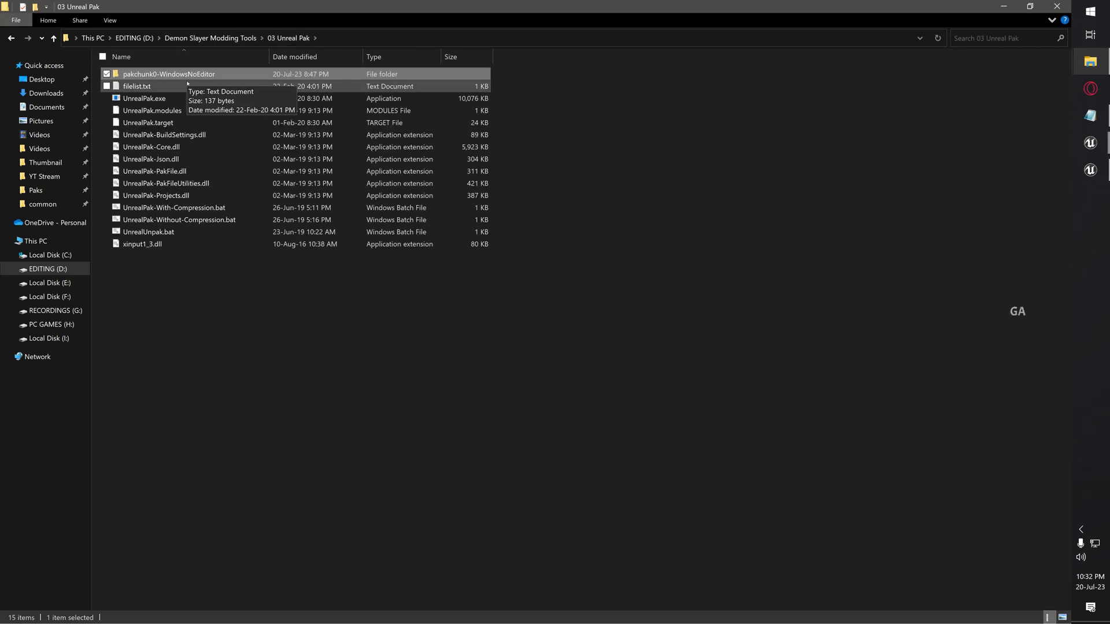
{"action": "double_click", "coordinate": [152, 74]}
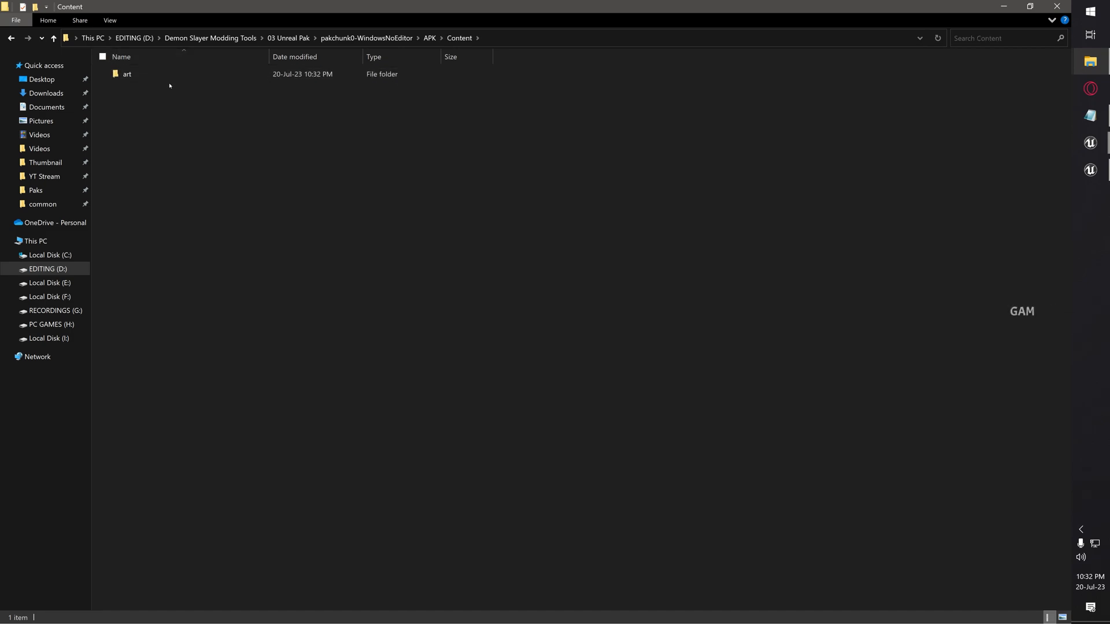
{"action": "mouse_move", "coordinate": [170, 76]}
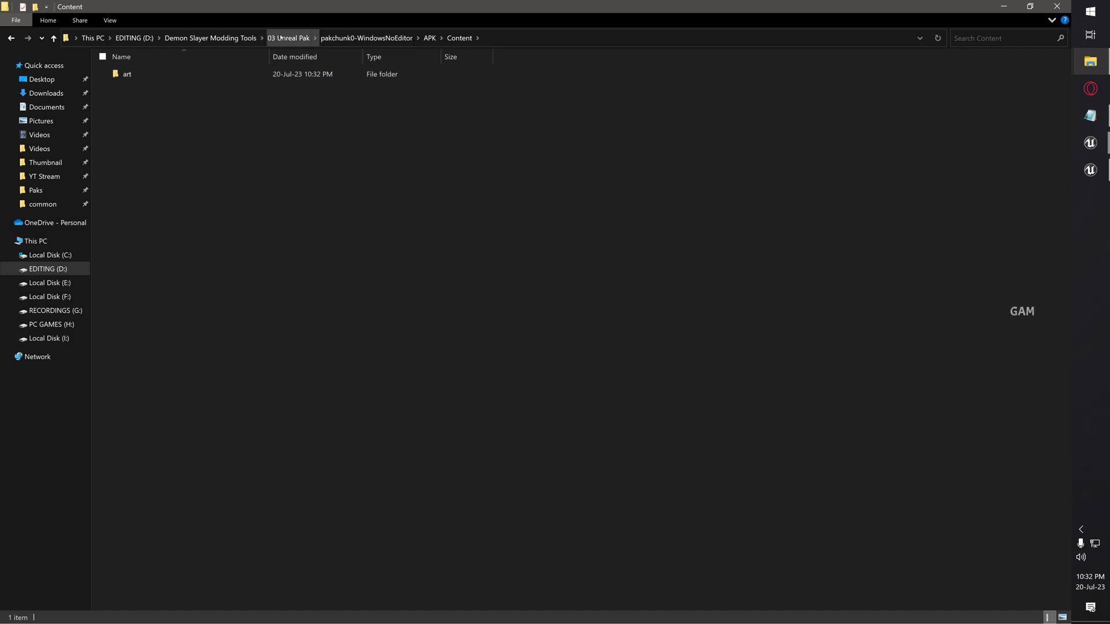
{"action": "left_click", "coordinate": [289, 37]}
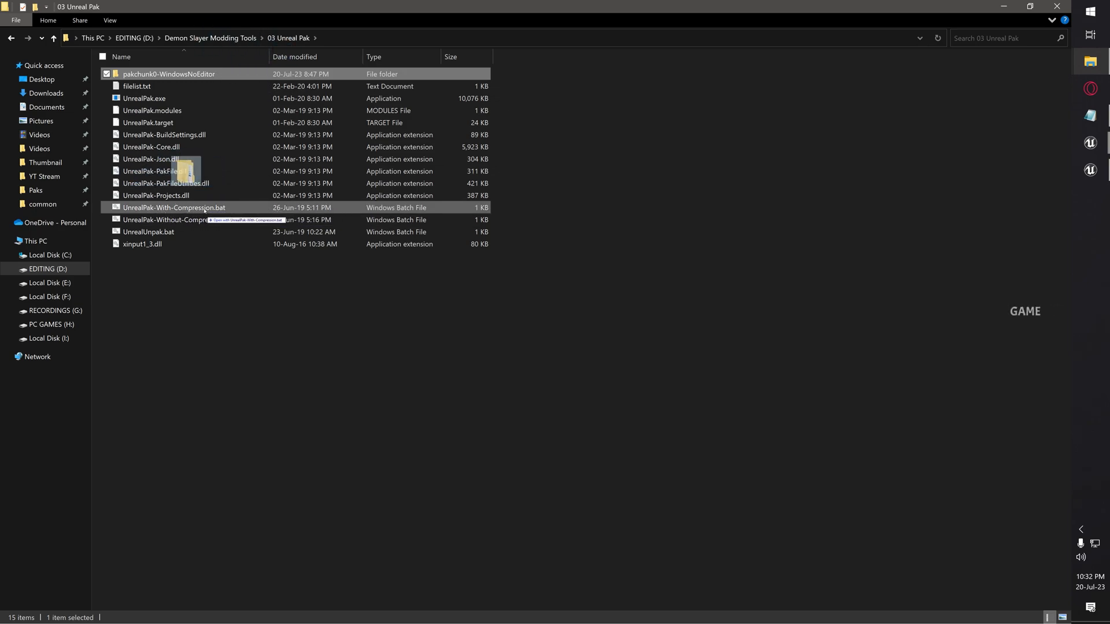
Step: Pack pakchunk0-WindowsNoEditor into a compressed pak, rename it Yellow Nezuko.pak and copy it
{"action": "double_click", "coordinate": [173, 207]}
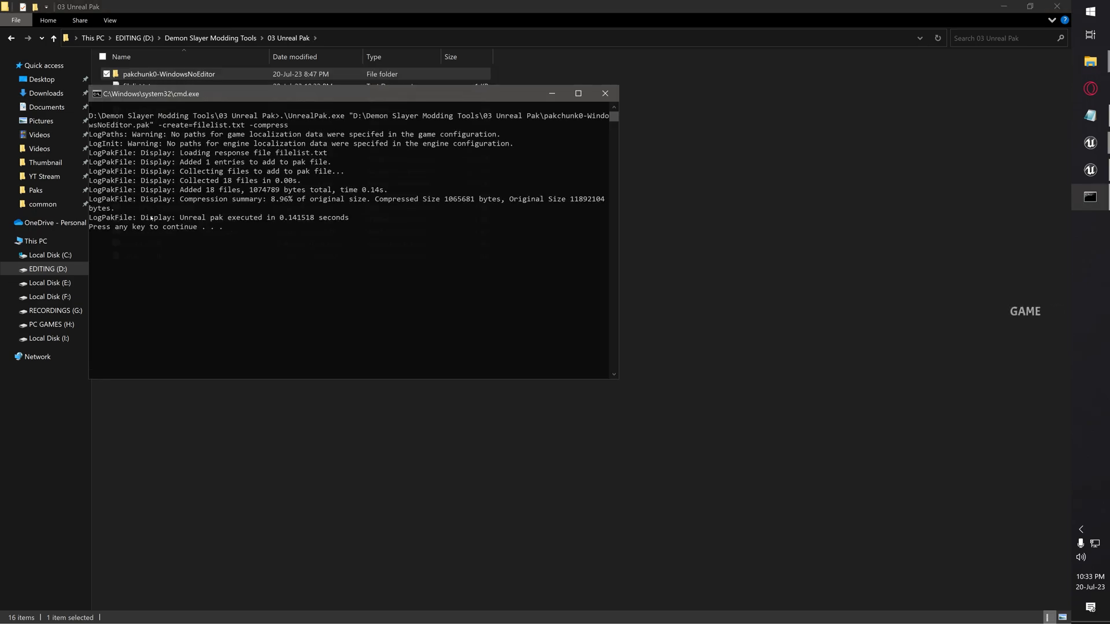
{"action": "left_click", "coordinate": [605, 93]}
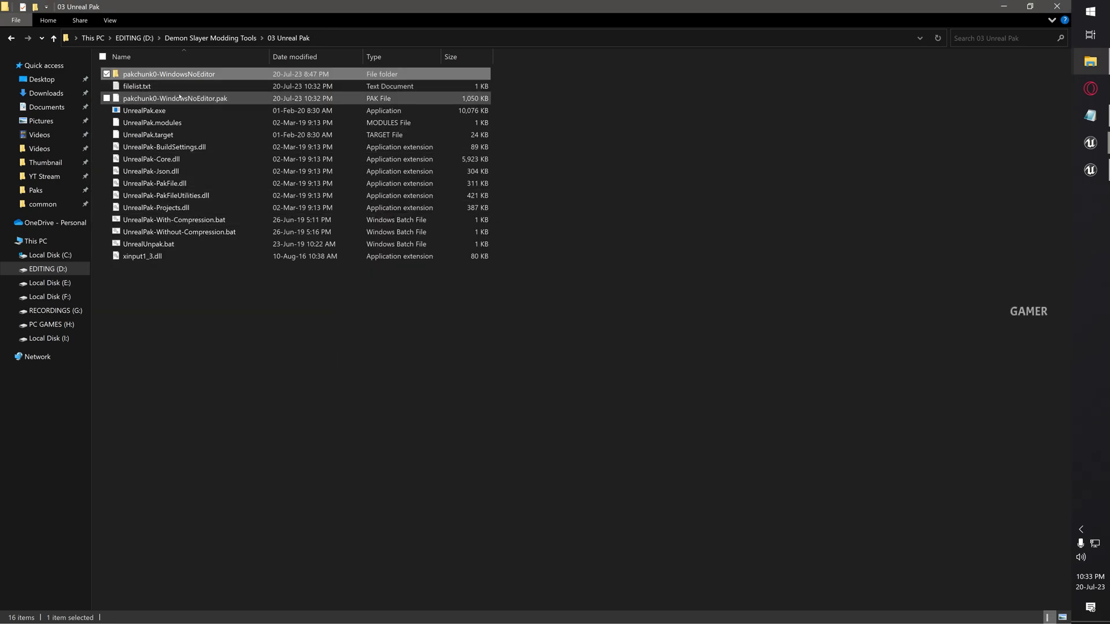
{"action": "left_click", "coordinate": [175, 99]}
{"action": "type", "text": "Yellow Nezui"}
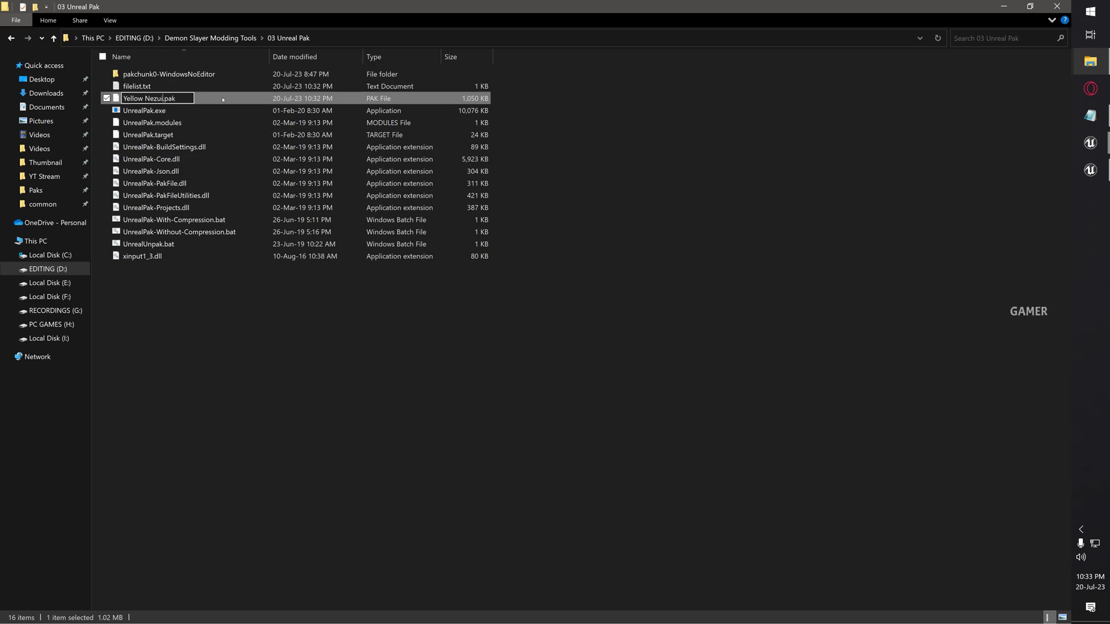
{"action": "key", "text": "Enter"}
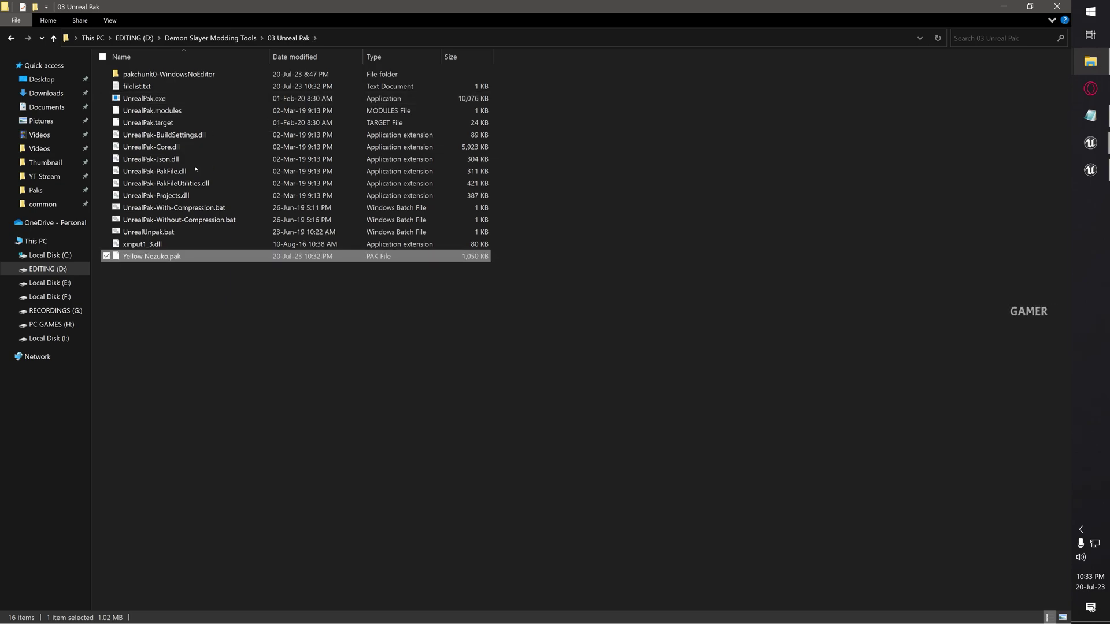
{"action": "right_click", "coordinate": [151, 255]}
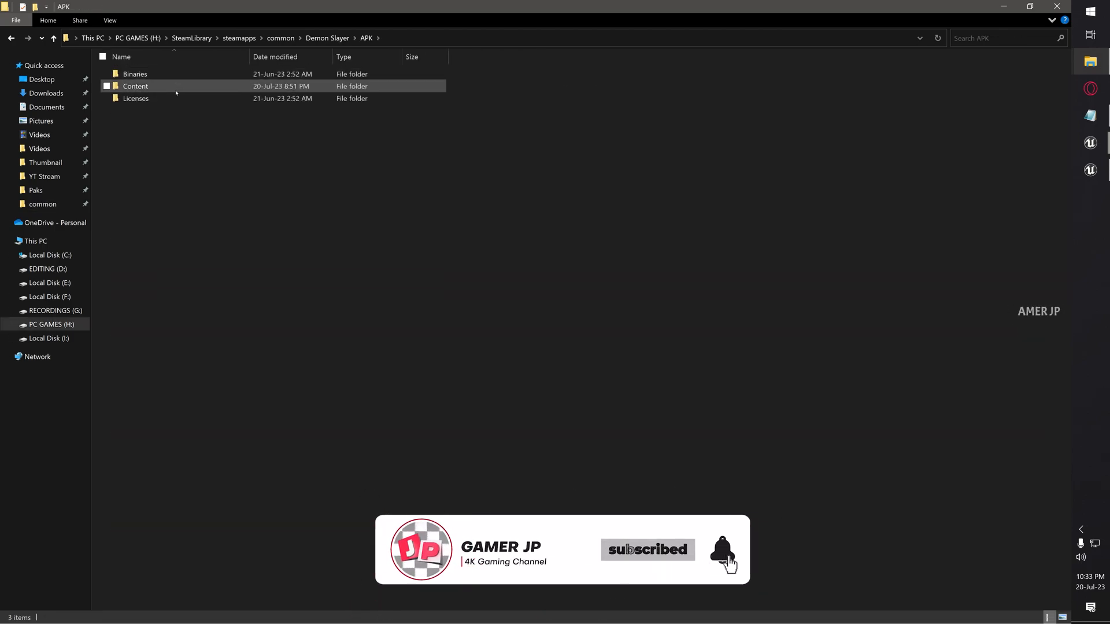
Step: Paste Yellow Nezuko.pak into the game's Content\Paks\~mods folder
{"action": "double_click", "coordinate": [135, 85]}
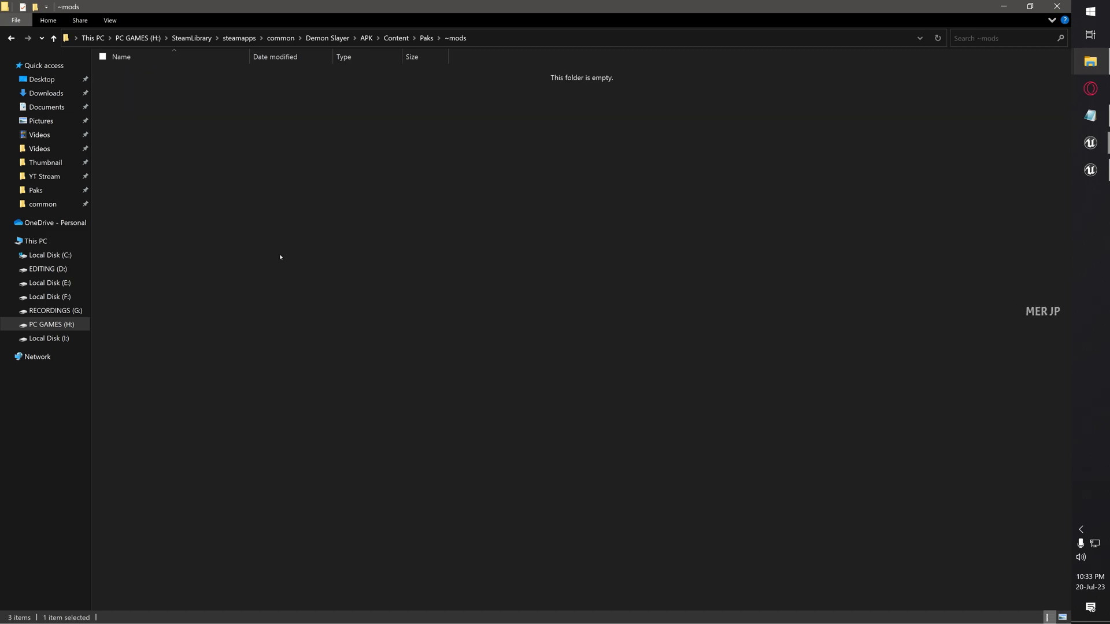
{"action": "right_click", "coordinate": [280, 256]}
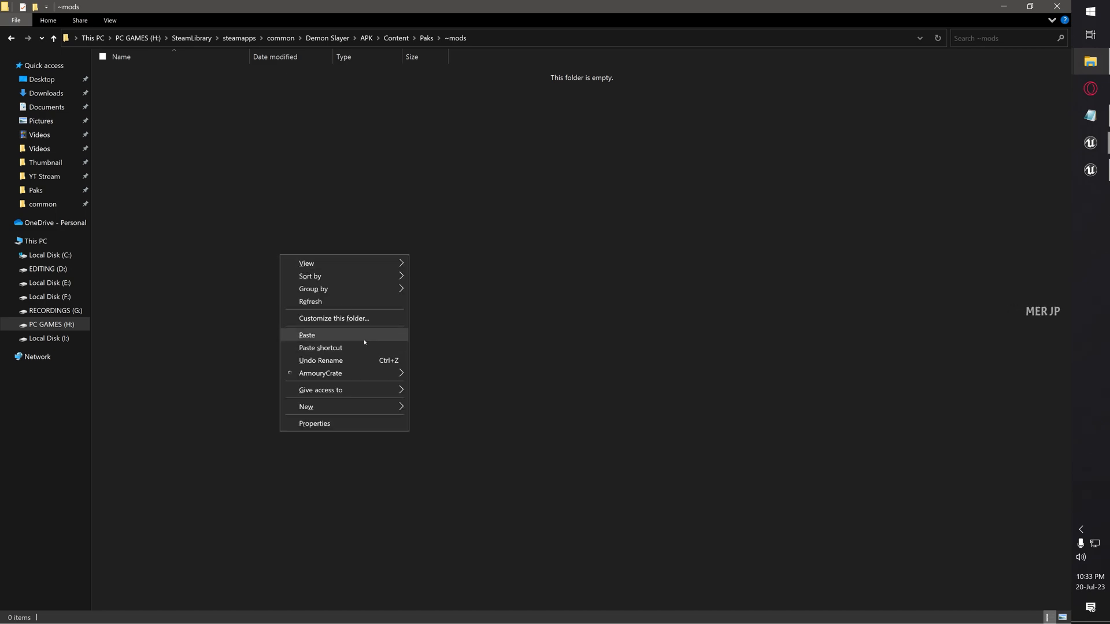
{"action": "left_click", "coordinate": [306, 335]}
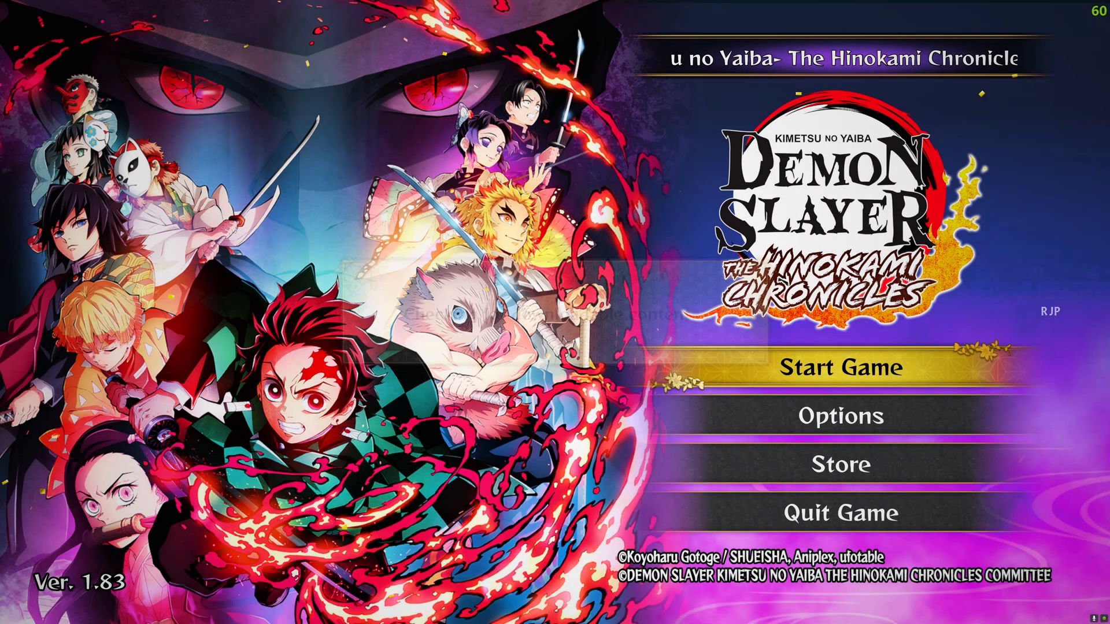
Step: Start the game, preview Nezuko Kamado's yellow Kimono in Archives > Battle Attire, then back out
{"action": "left_click", "coordinate": [844, 384]}
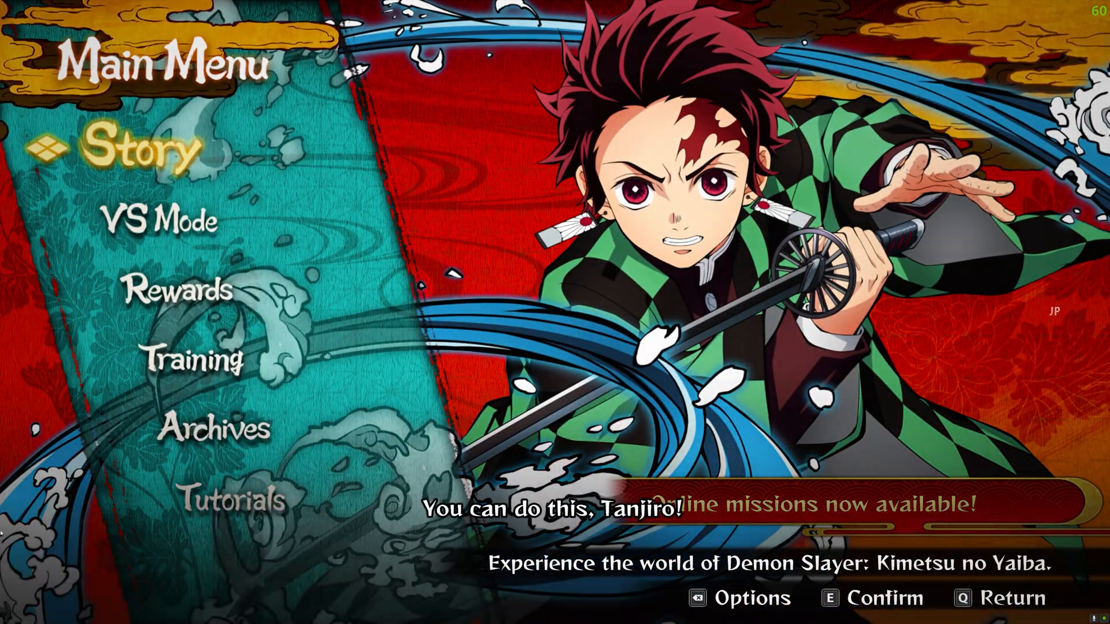
{"action": "key", "text": "down"}
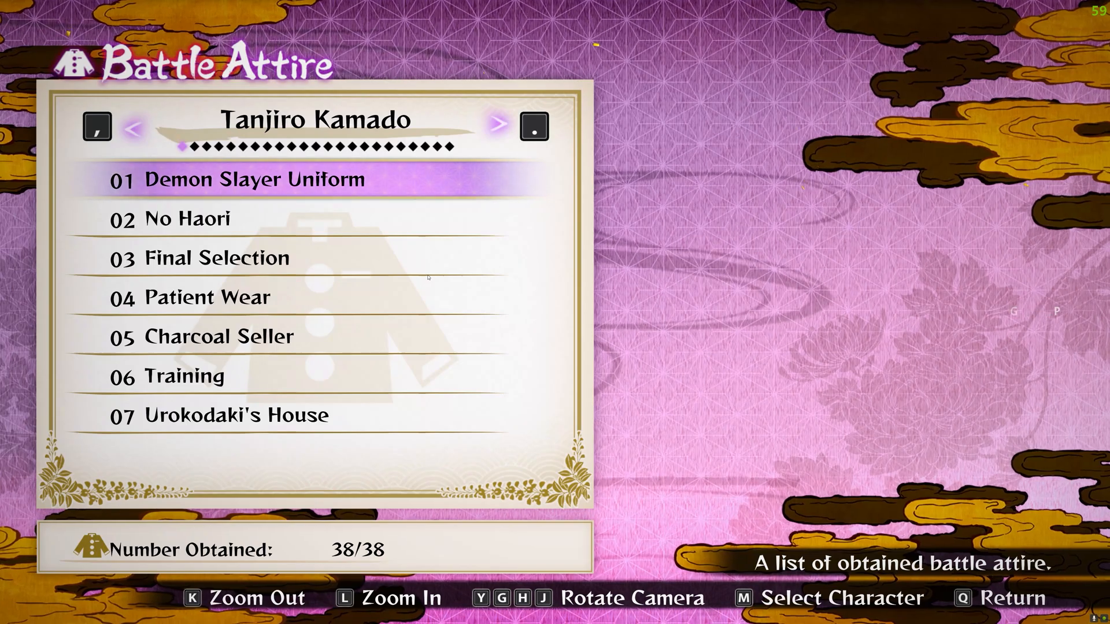
{"action": "left_click", "coordinate": [497, 121]}
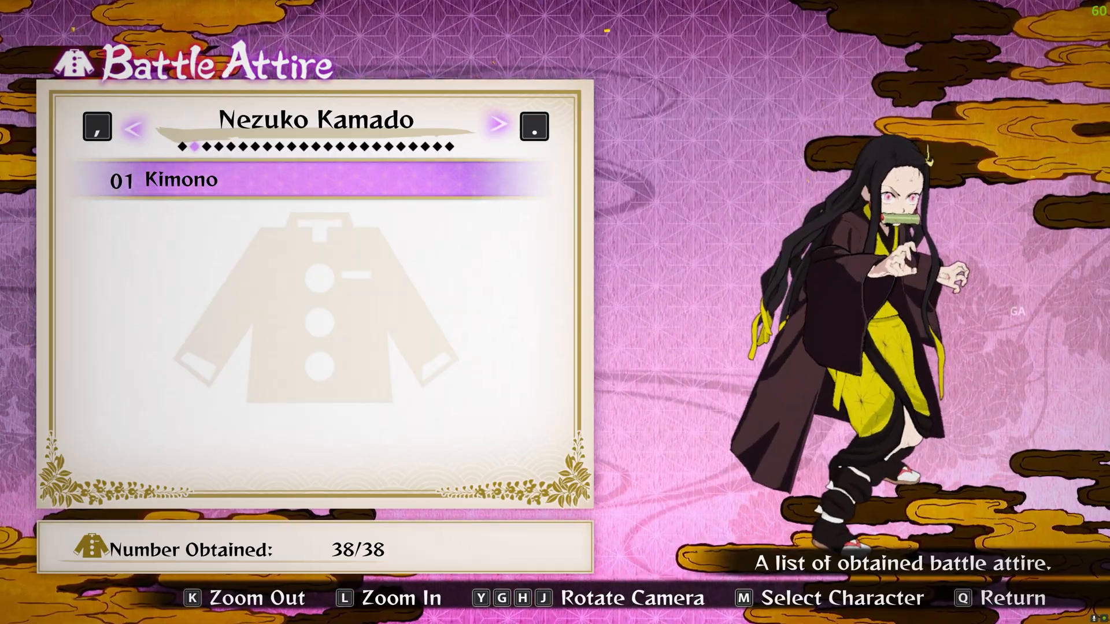
{"action": "key", "text": "Q"}
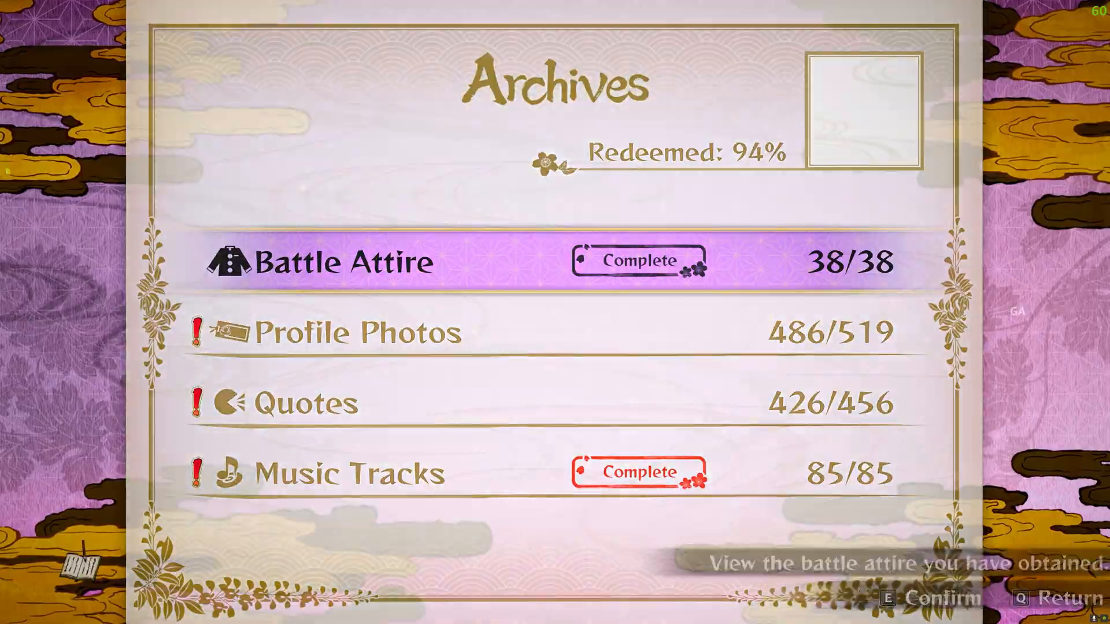
{"action": "key", "text": "q"}
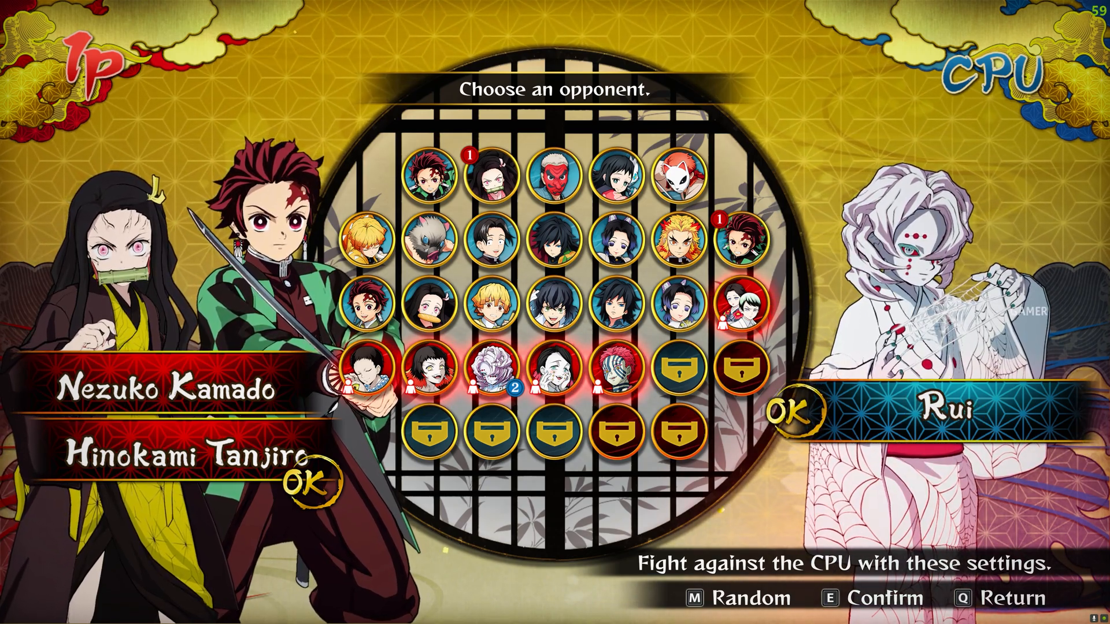
Step: Confirm the VS match and fight Rui as yellow-kimono Nezuko through the post-battle dialogue
{"action": "key", "text": "e"}
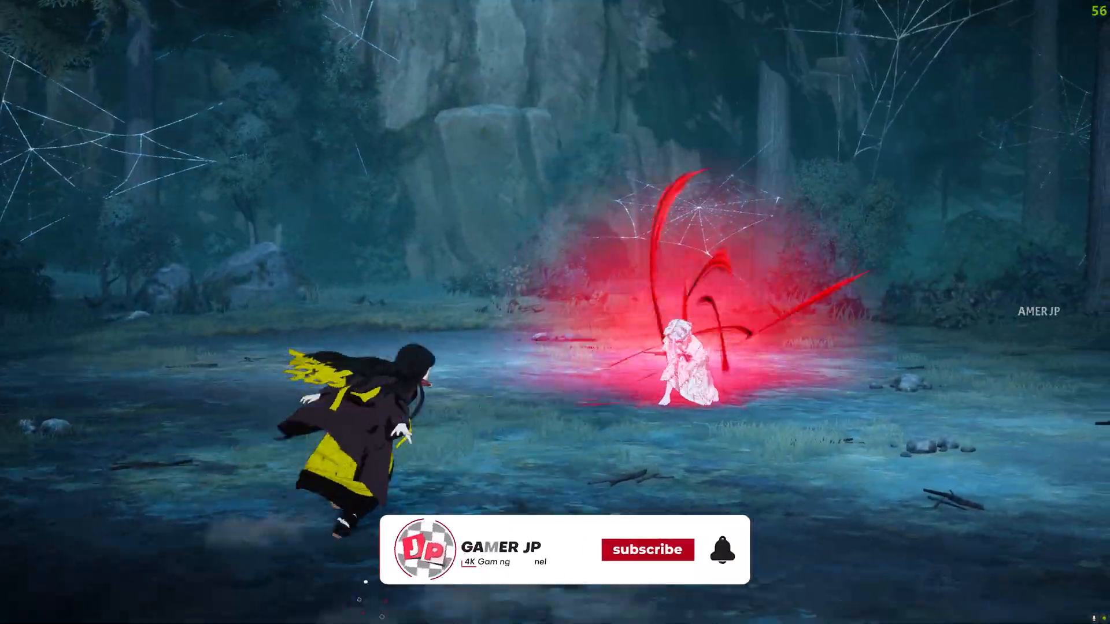
{"action": "left_click", "coordinate": [648, 550]}
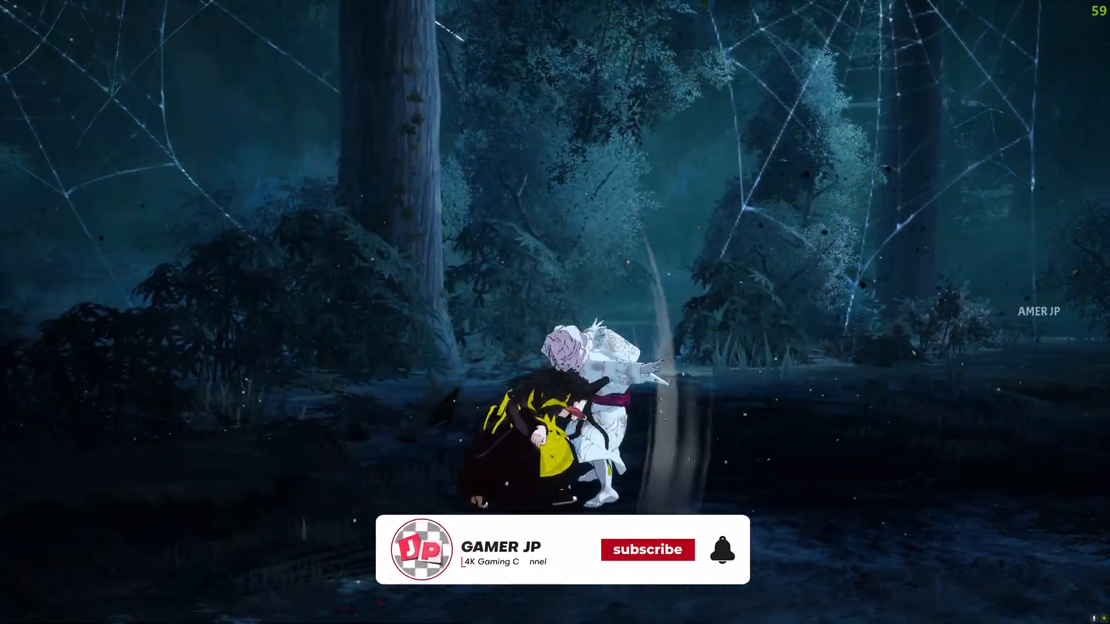
{"action": "left_click", "coordinate": [648, 550]}
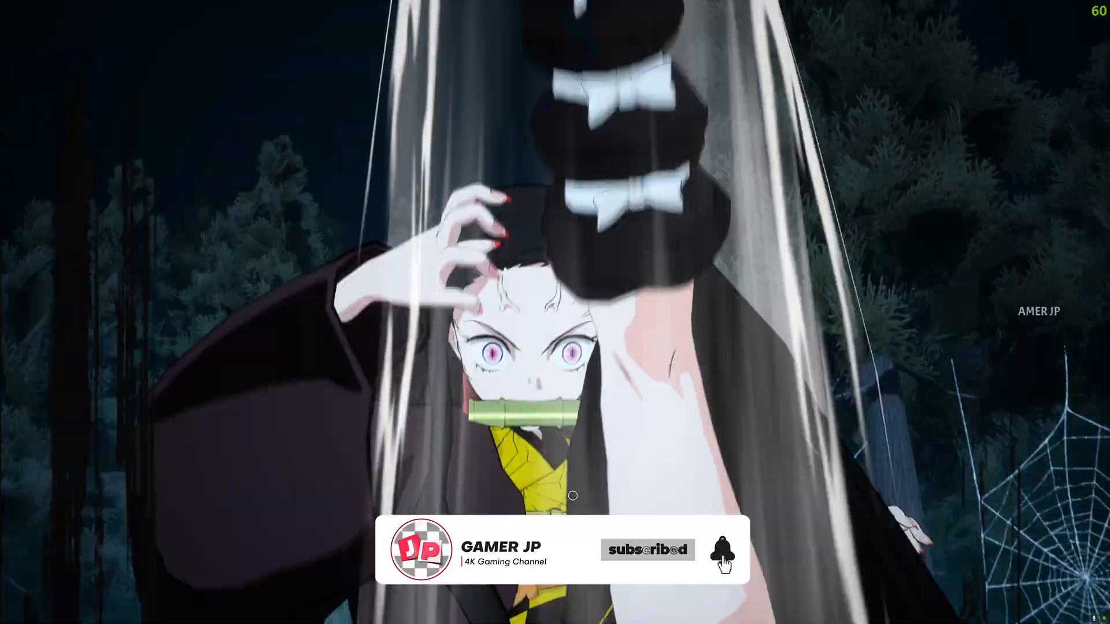
{"action": "left_click", "coordinate": [722, 552]}
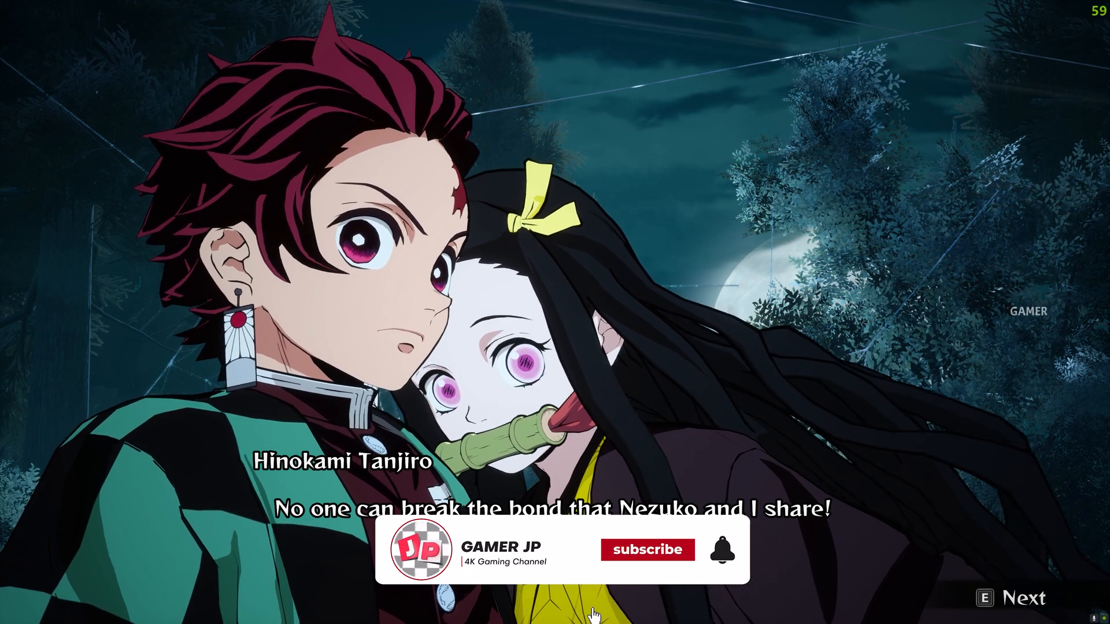
{"action": "left_click", "coordinate": [647, 550]}
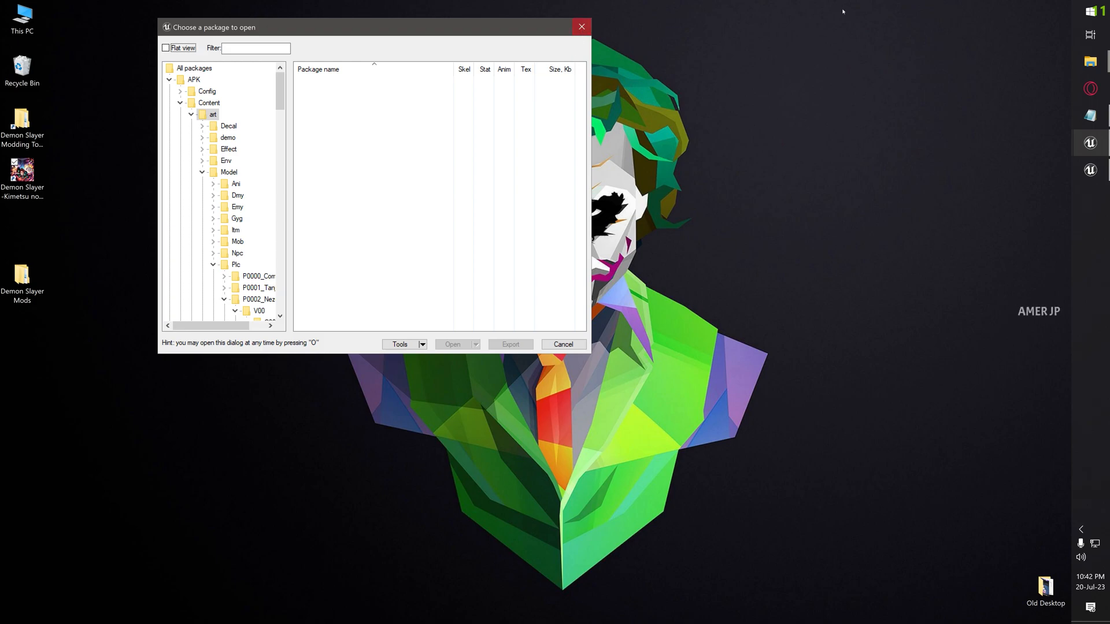
{"action": "mouse_move", "coordinate": [580, 27]}
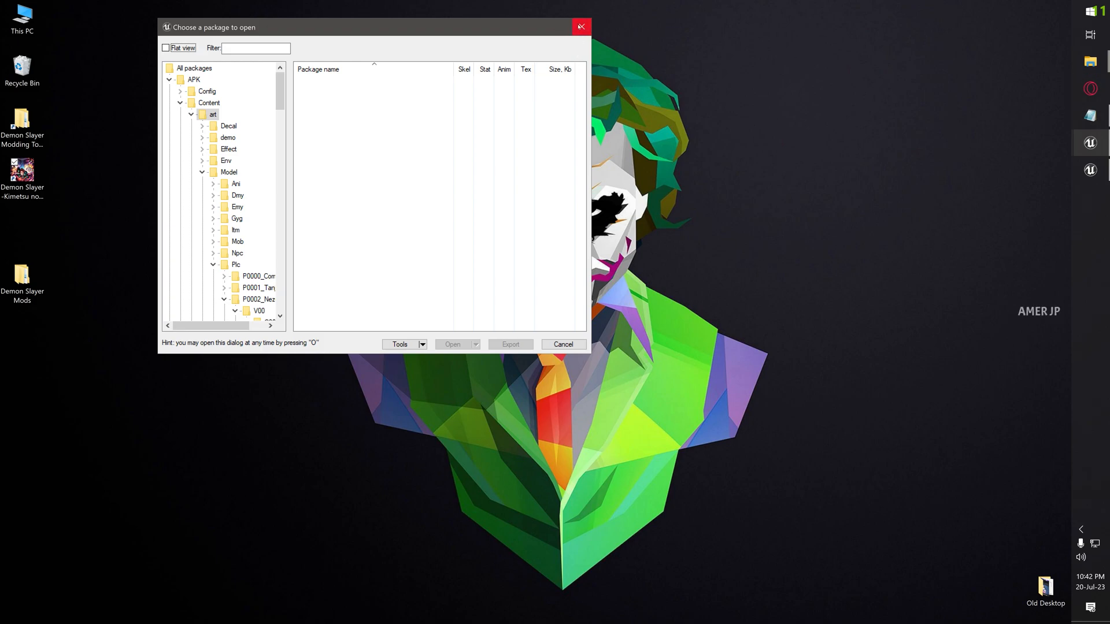